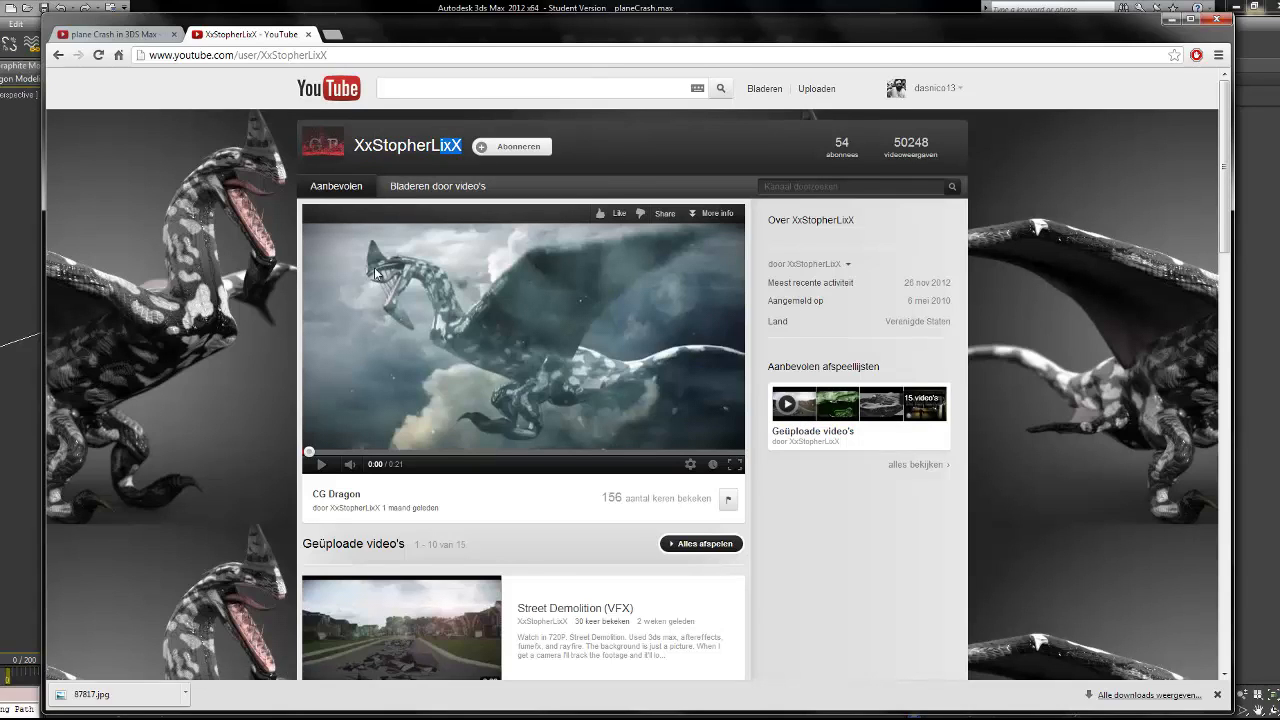
pyautogui.moveTo(428, 341)
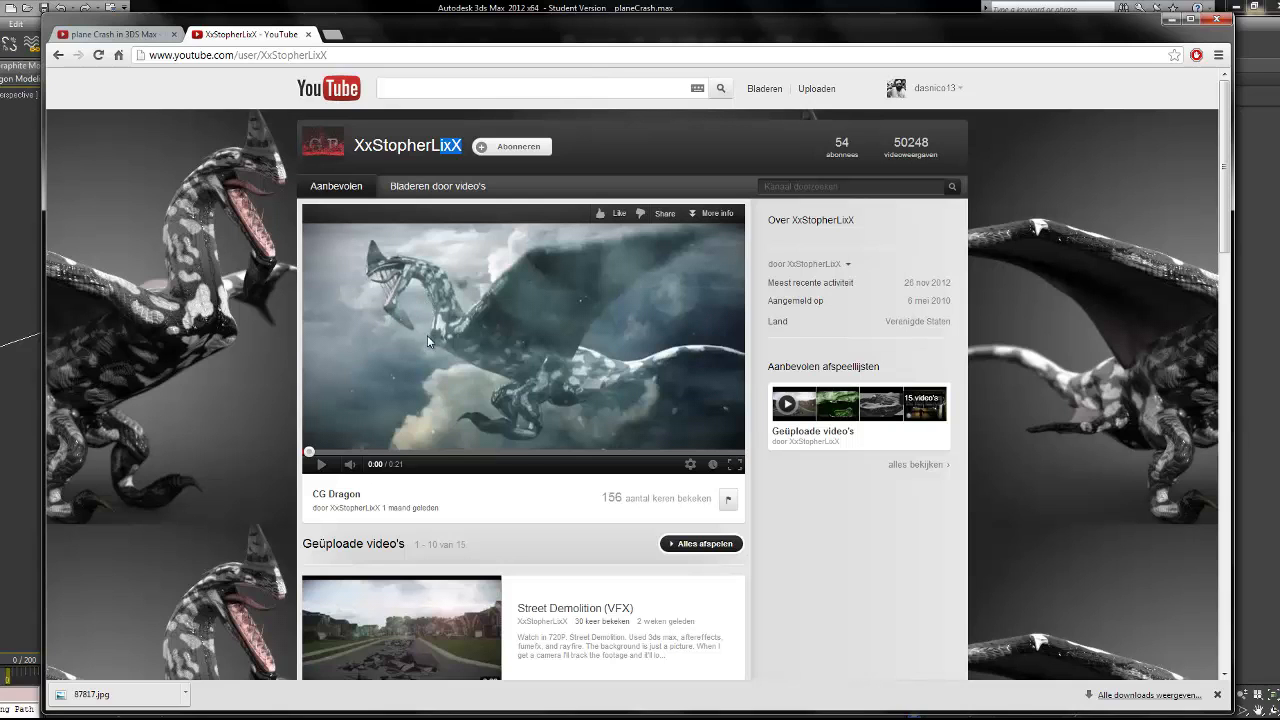
# Switch to the 'plane Crash in 3DS Max' YouTube video tab.
pyautogui.click(110, 34)
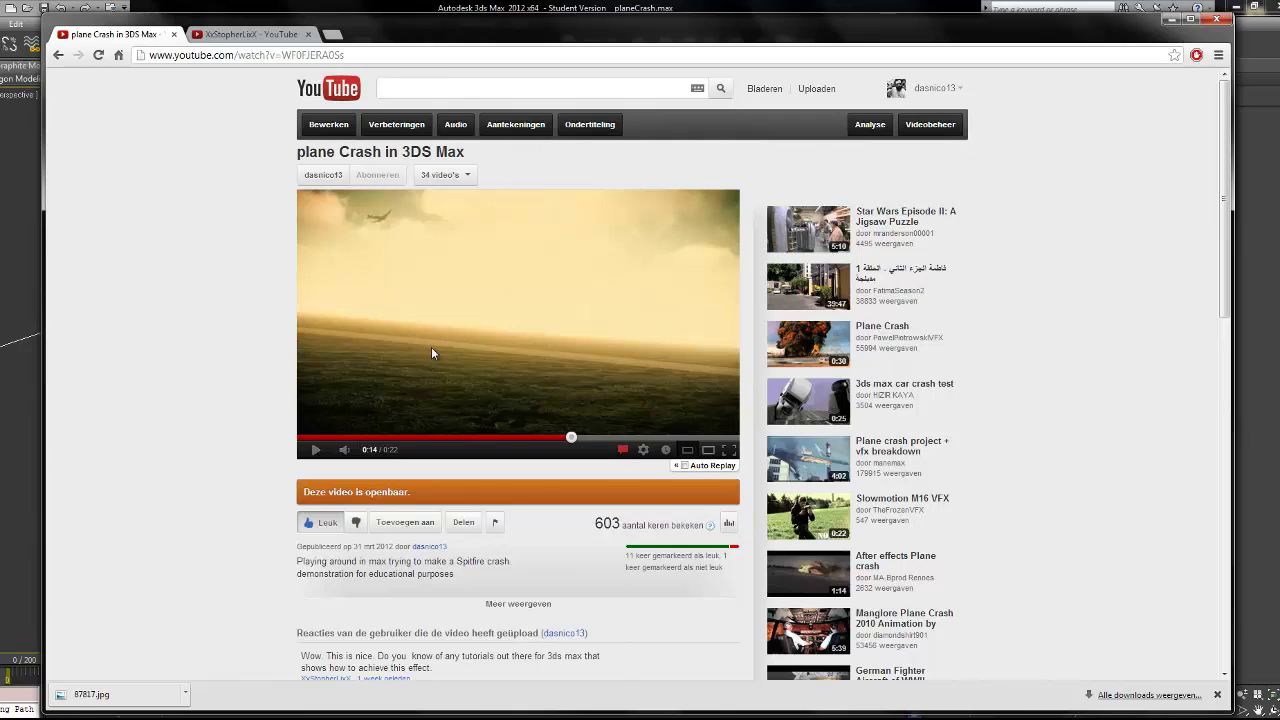
pyautogui.moveTo(219, 290)
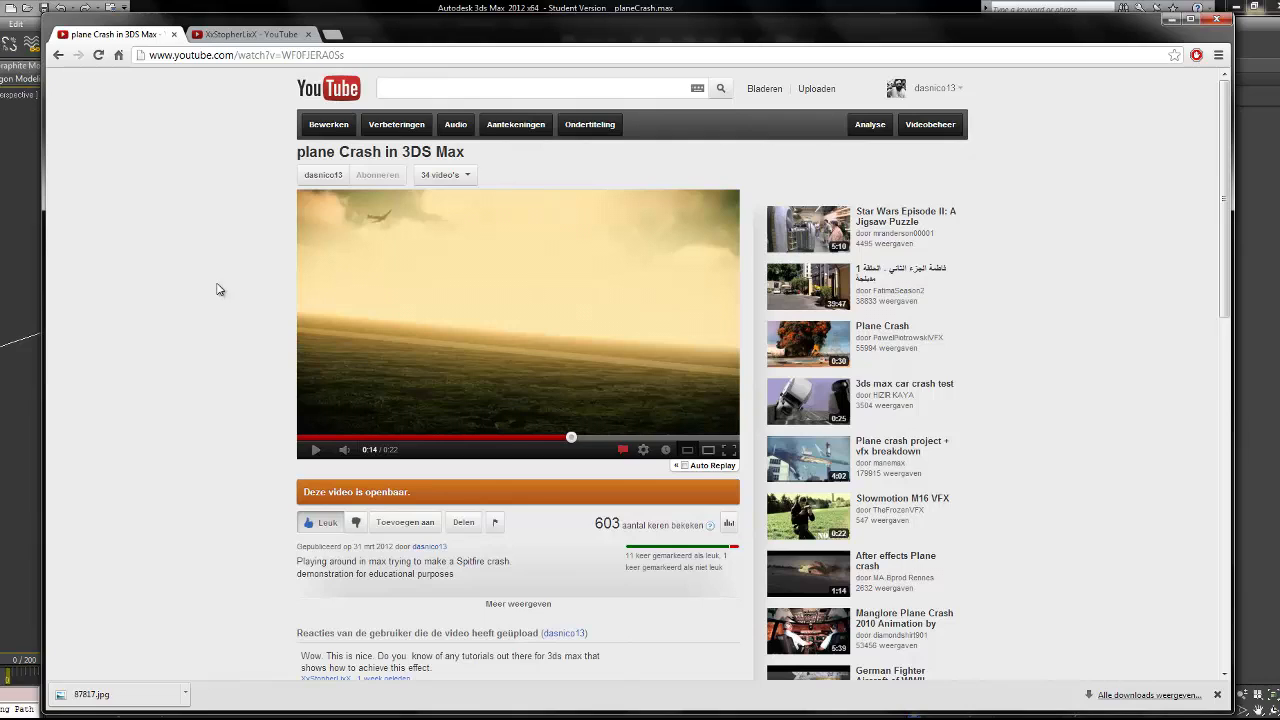
pyautogui.moveTo(228, 289)
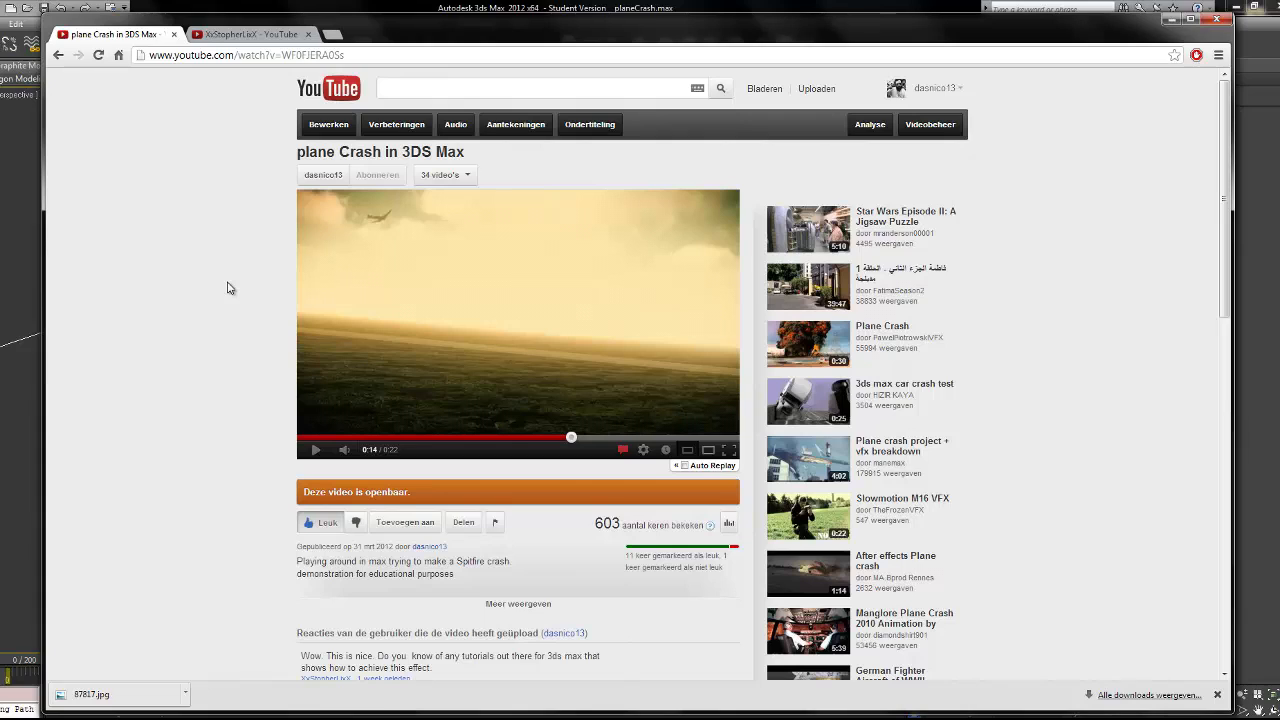
pyautogui.moveTo(233, 280)
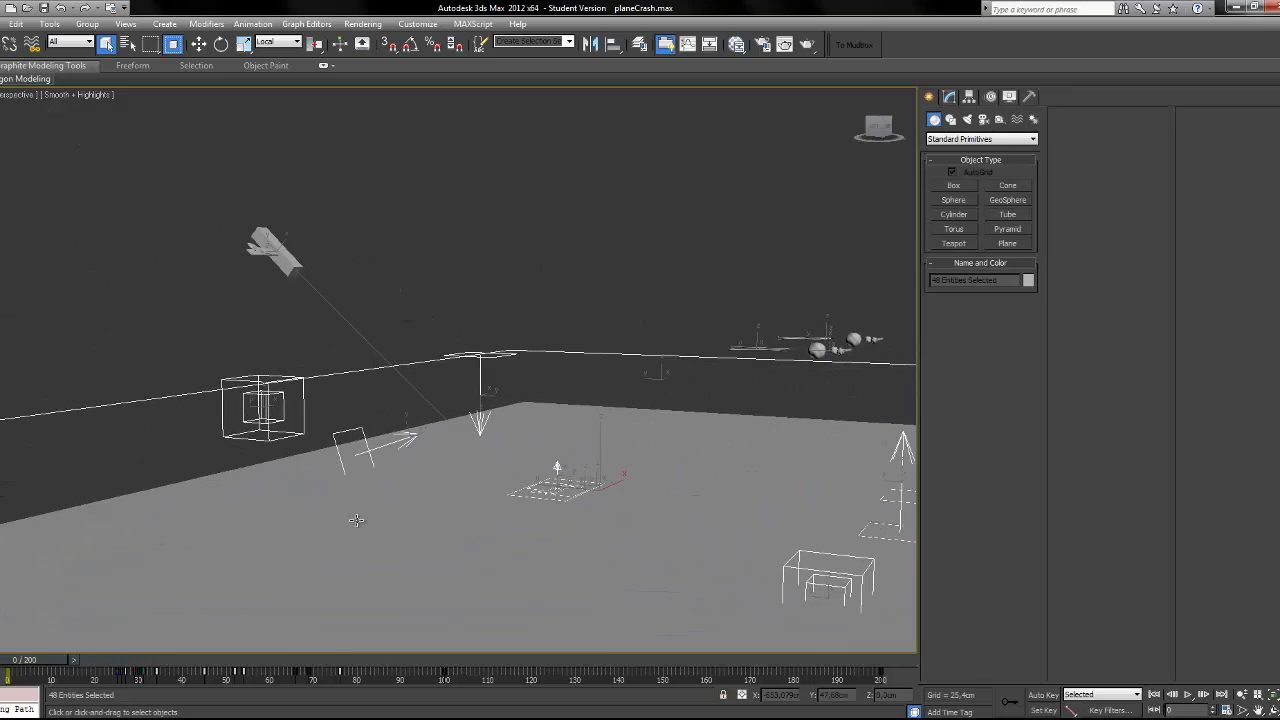
pyautogui.click(557, 490)
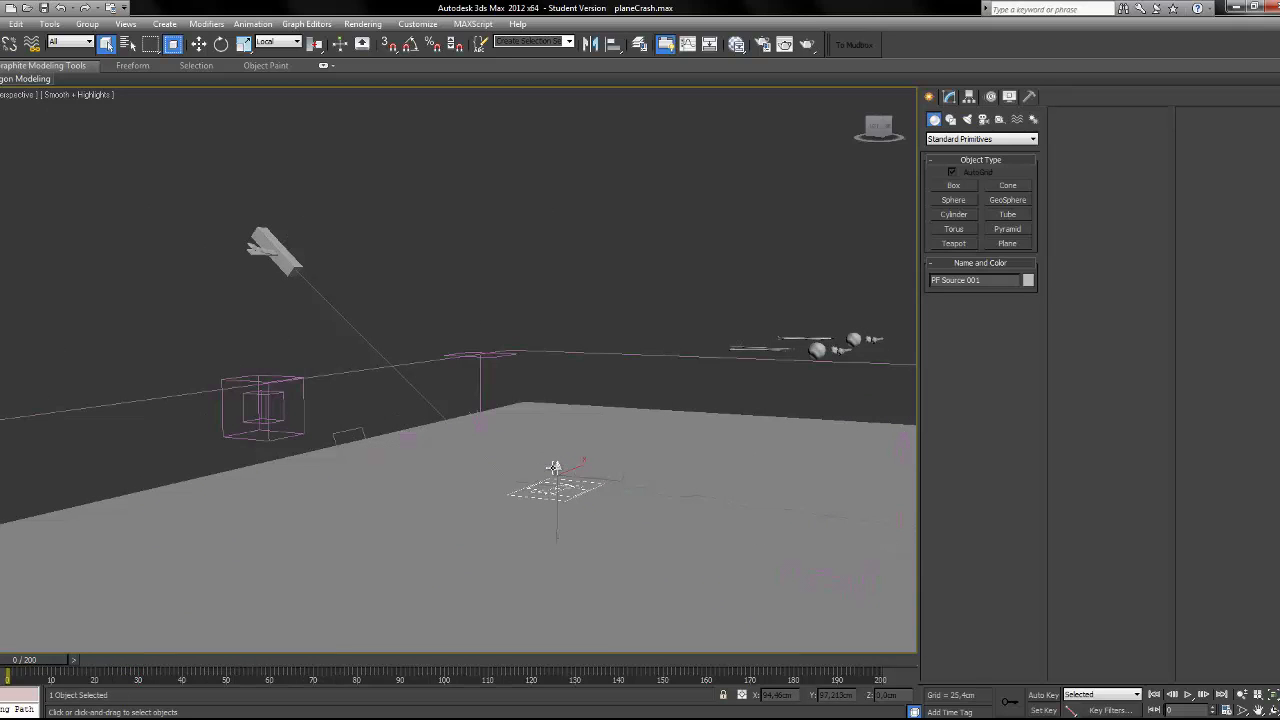
pyautogui.click(557, 490)
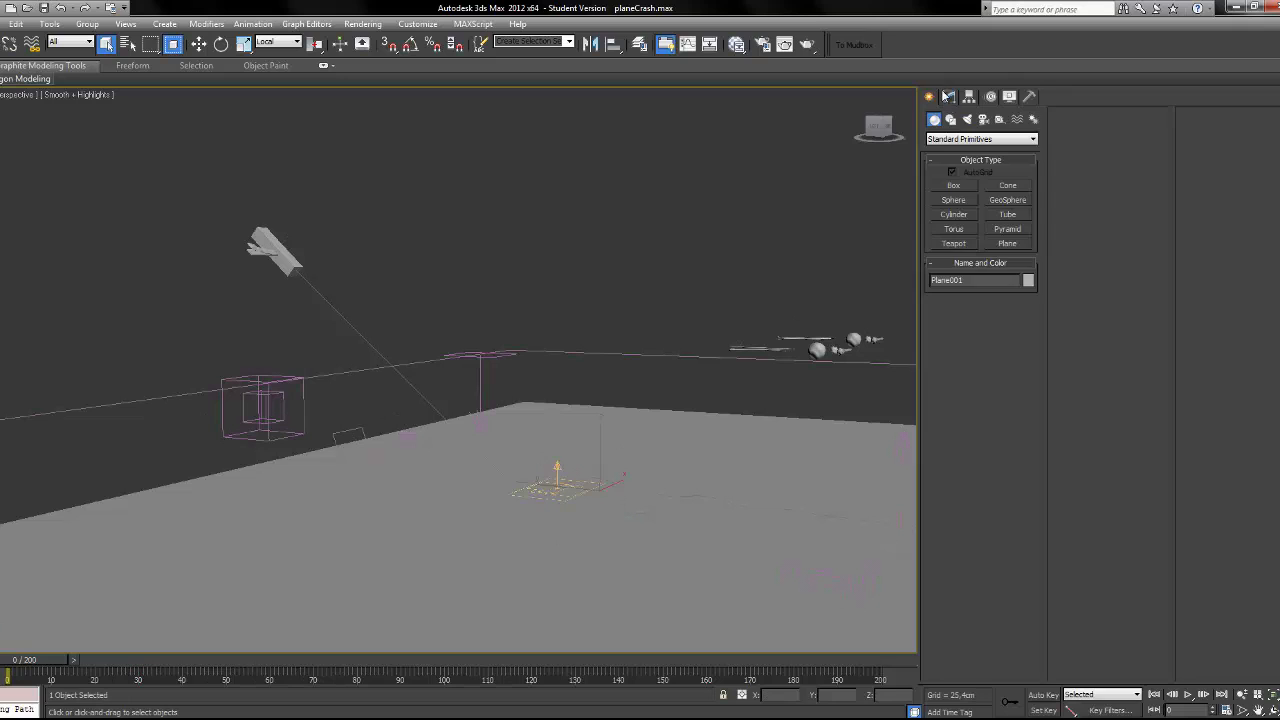
pyautogui.click(948, 96)
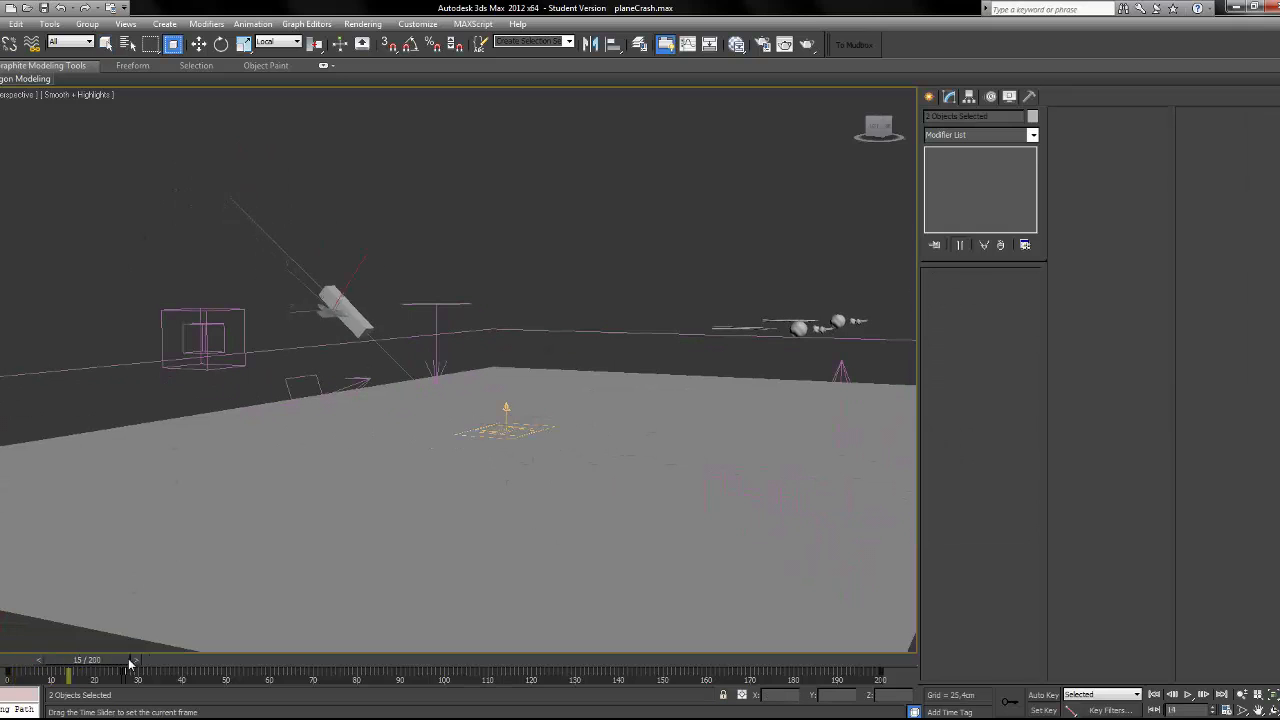
pyautogui.moveTo(128, 660); pyautogui.dragTo(163, 660)
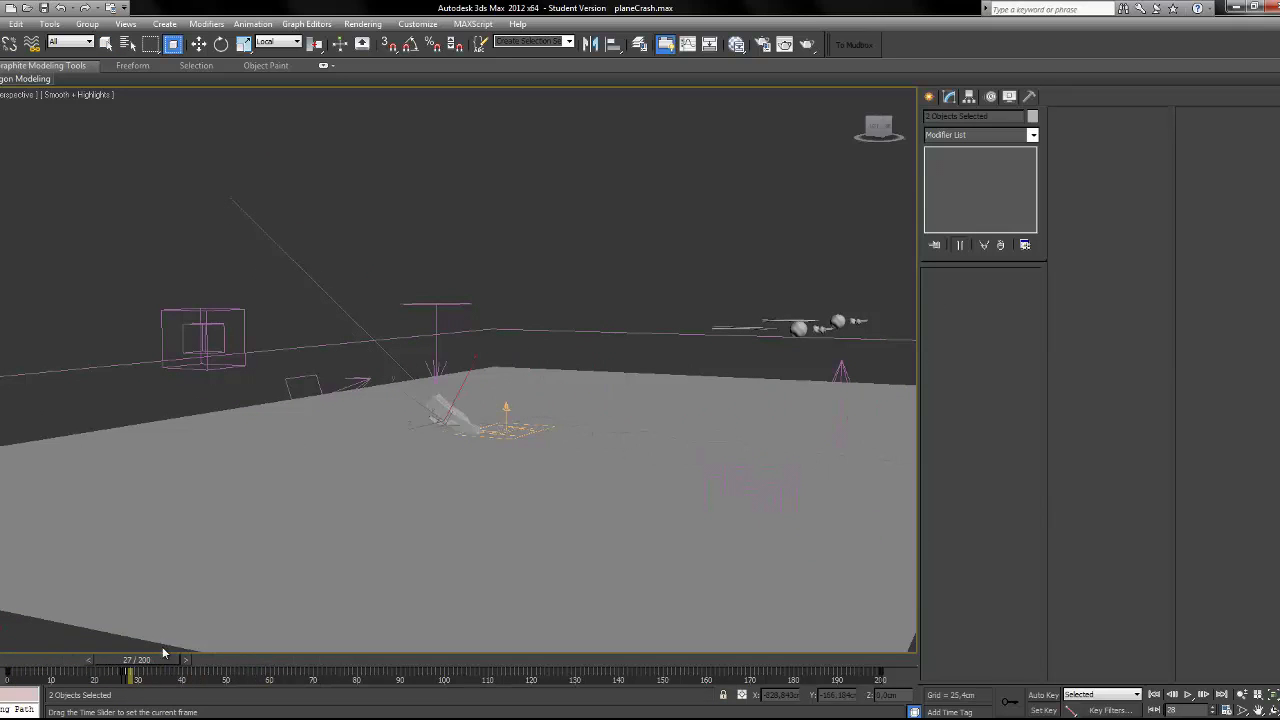
pyautogui.moveTo(135, 678); pyautogui.dragTo(10, 678)
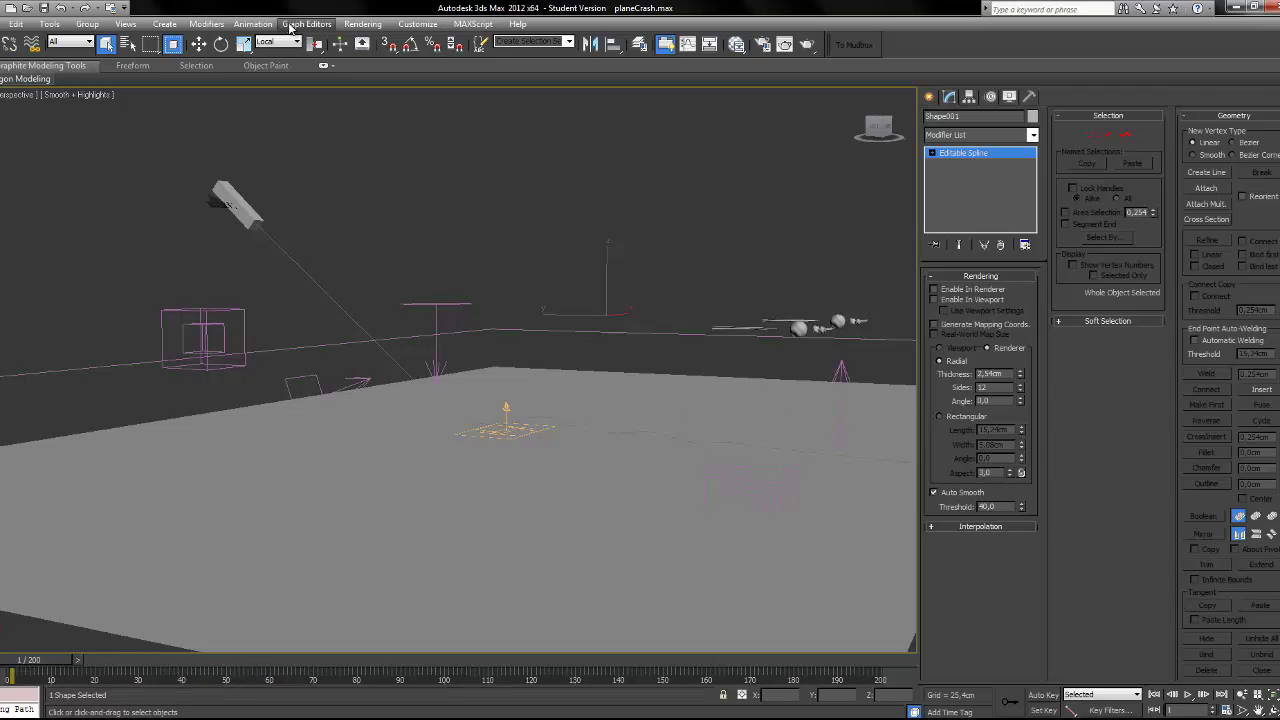
pyautogui.click(253, 23)
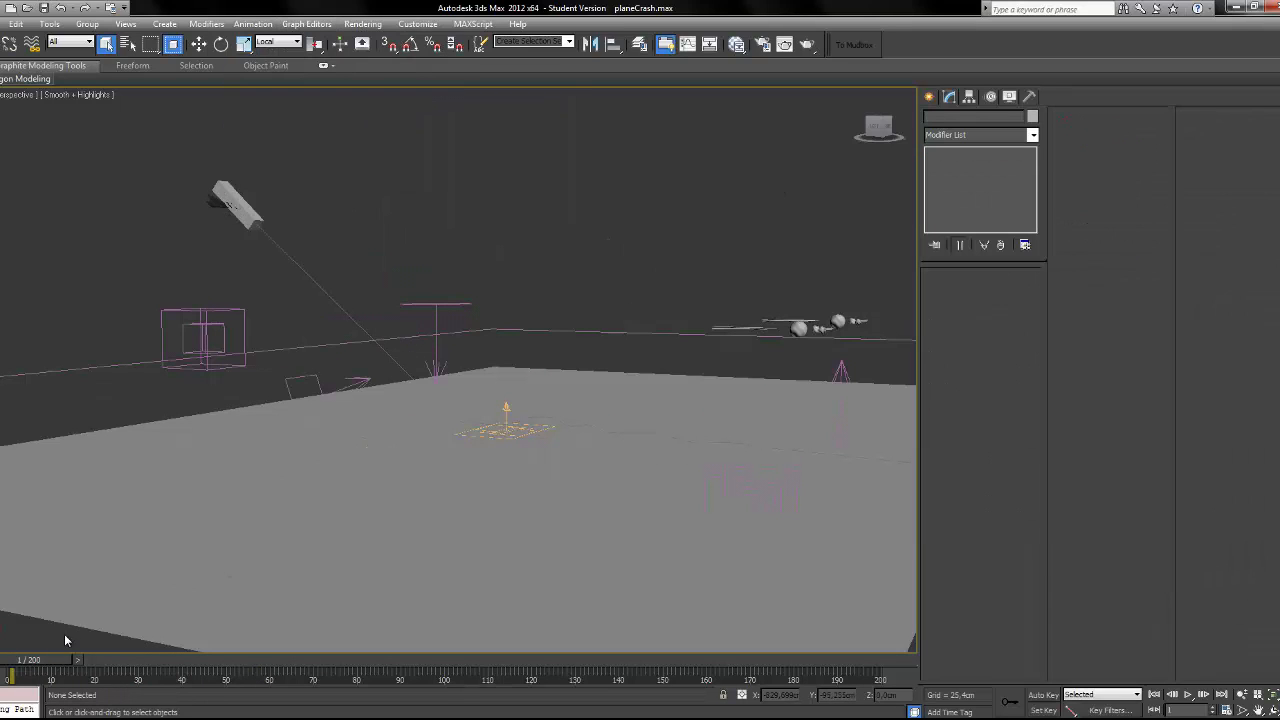
pyautogui.moveTo(15, 675); pyautogui.dragTo(300, 675)
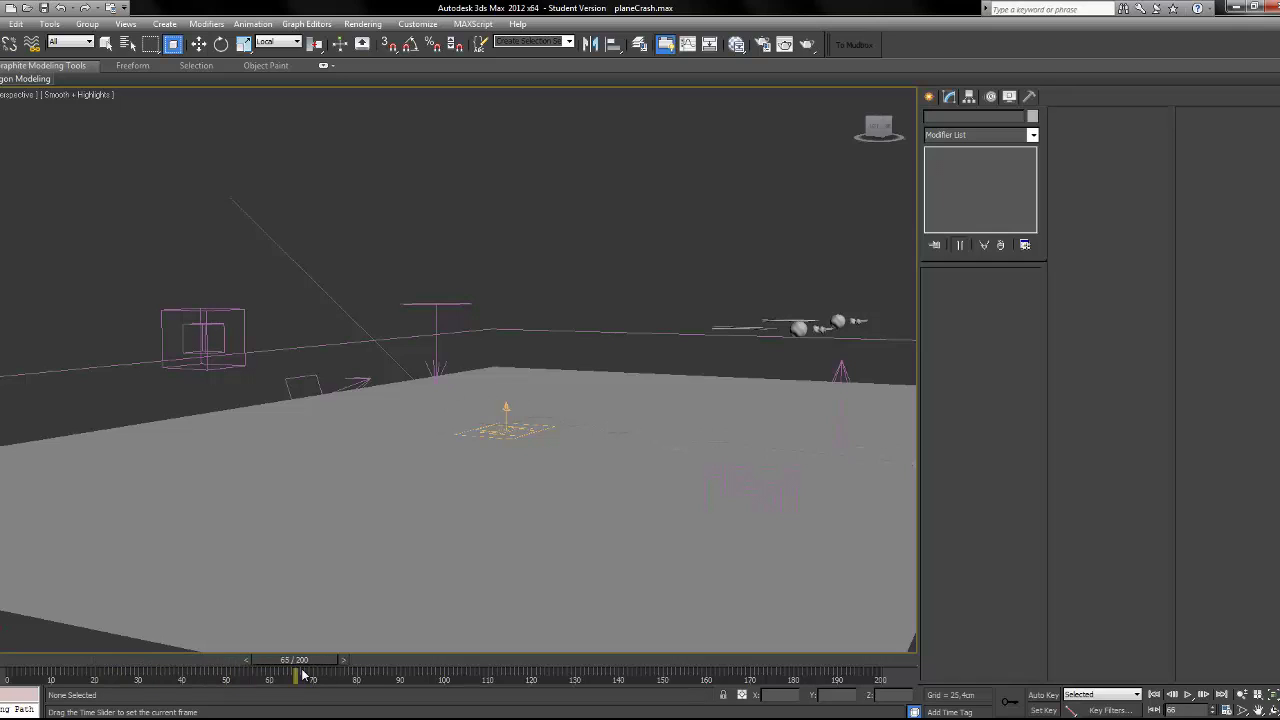
pyautogui.moveTo(300, 679); pyautogui.dragTo(227, 679)
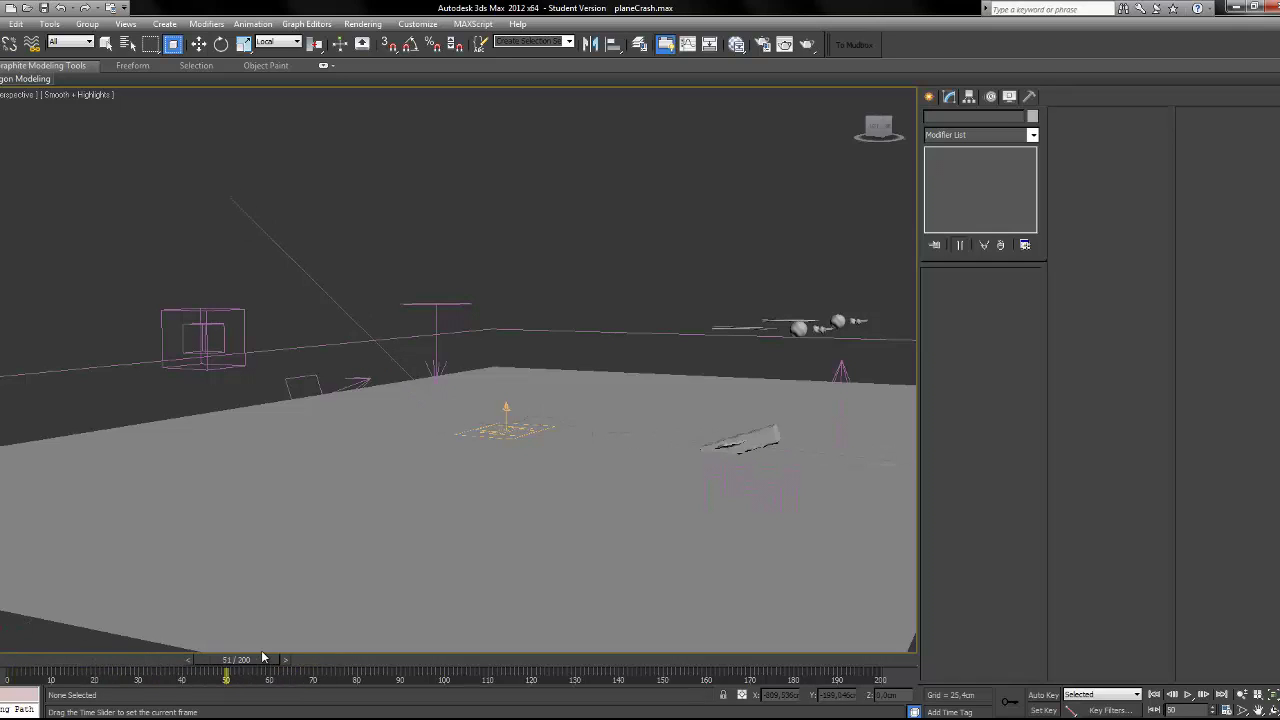
pyautogui.moveTo(227, 678); pyautogui.dragTo(182, 678)
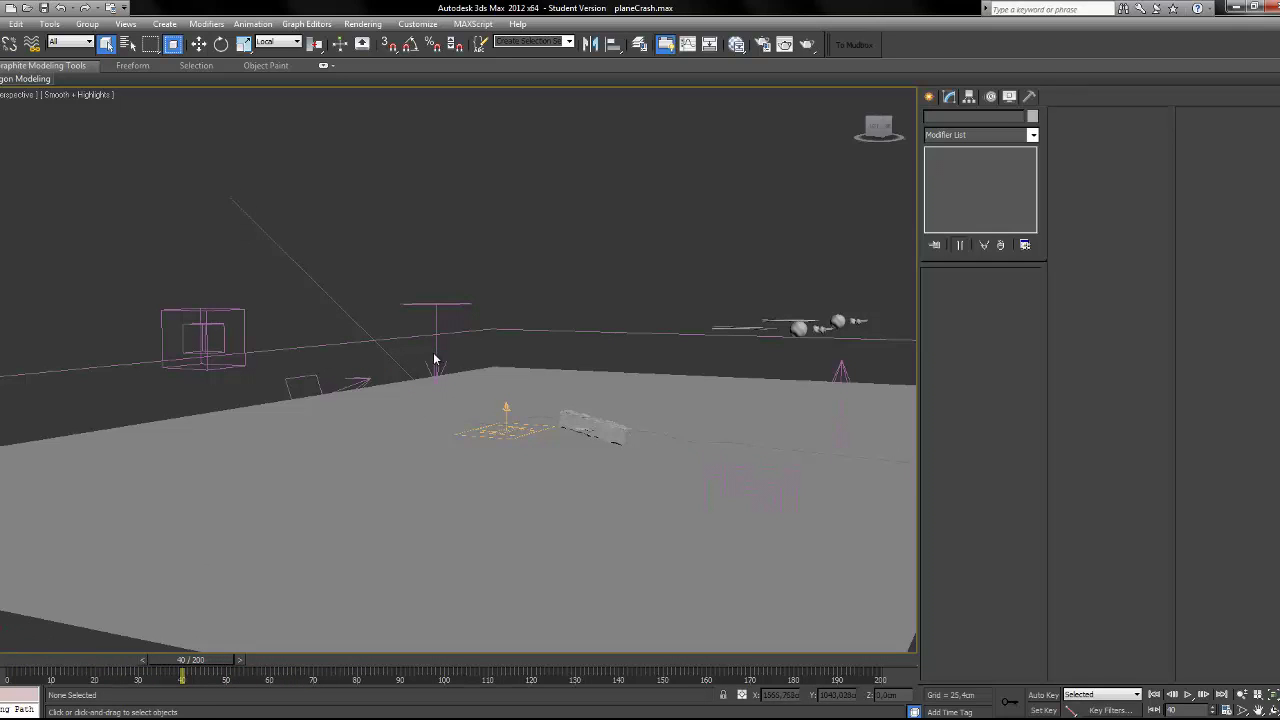
pyautogui.moveTo(183, 675); pyautogui.dragTo(8, 675)
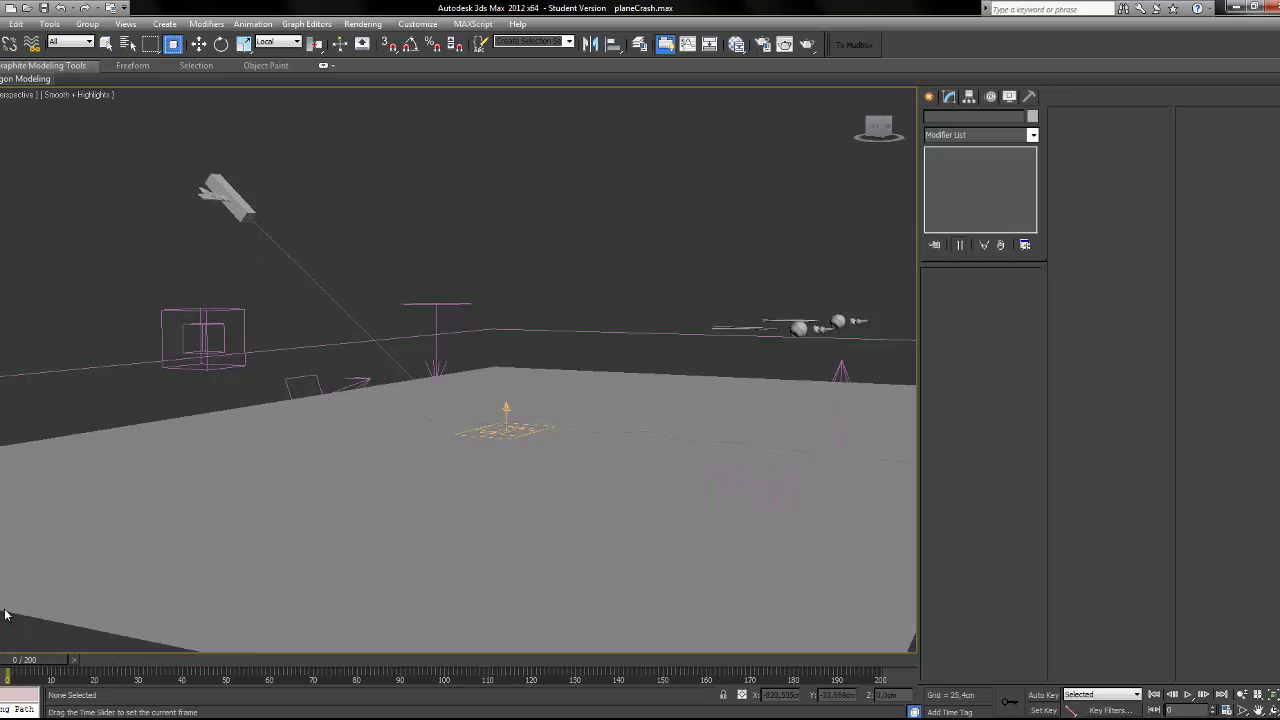
pyautogui.moveTo(8, 670); pyautogui.dragTo(240, 670)
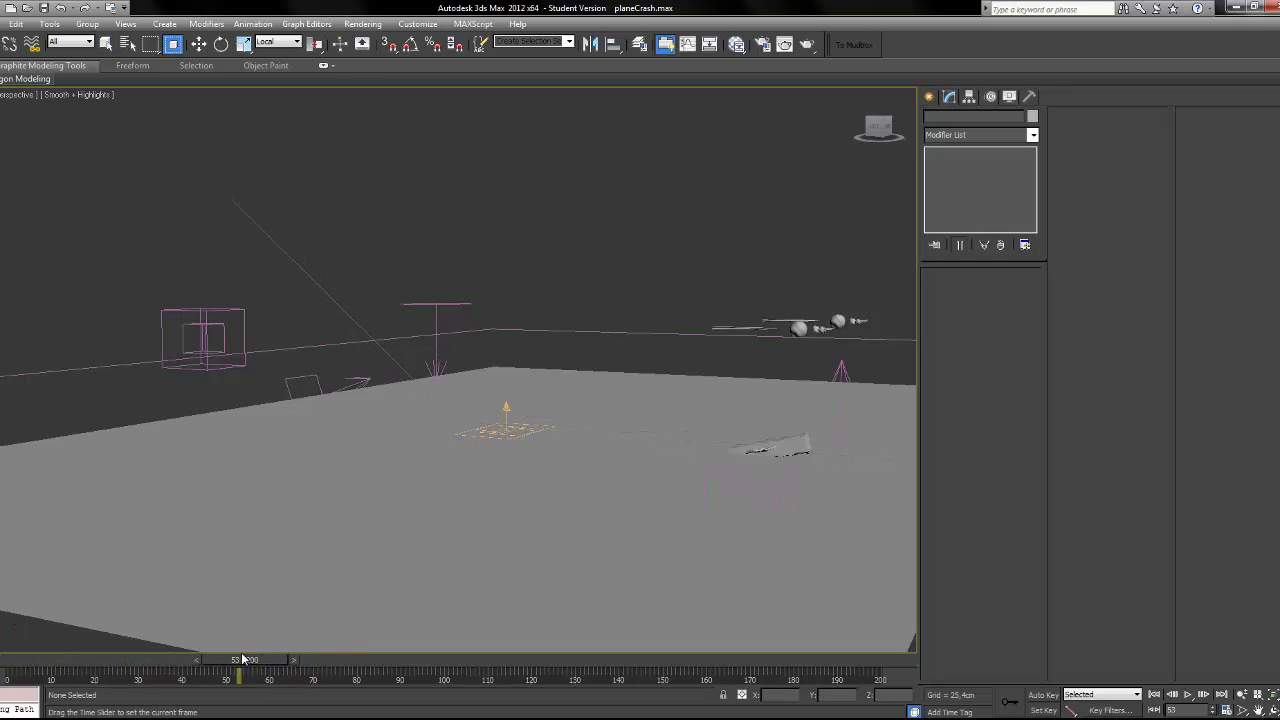
pyautogui.moveTo(240, 659); pyautogui.dragTo(10, 659)
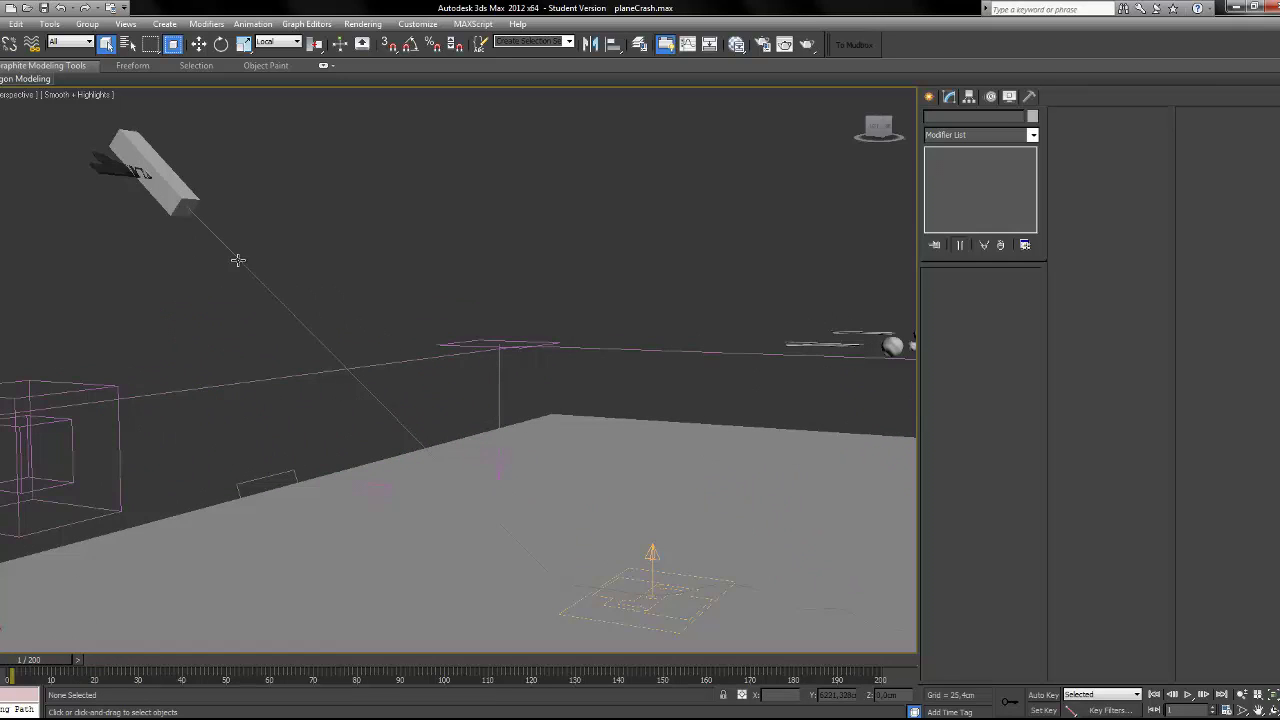
# Select plane destroyed and scrub through the impact to frame 29.
pyautogui.click(160, 170)
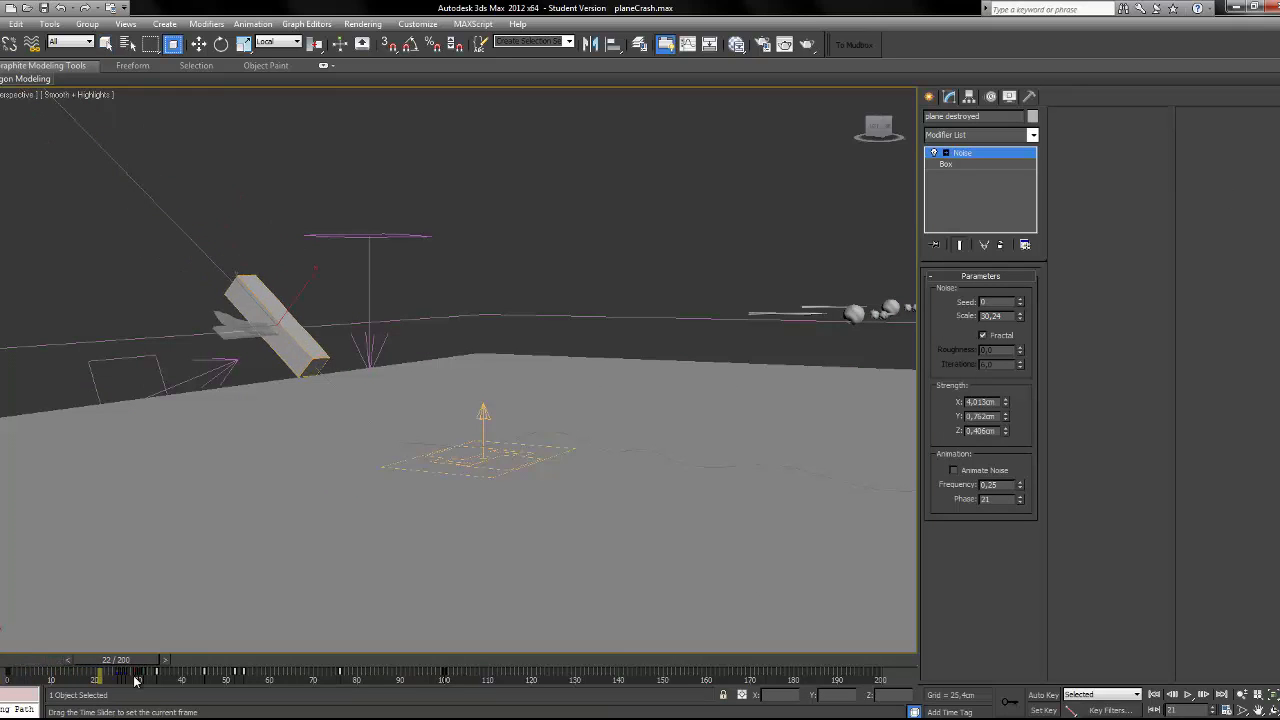
pyautogui.moveTo(135, 678); pyautogui.dragTo(185, 678)
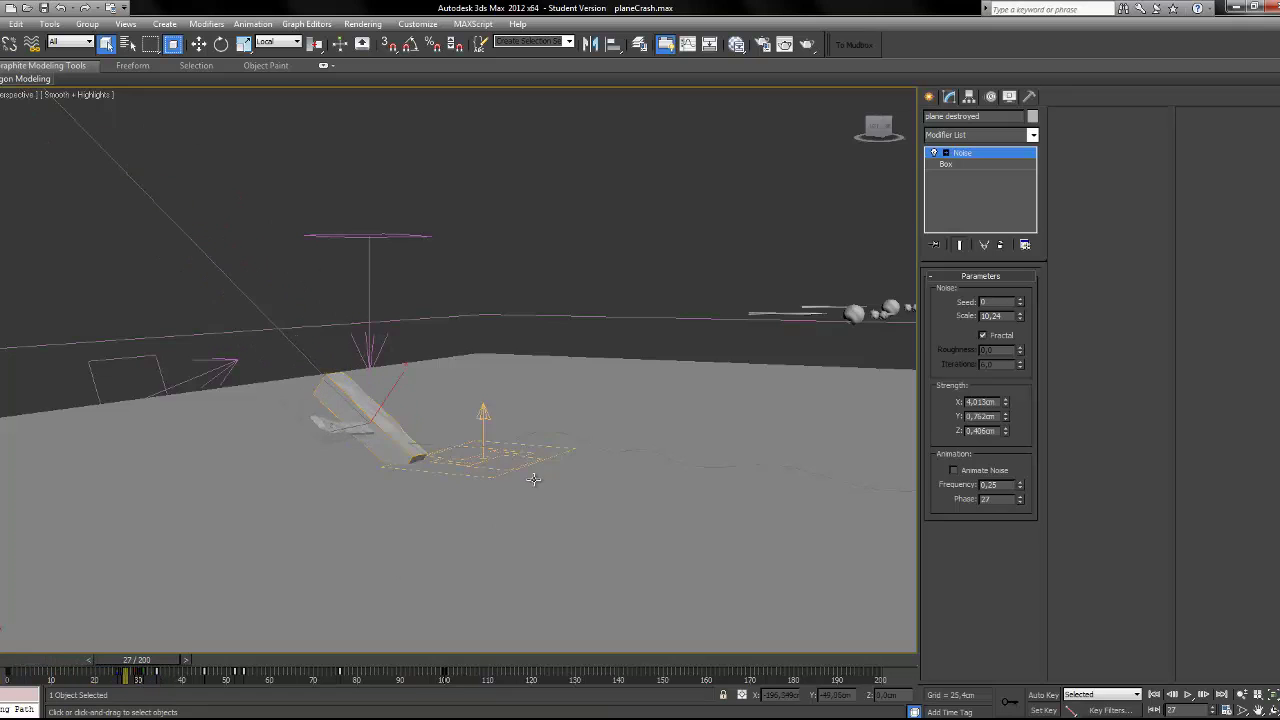
pyautogui.moveTo(137, 677); pyautogui.dragTo(195, 677)
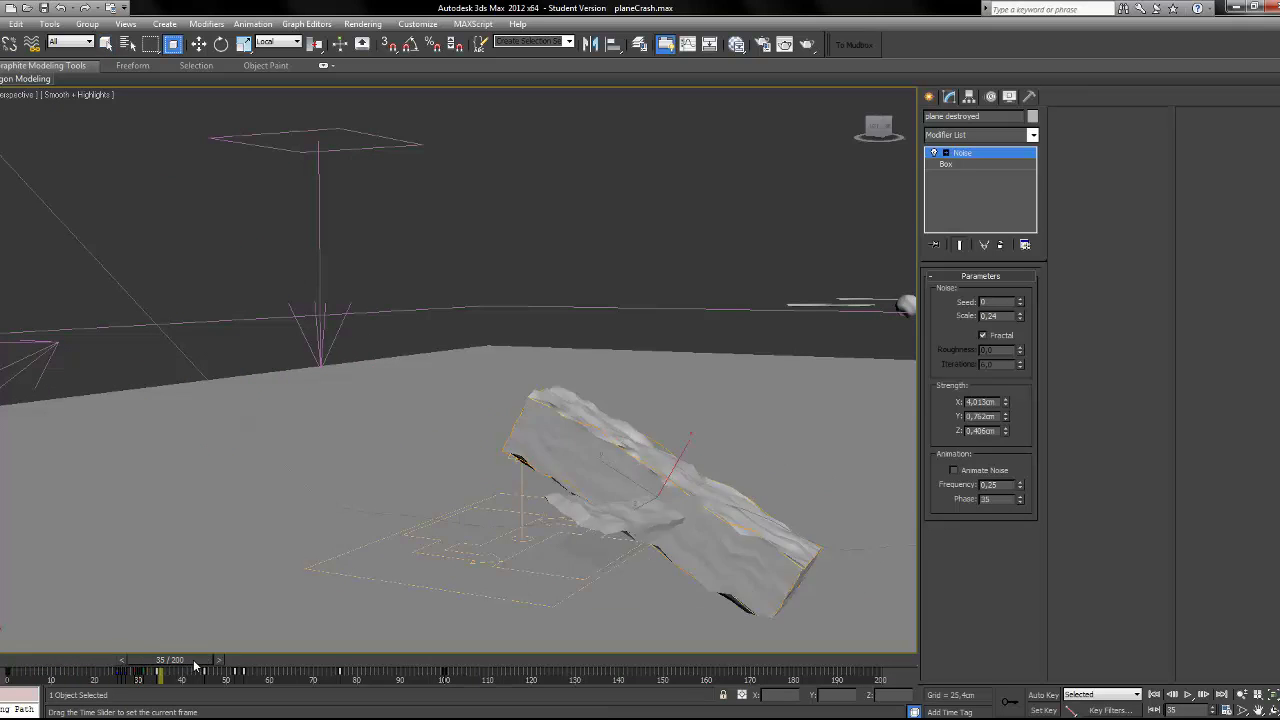
pyautogui.moveTo(190, 665); pyautogui.dragTo(165, 665)
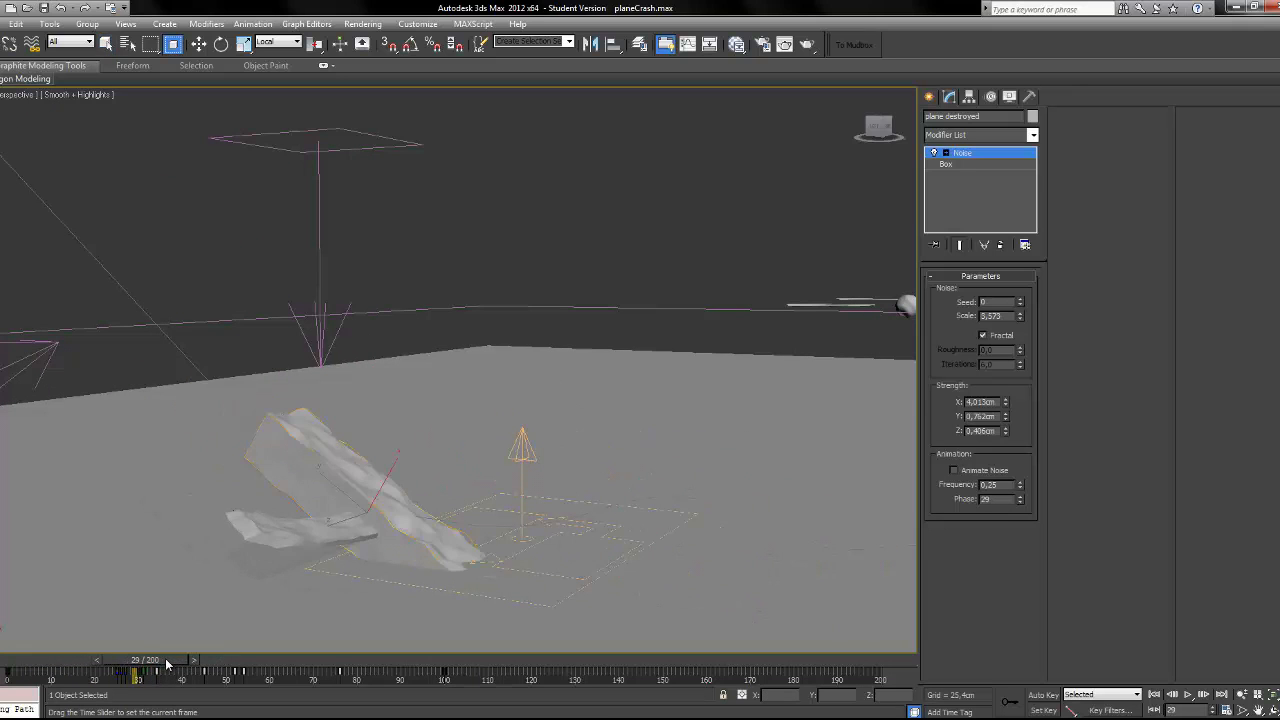
# Inspect the Box and Noise modifiers, then step back to frames 23 and 21.
pyautogui.click(107, 44)
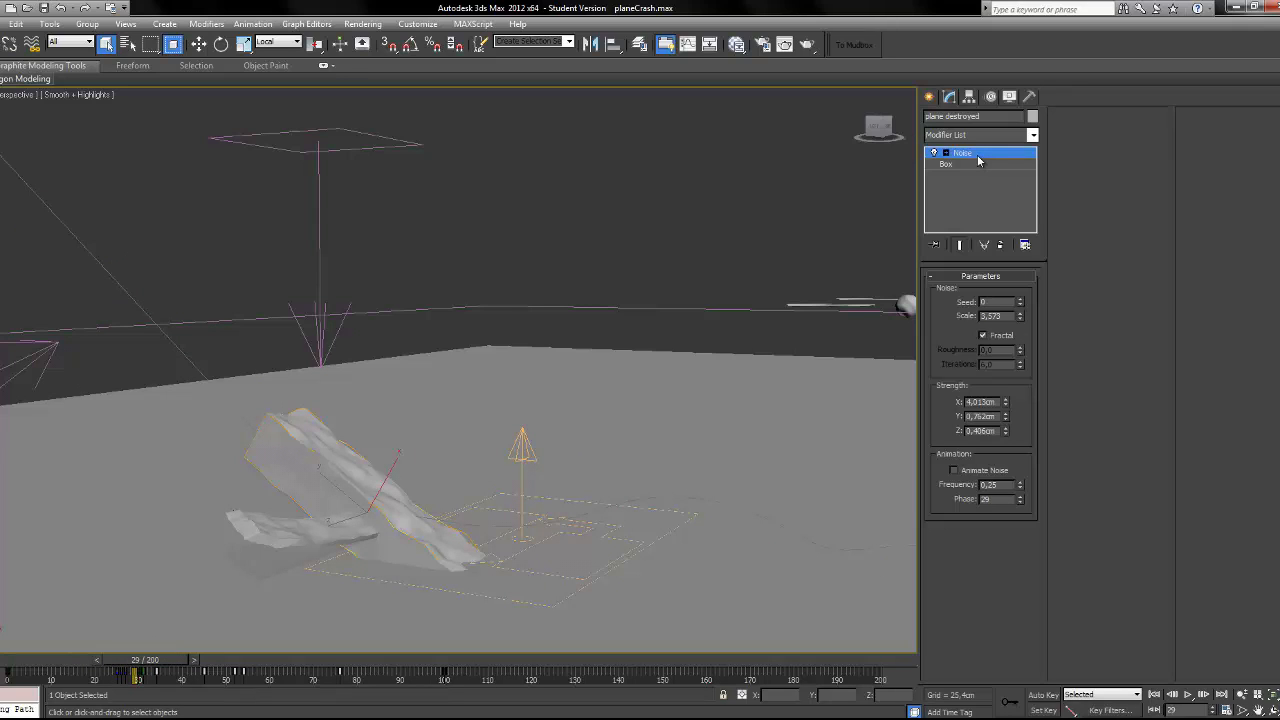
pyautogui.click(946, 164)
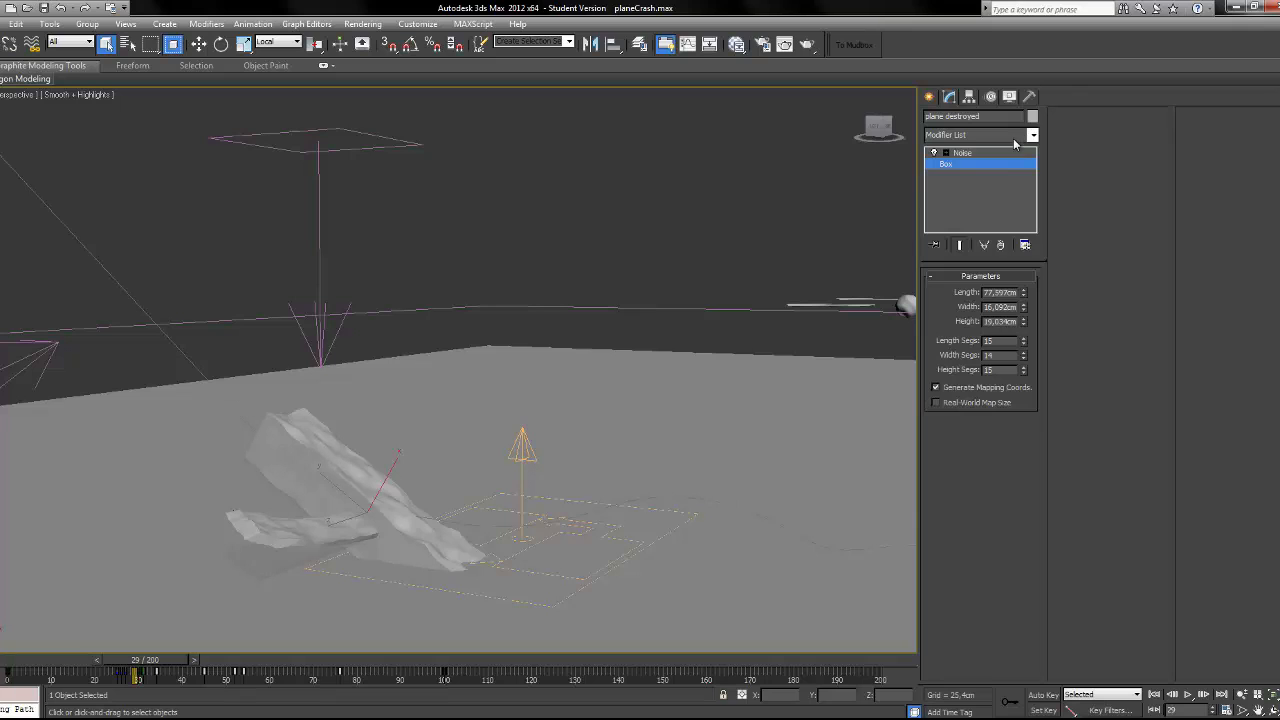
pyautogui.click(962, 152)
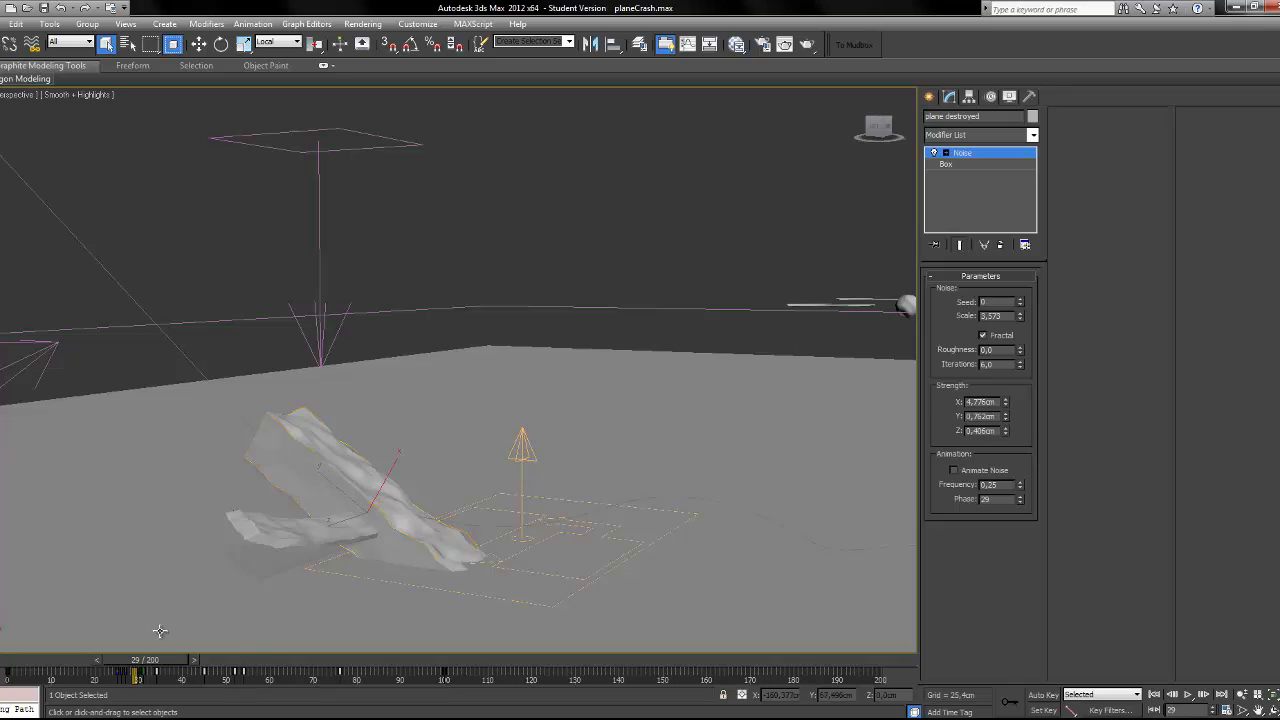
pyautogui.moveTo(137, 677); pyautogui.dragTo(115, 677)
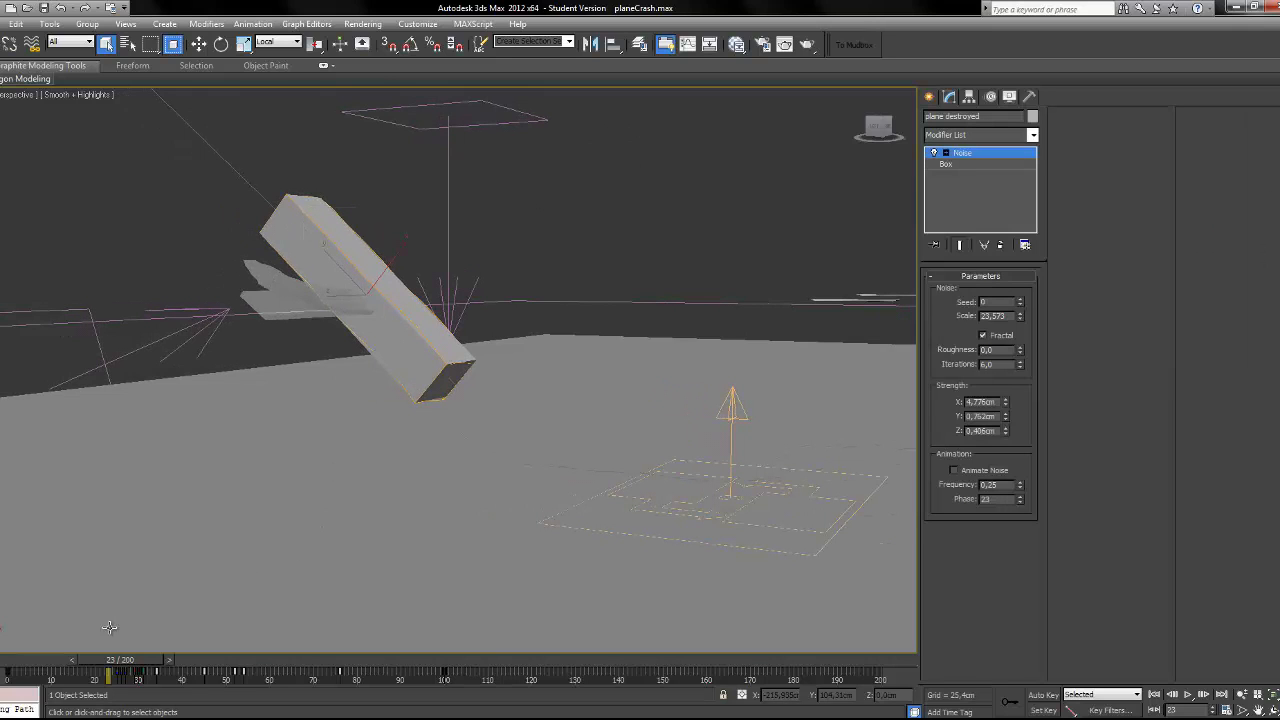
pyautogui.moveTo(120, 659); pyautogui.dragTo(135, 659)
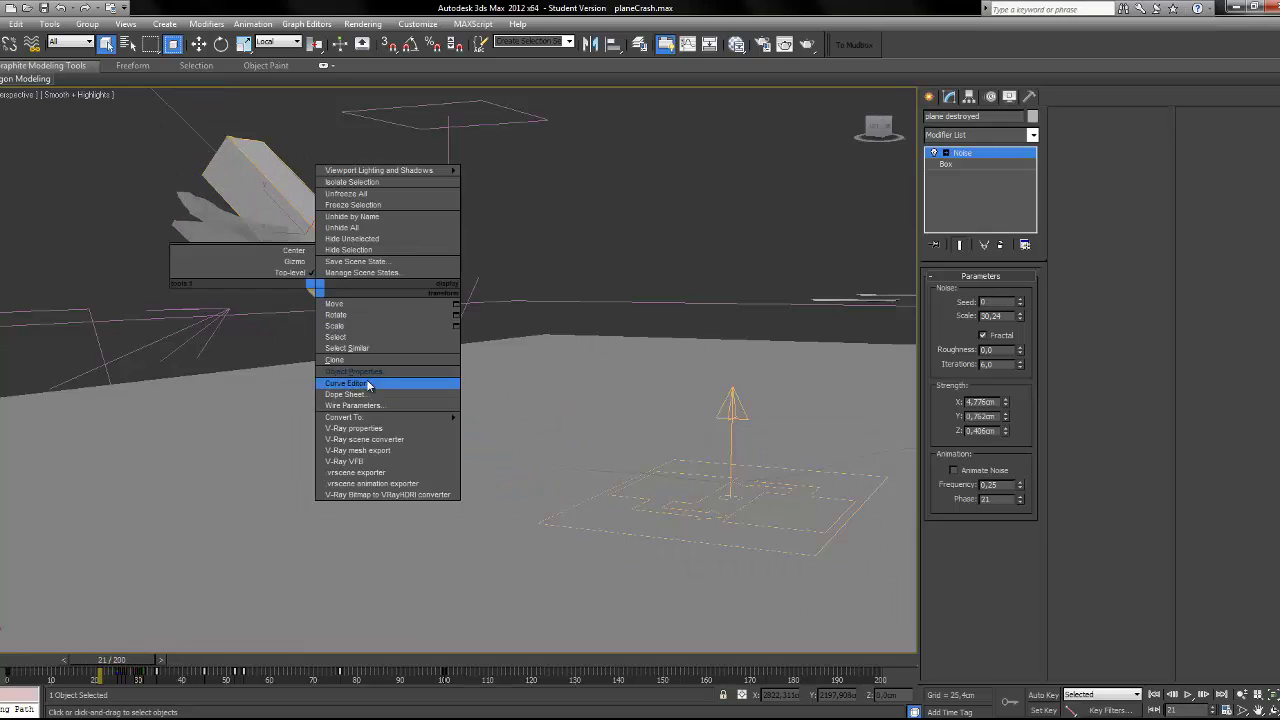
pyautogui.click(353, 371)
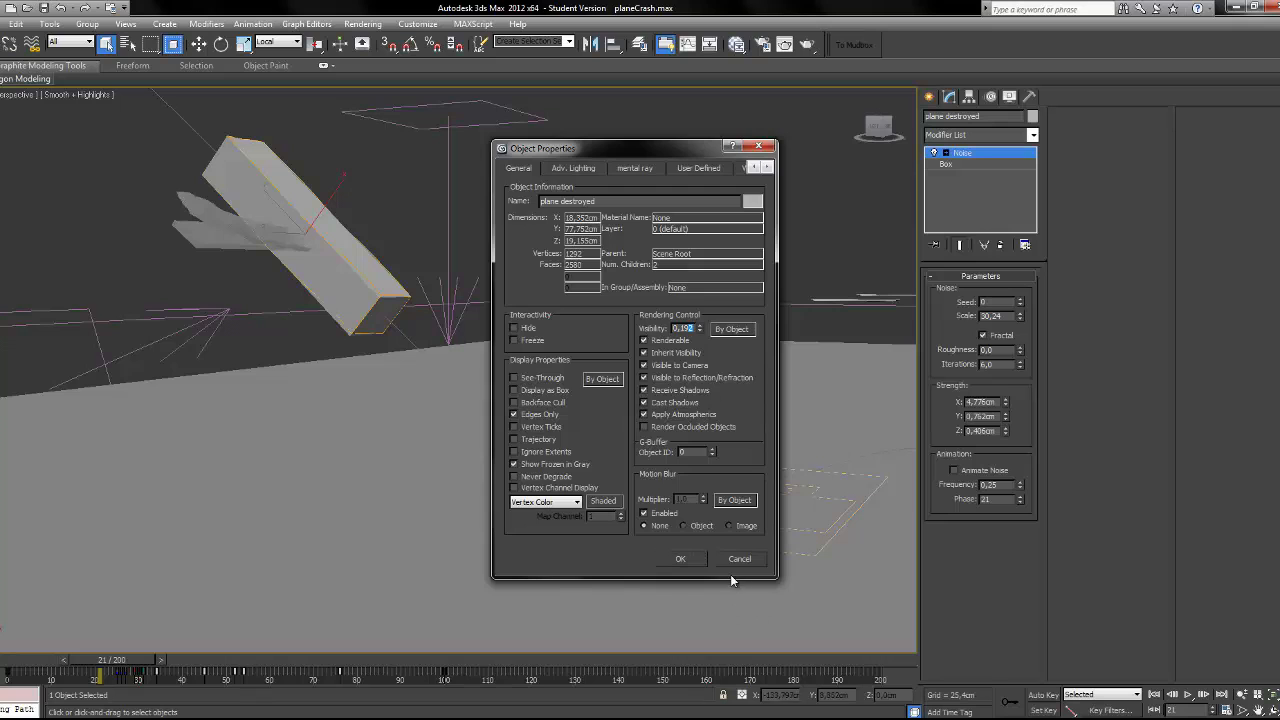
pyautogui.click(680, 558)
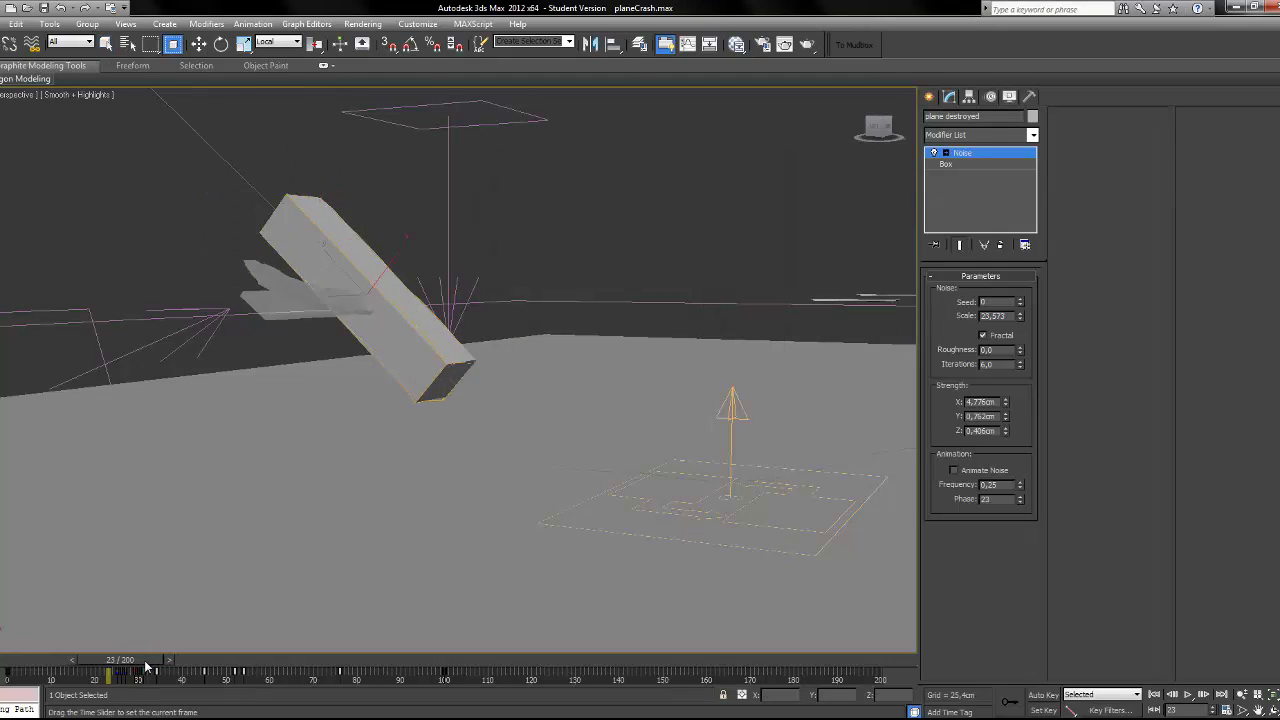
pyautogui.moveTo(145, 668); pyautogui.dragTo(133, 668)
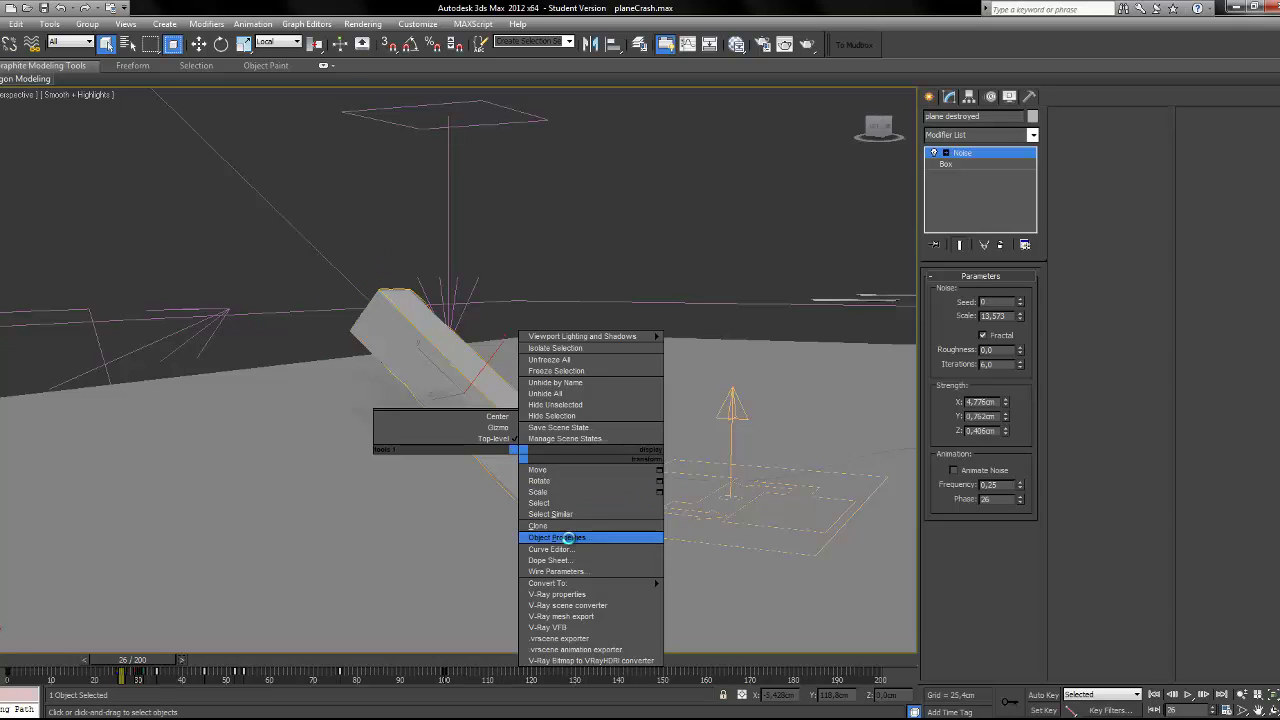
pyautogui.click(556, 537)
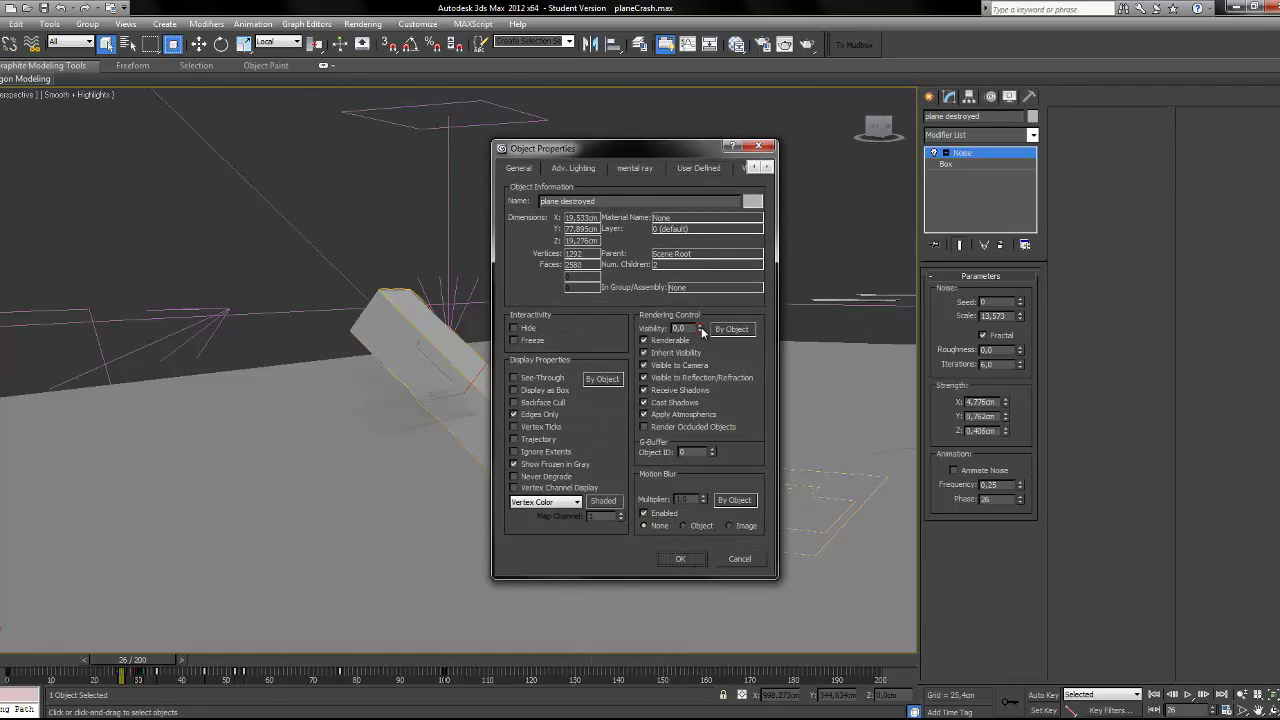
pyautogui.click(680, 558)
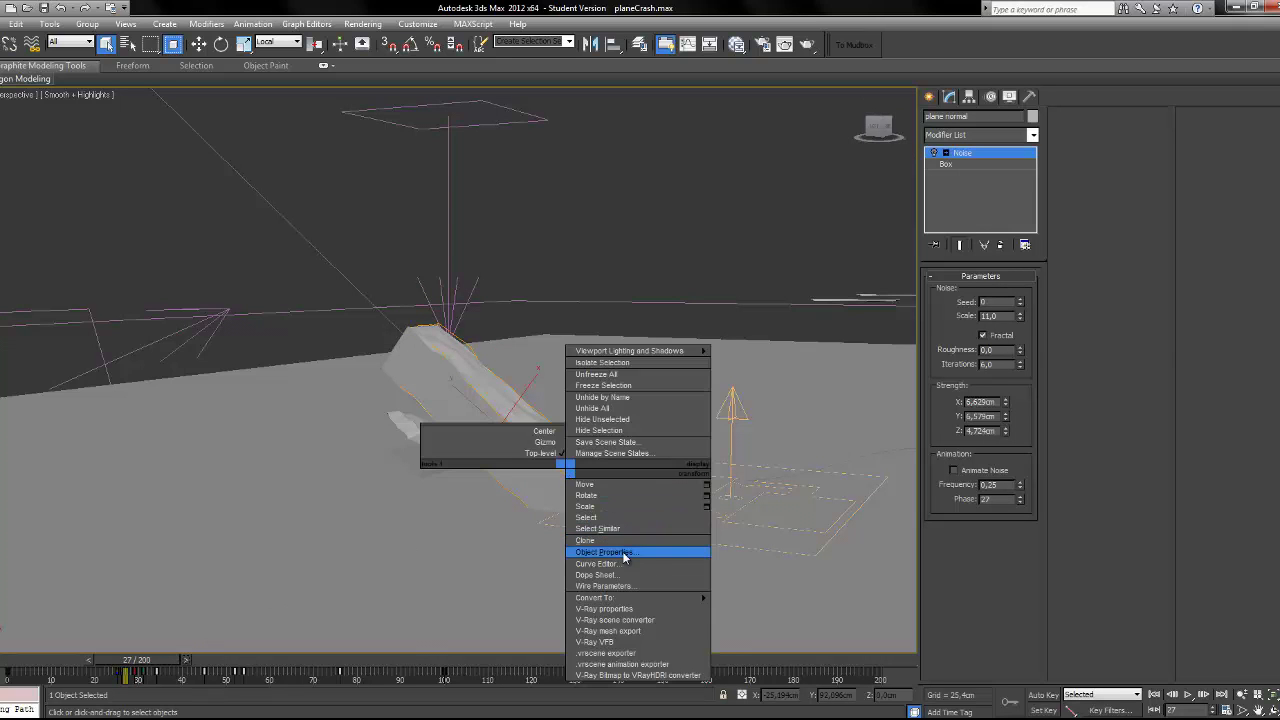
pyautogui.click(604, 552)
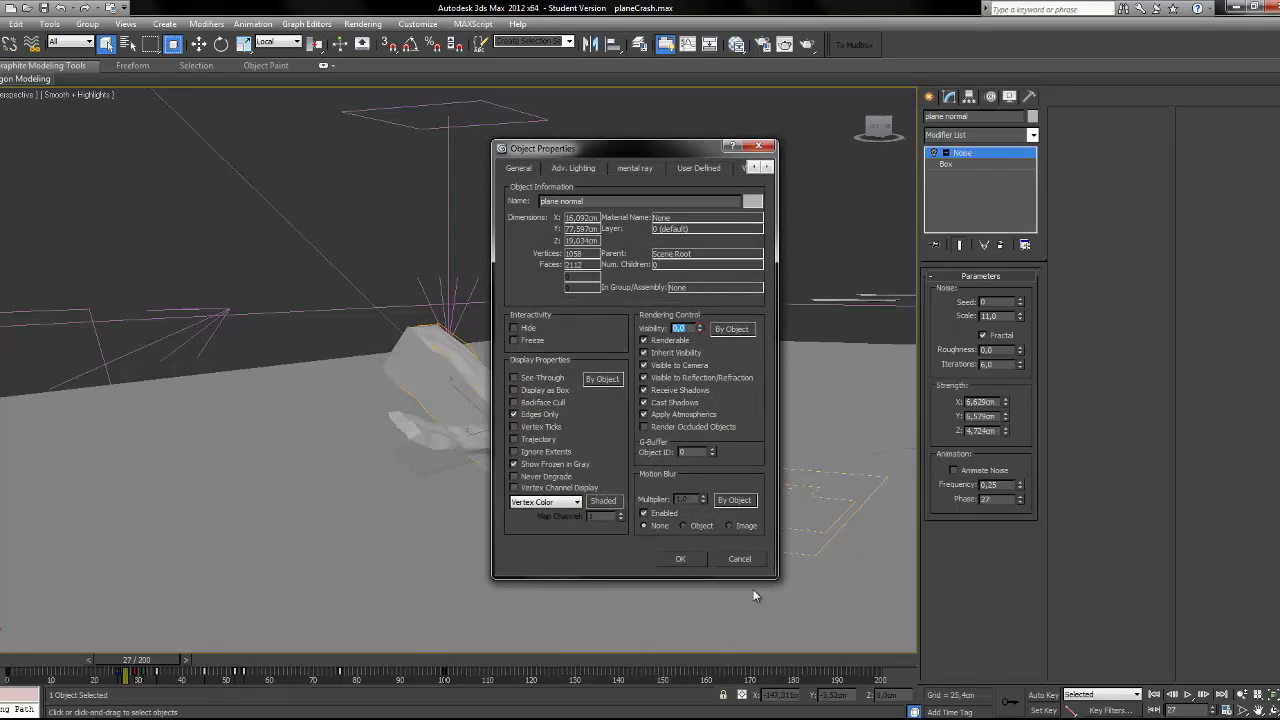
pyautogui.click(680, 558)
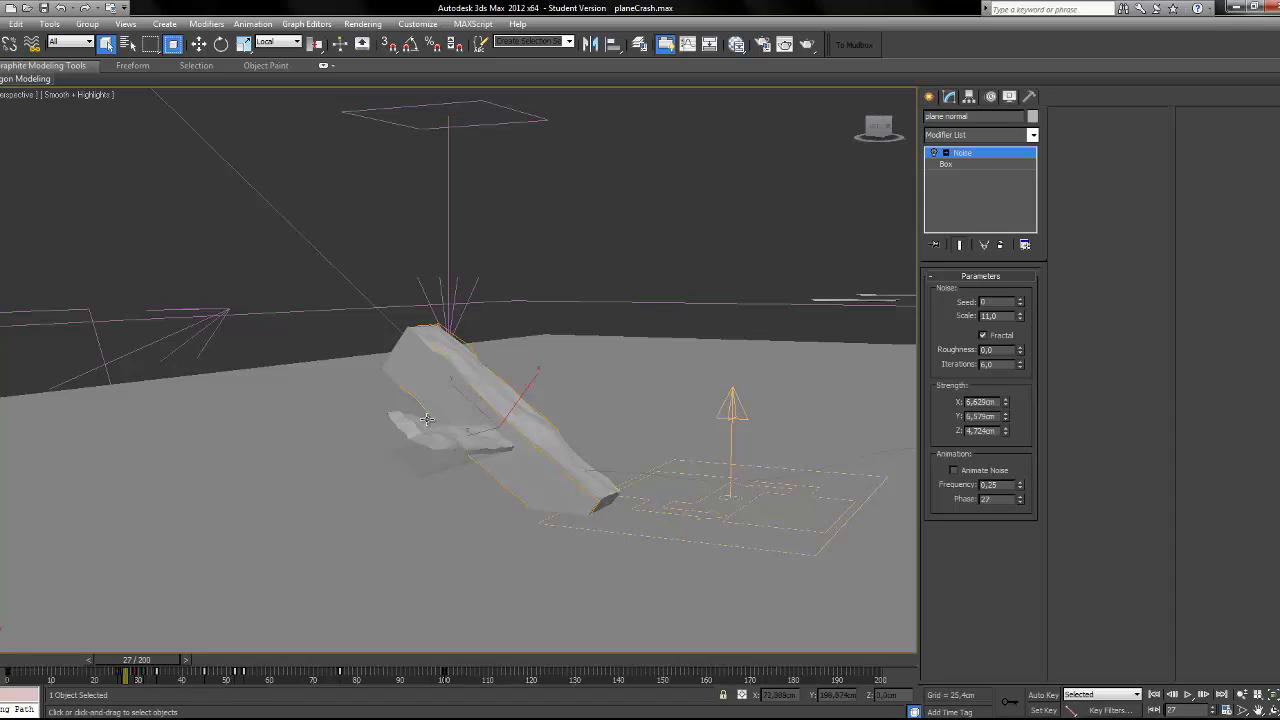
pyautogui.moveTo(583, 373)
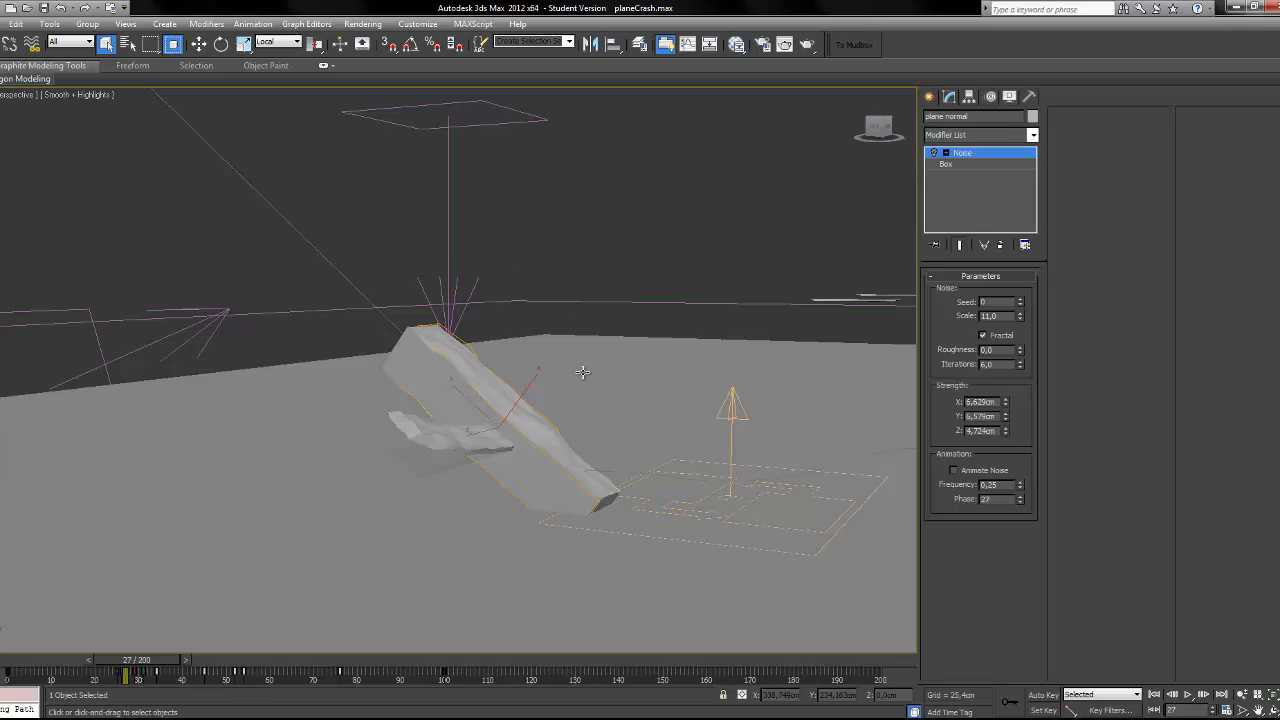
pyautogui.moveTo(588, 447)
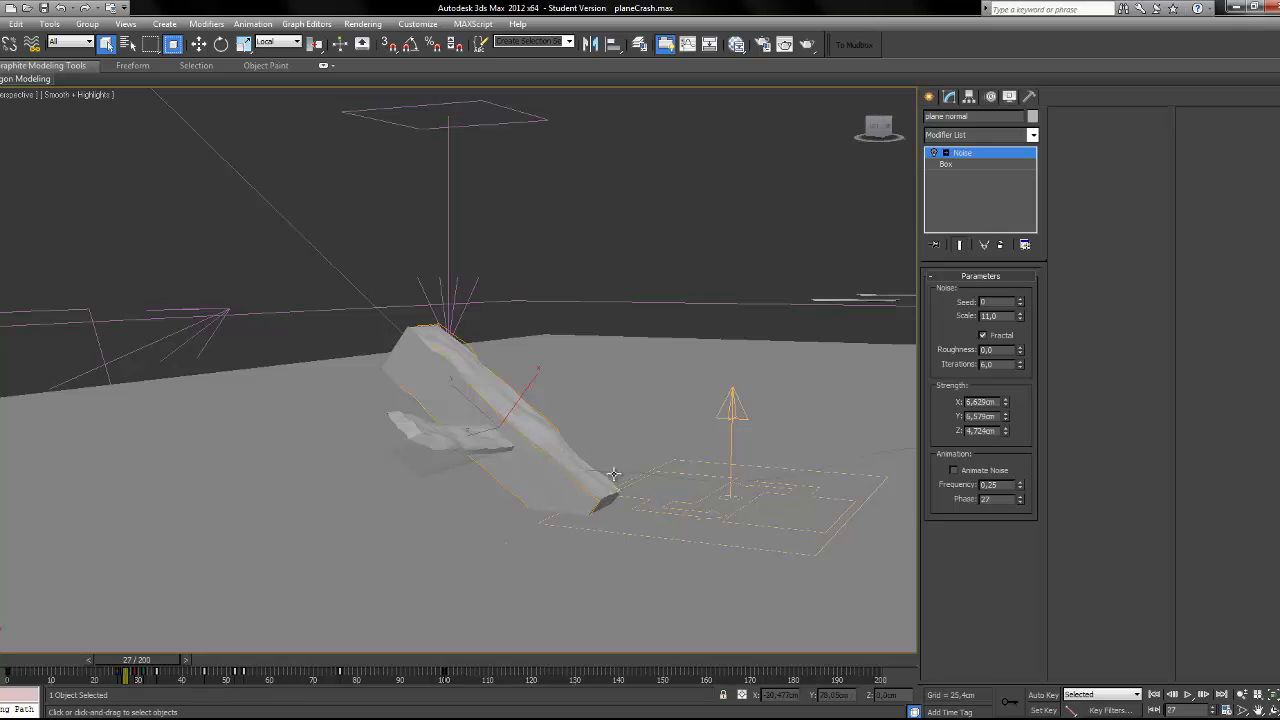
pyautogui.click(120, 659)
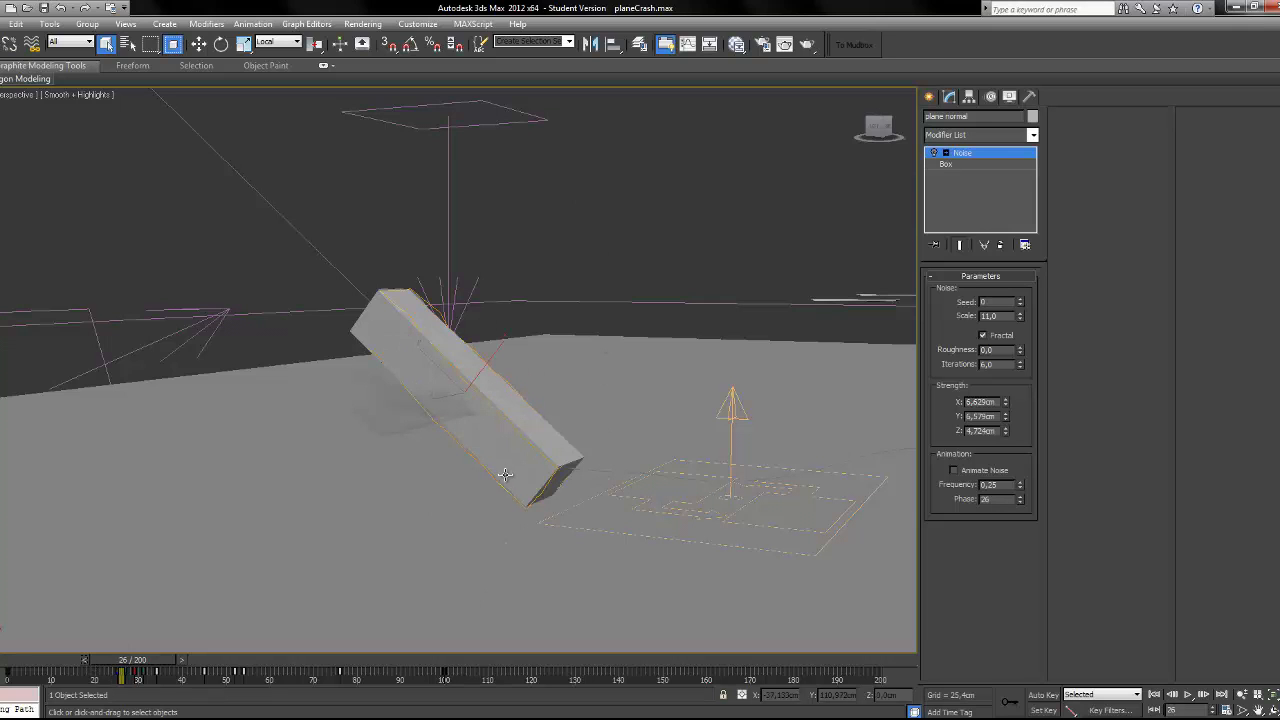
pyautogui.moveTo(120, 659); pyautogui.dragTo(133, 659)
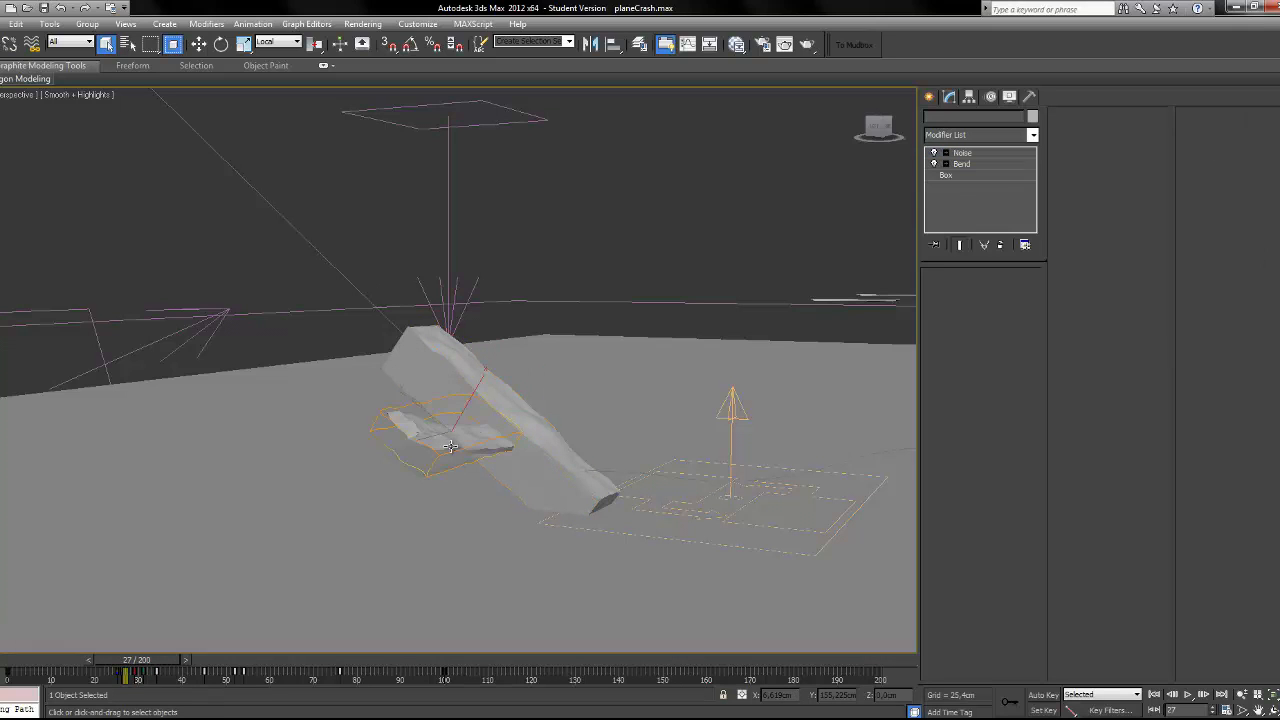
pyautogui.click(962, 153)
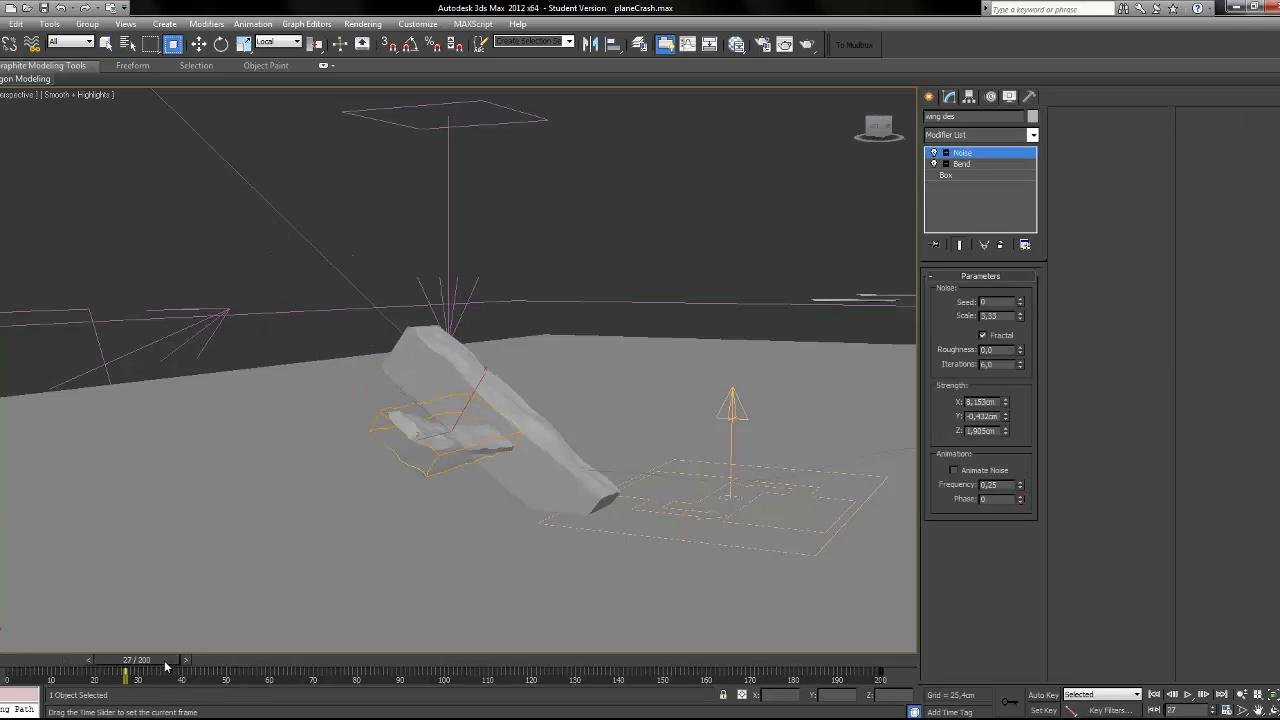
pyautogui.moveTo(135, 670); pyautogui.dragTo(115, 670)
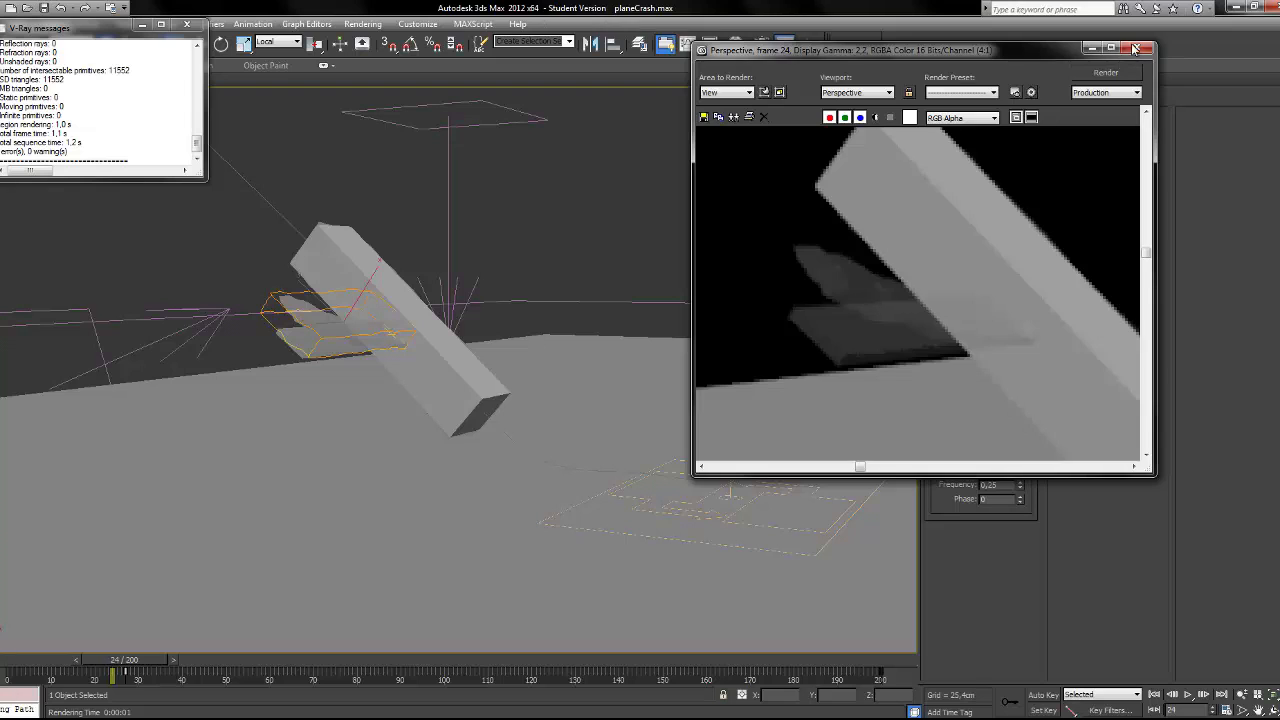
pyautogui.click(1148, 49)
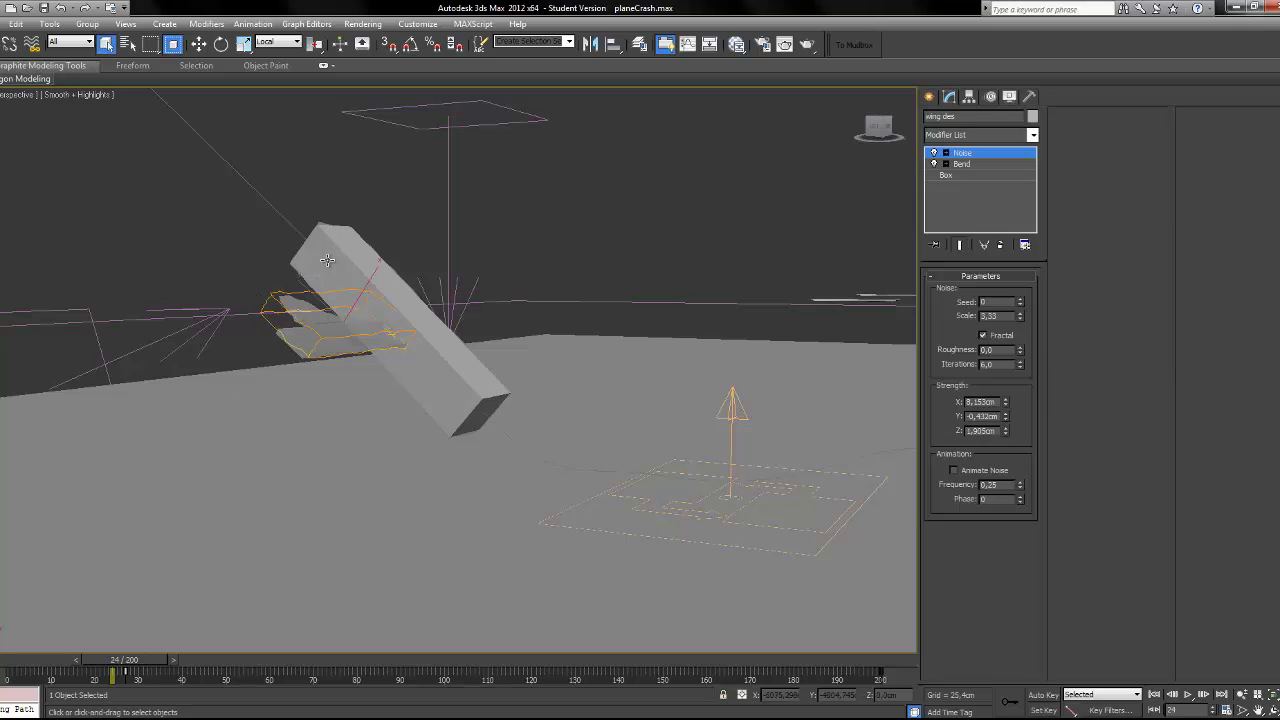
pyautogui.moveTo(113, 659); pyautogui.dragTo(110, 659)
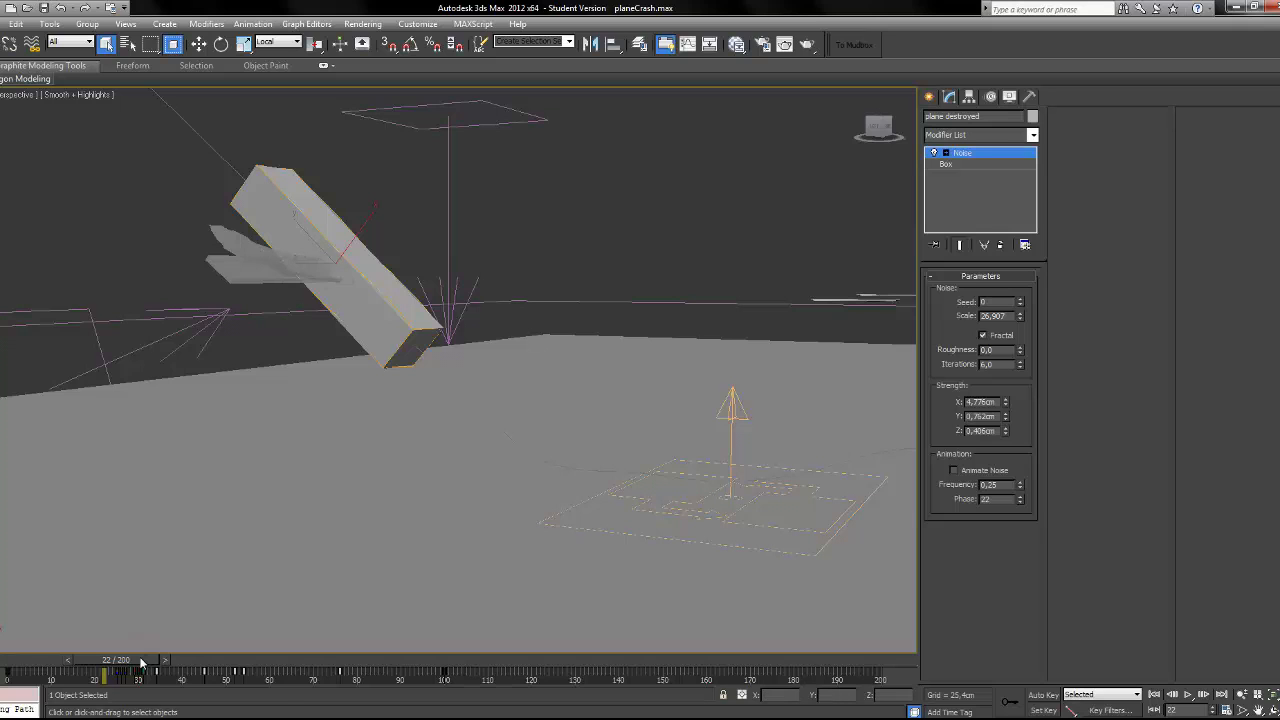
# Orbit around the wreck and scrub the crash to frame 28.
pyautogui.moveTo(105, 670); pyautogui.dragTo(135, 670)
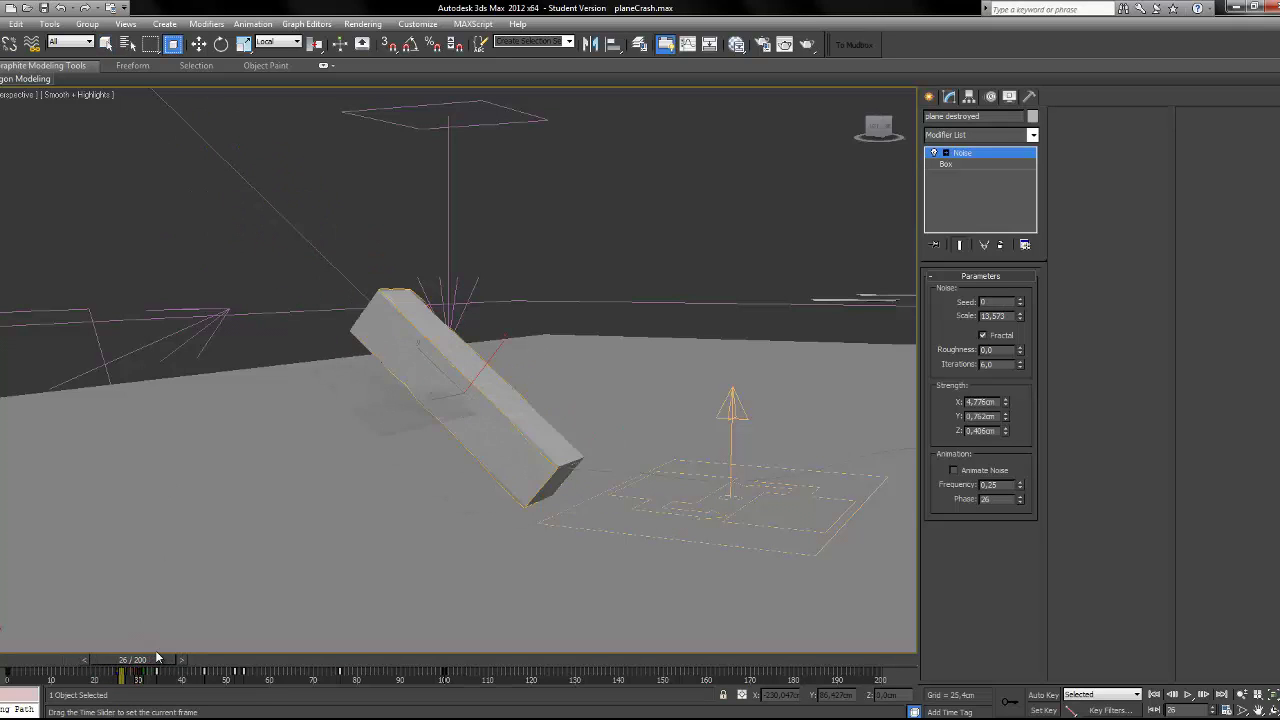
pyautogui.moveTo(155, 672); pyautogui.dragTo(180, 672)
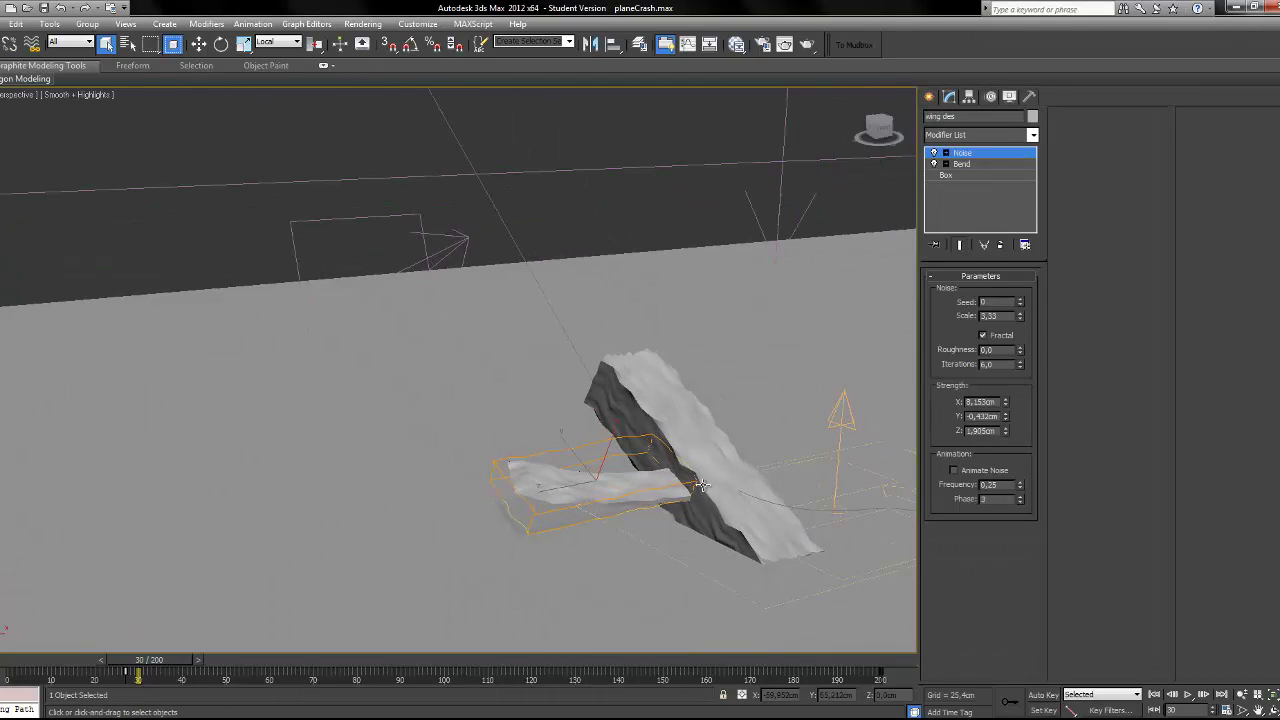
pyautogui.moveTo(138, 659); pyautogui.dragTo(135, 659)
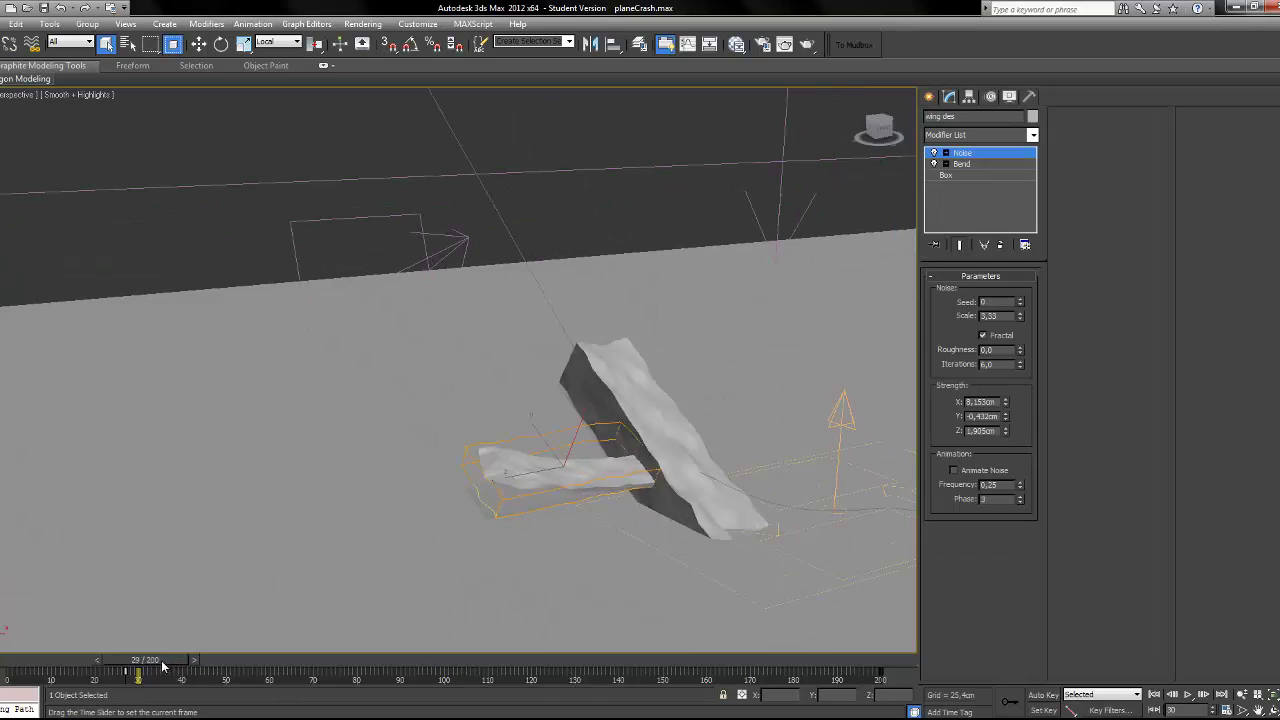
pyautogui.moveTo(140, 668); pyautogui.dragTo(135, 668)
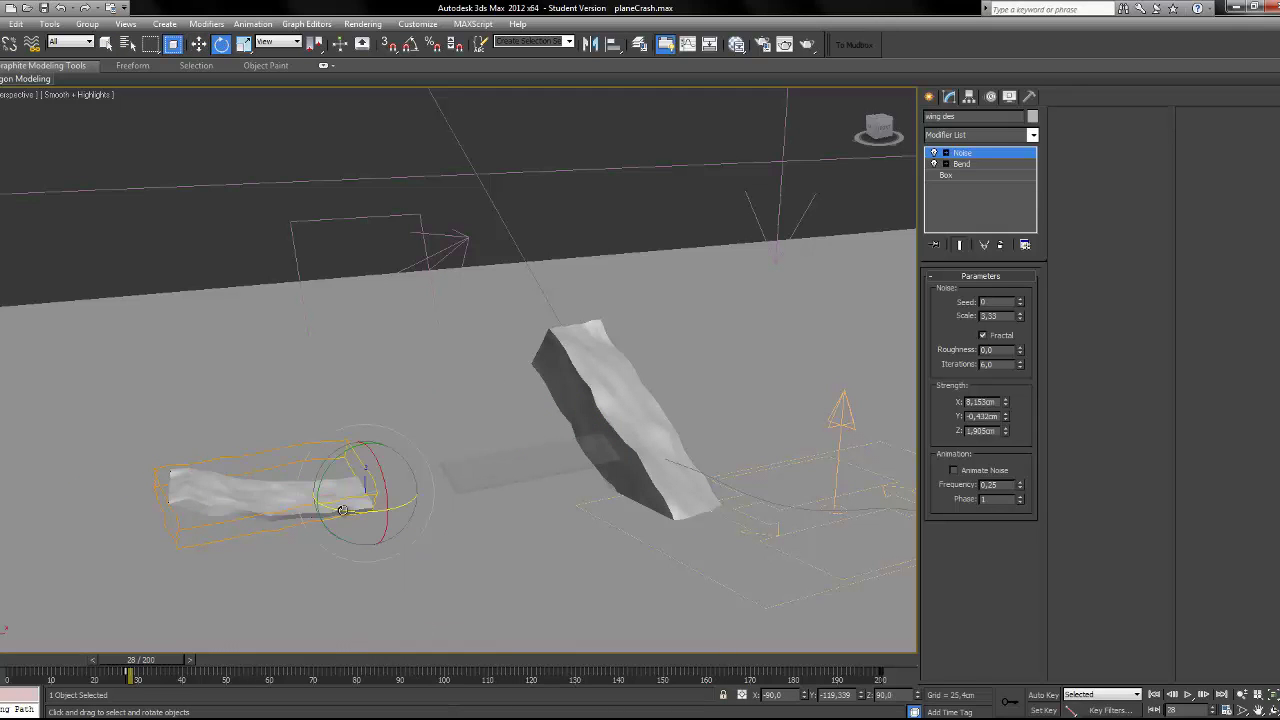
# Rotate the wing des piece to tip it over, then scrub back before impact.
pyautogui.moveTo(342, 510); pyautogui.dragTo(352, 497)
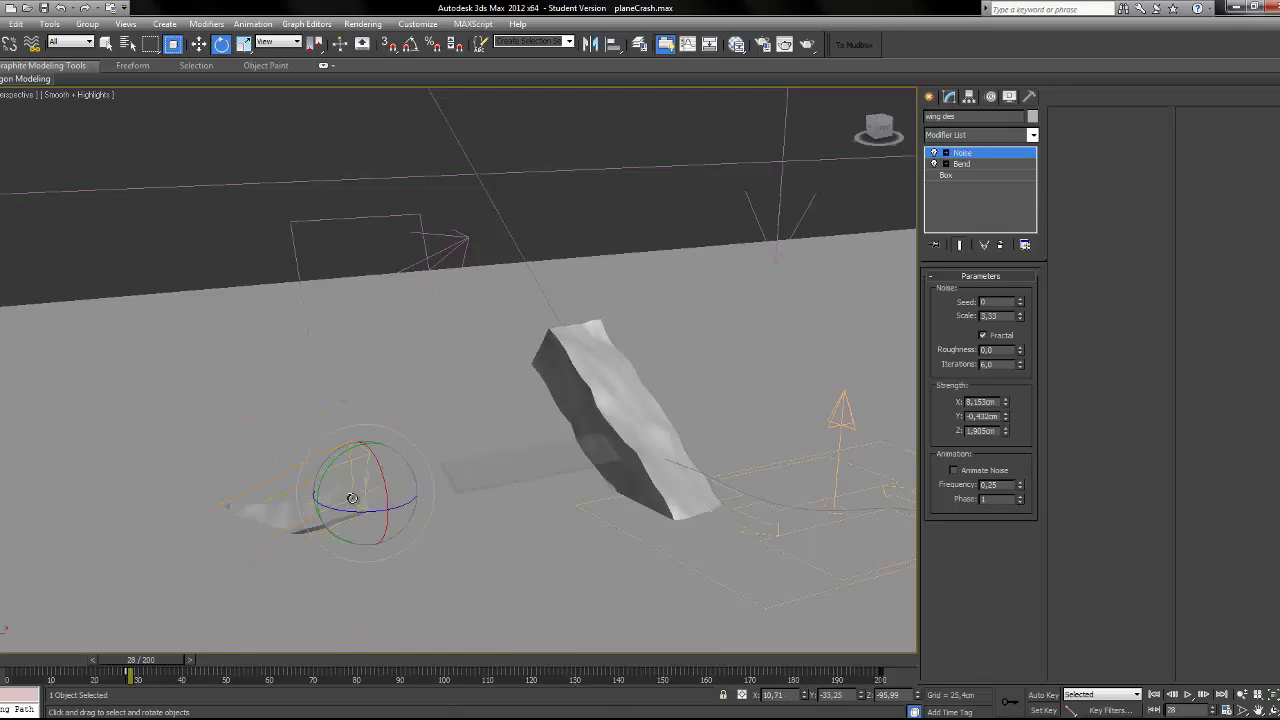
pyautogui.moveTo(130, 659); pyautogui.dragTo(65, 659)
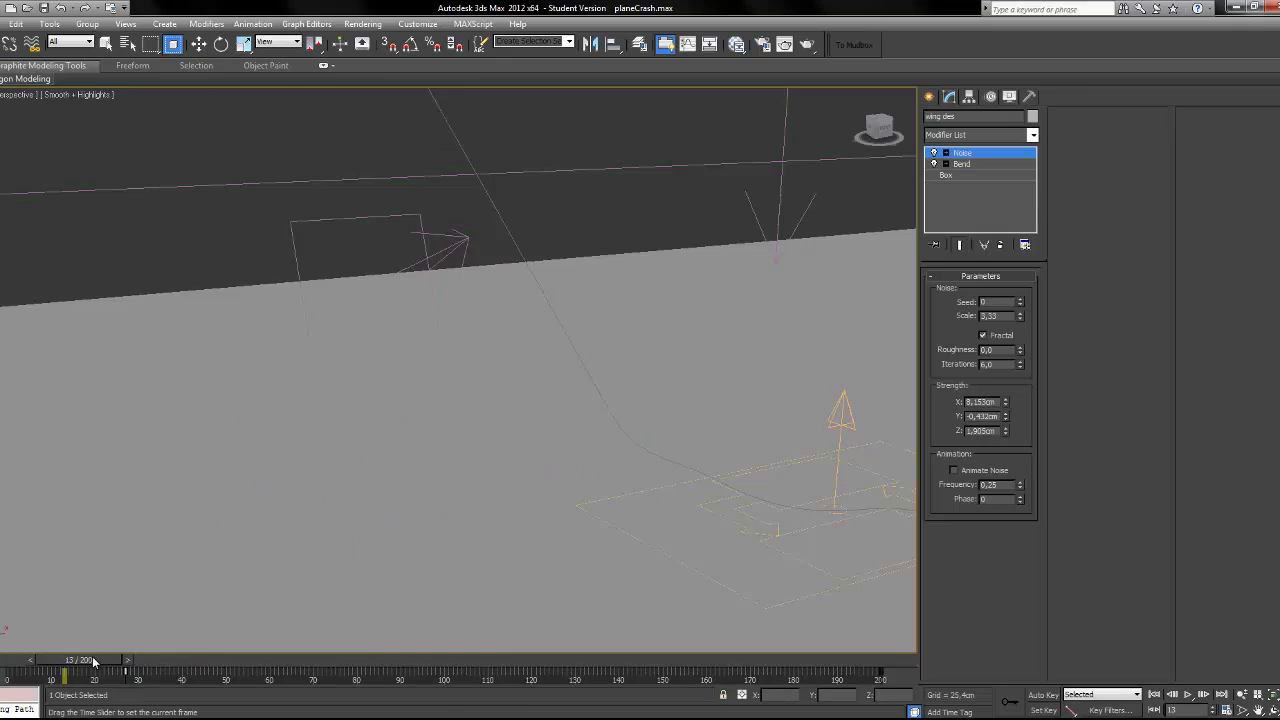
pyautogui.moveTo(65, 678); pyautogui.dragTo(140, 678)
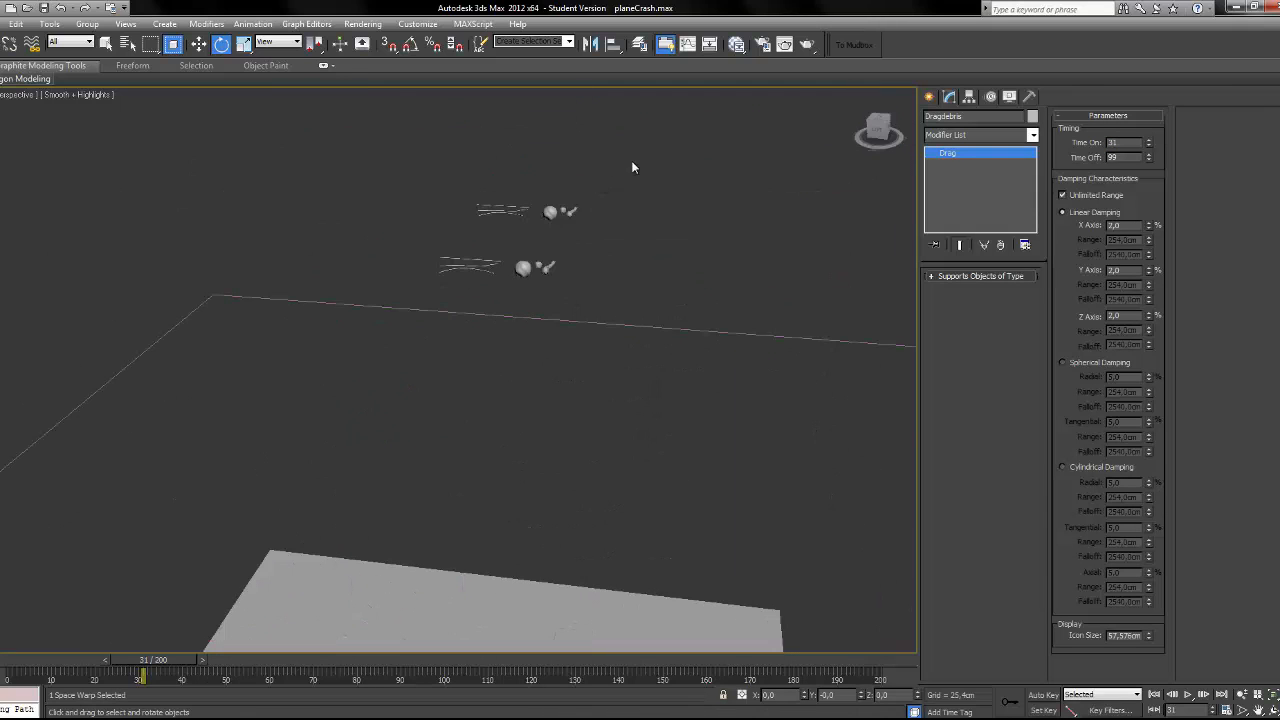
# Marquee-select the space warps, then select the PF Source 001 emitter.
pyautogui.moveTo(630, 167); pyautogui.dragTo(475, 270)
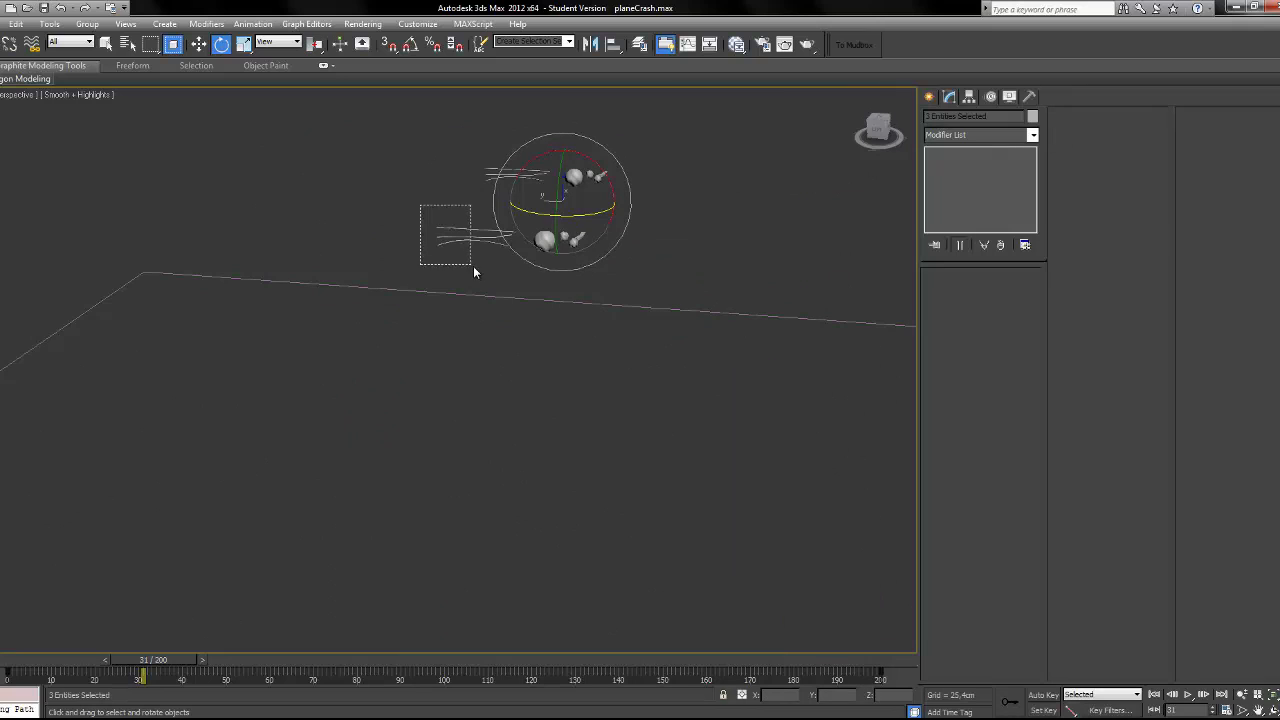
pyautogui.click(565, 240)
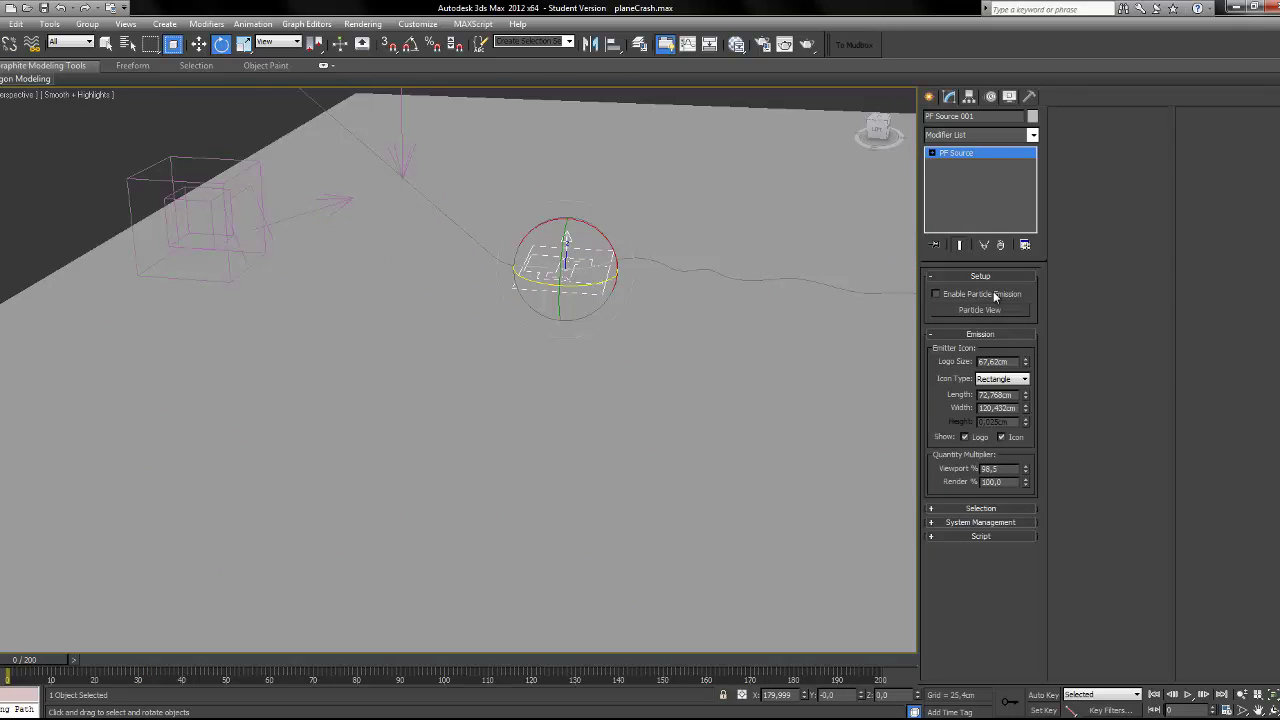
# In Particle View, inspect the shockwave, debris, Event 001 and Position Icon nodes.
pyautogui.click(993, 309)
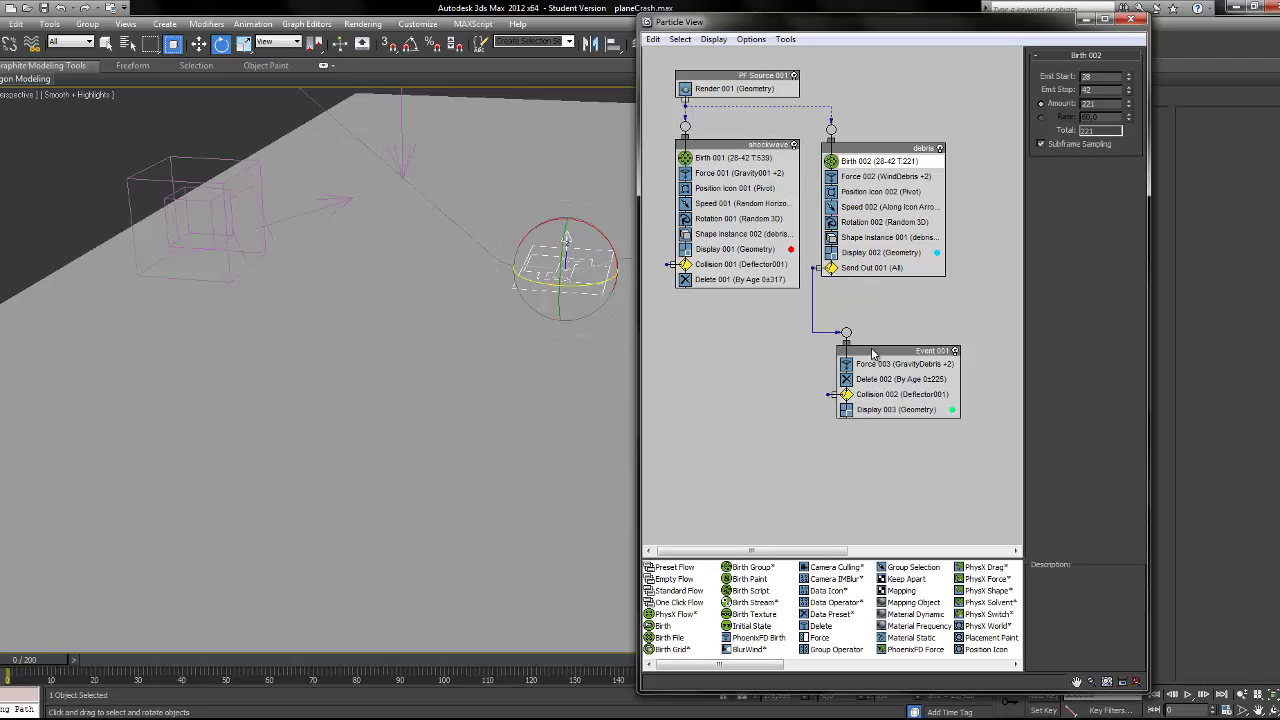
pyautogui.click(765, 145)
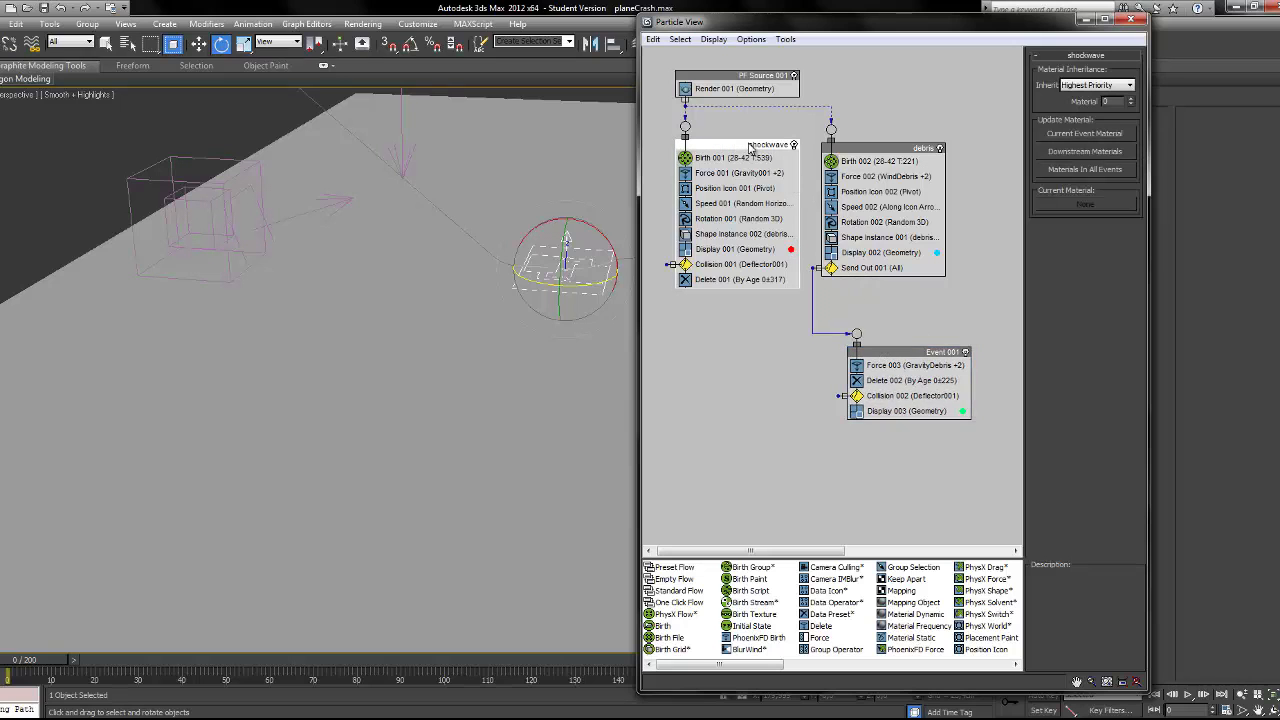
pyautogui.click(920, 148)
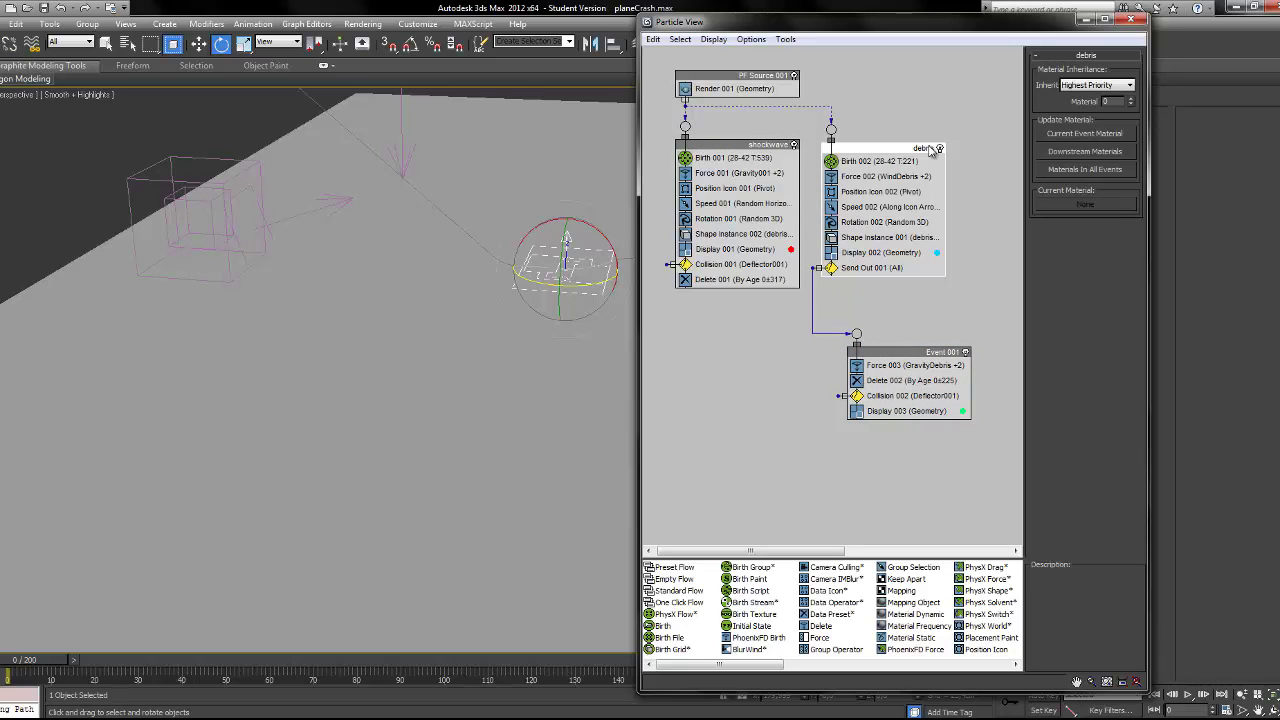
pyautogui.click(940, 352)
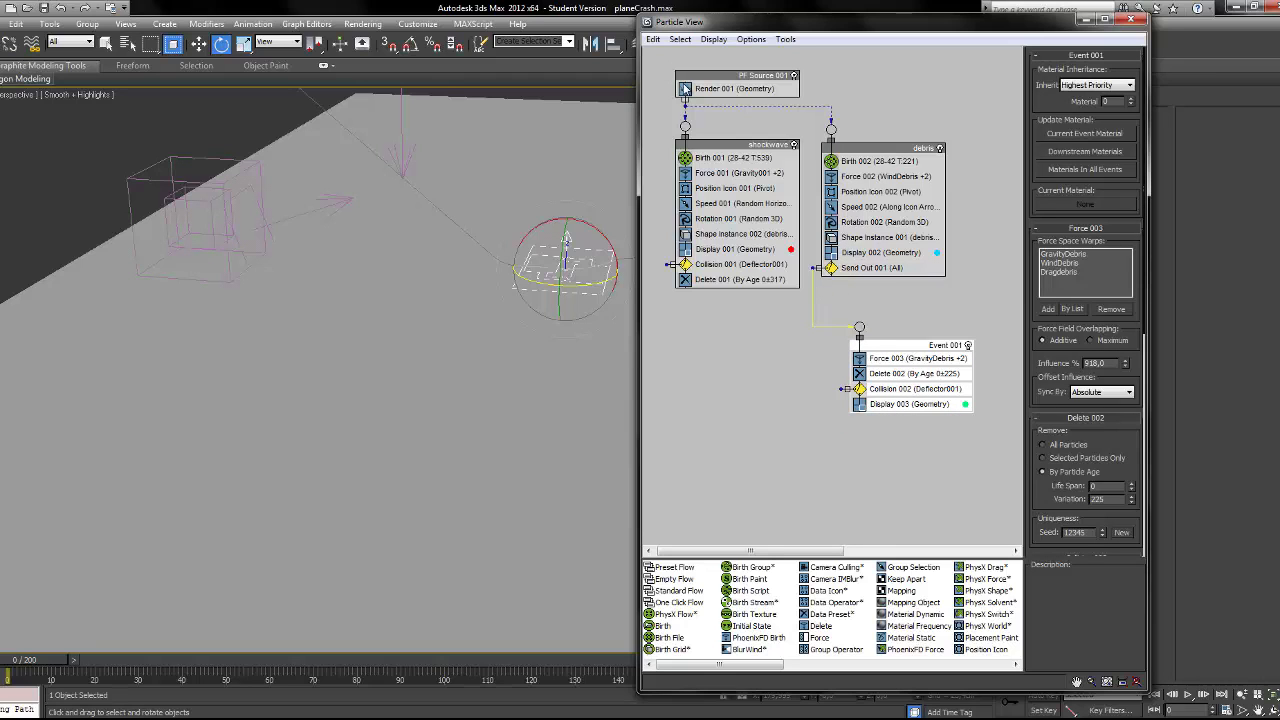
pyautogui.moveTo(713, 189)
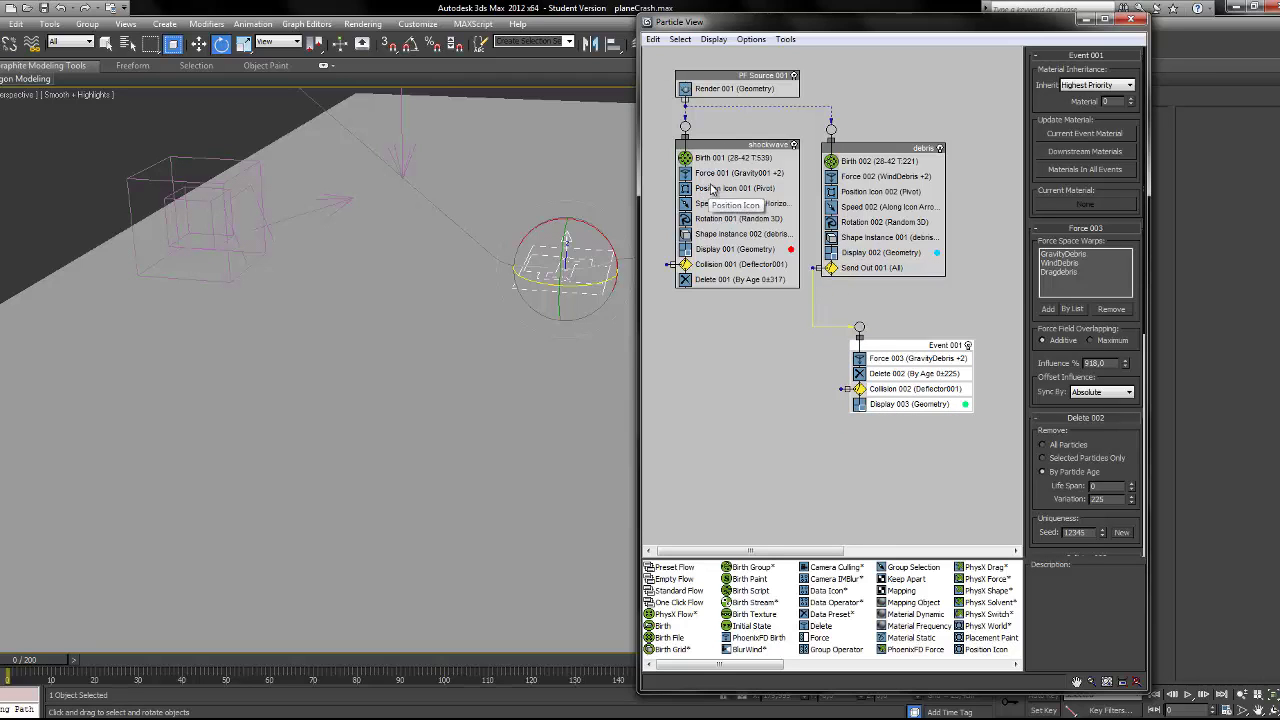
pyautogui.click(712, 157)
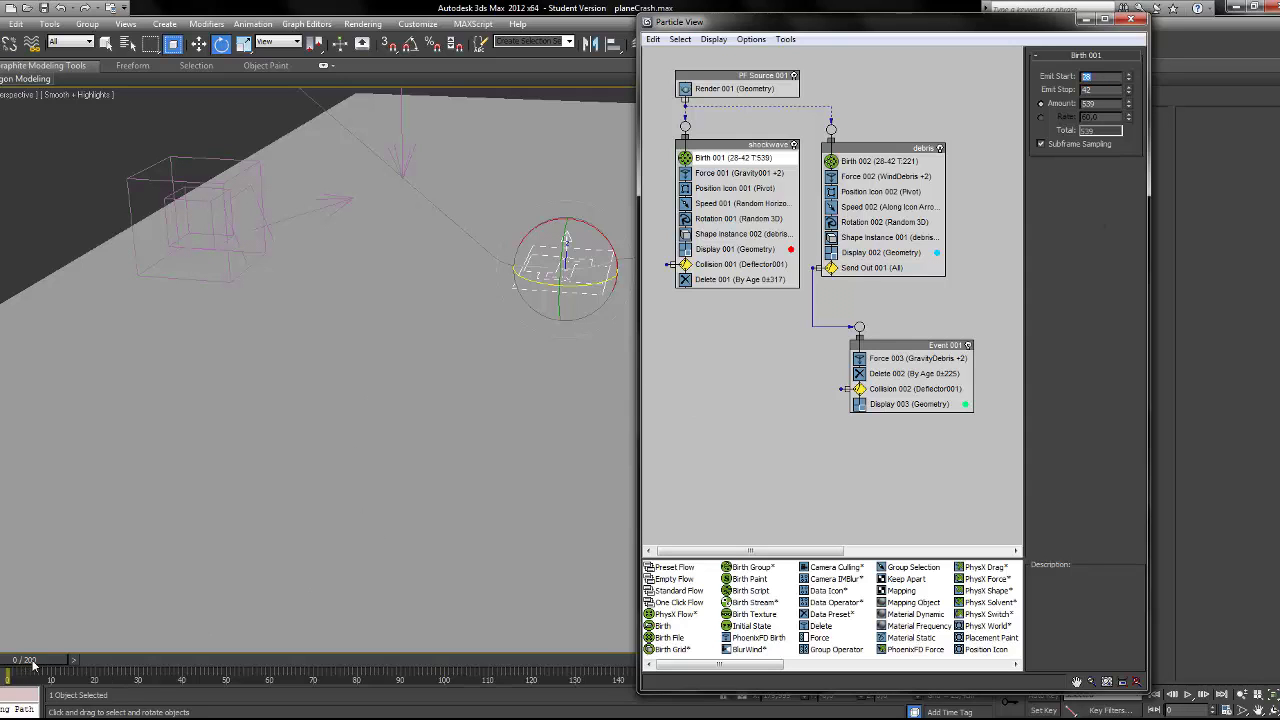
# Move the shockwave birth start to frame 27 and debris birth to 26, checking impact timing.
pyautogui.moveTo(15, 672); pyautogui.dragTo(130, 672)
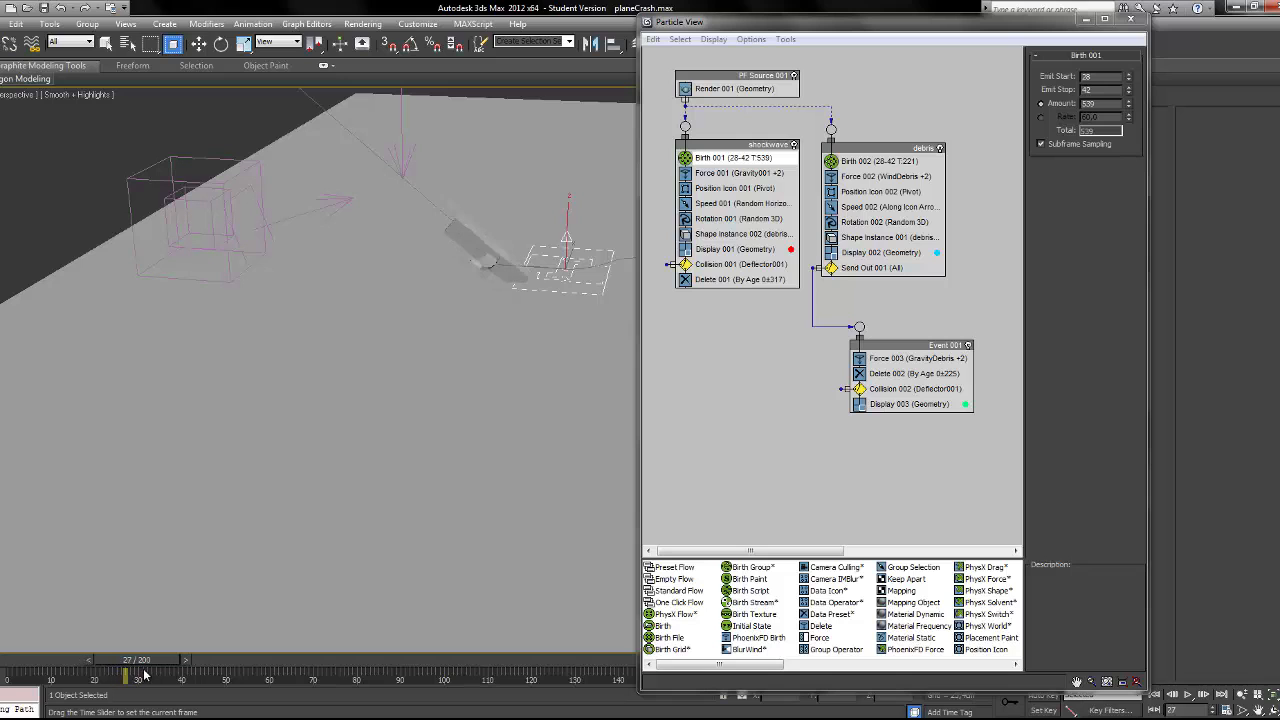
pyautogui.click(1130, 80)
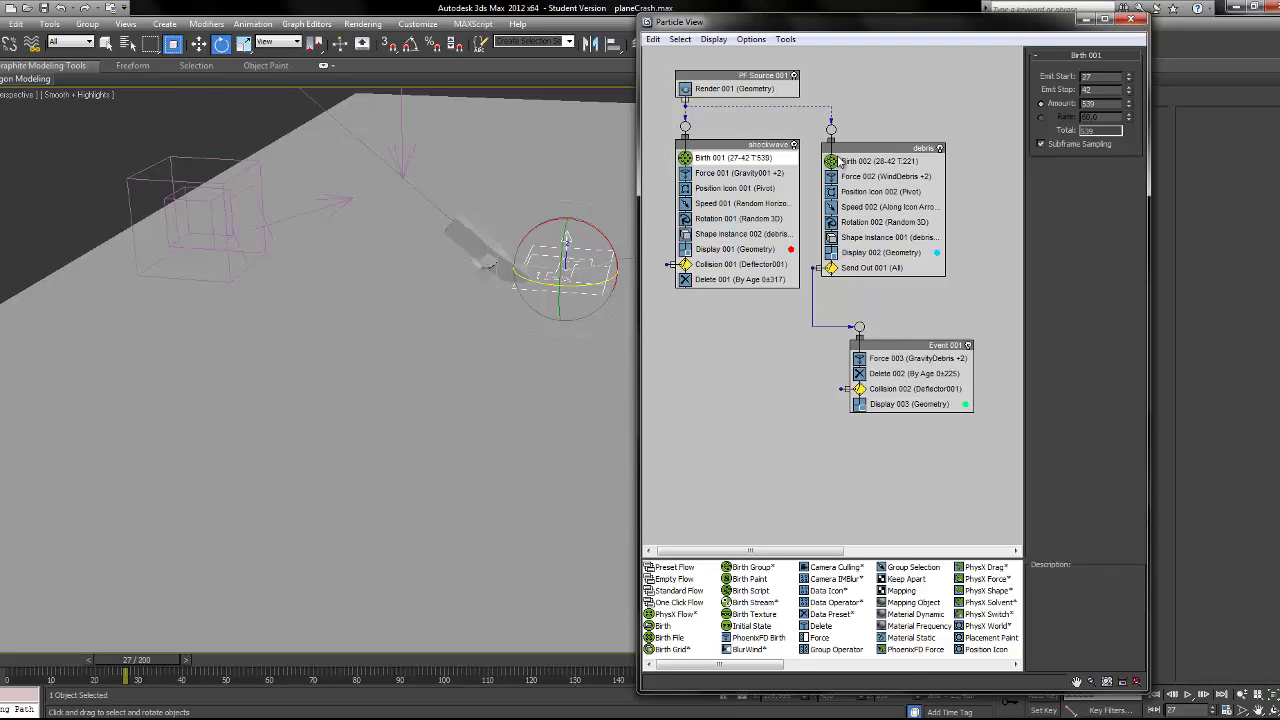
pyautogui.click(878, 161)
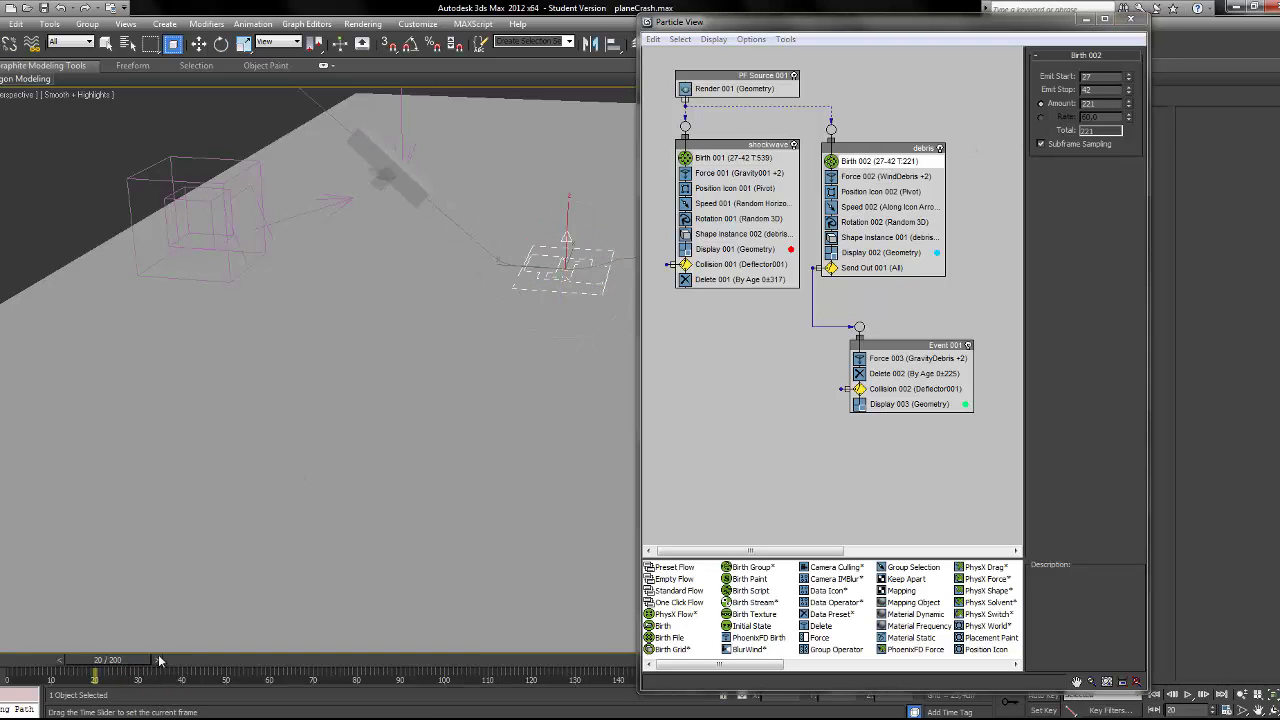
pyautogui.moveTo(95, 659); pyautogui.dragTo(125, 659)
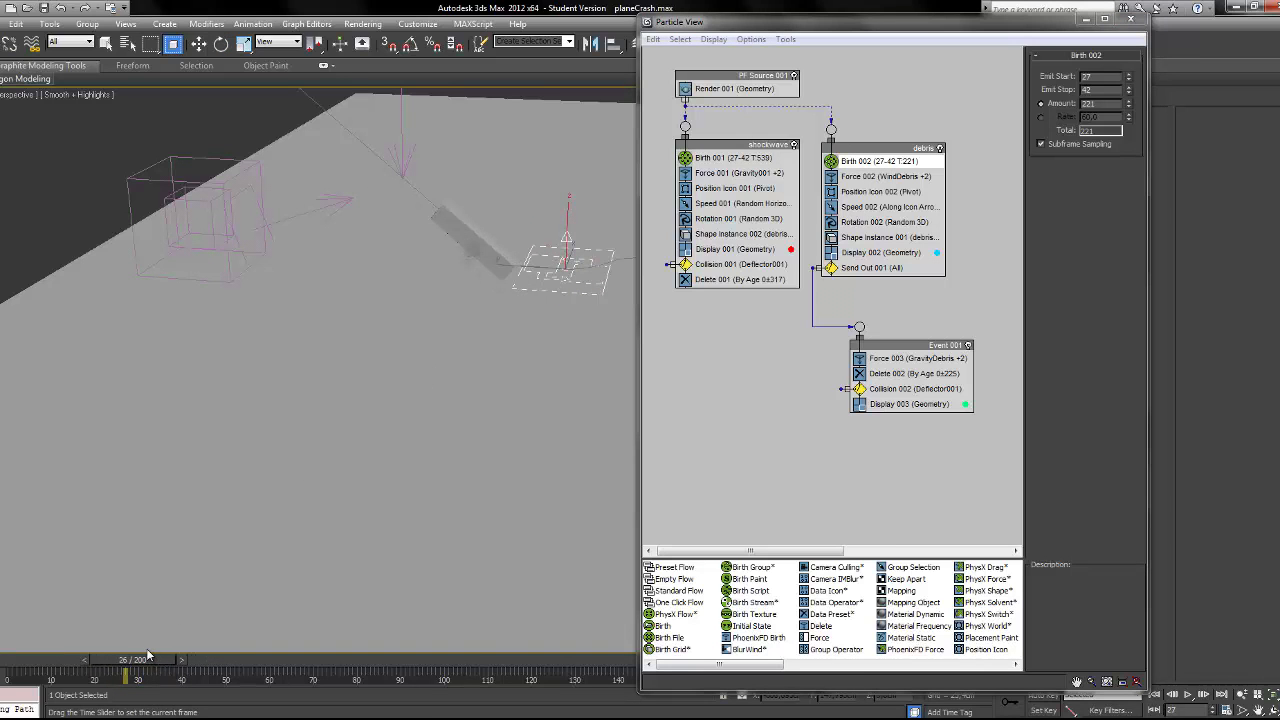
pyautogui.click(198, 43)
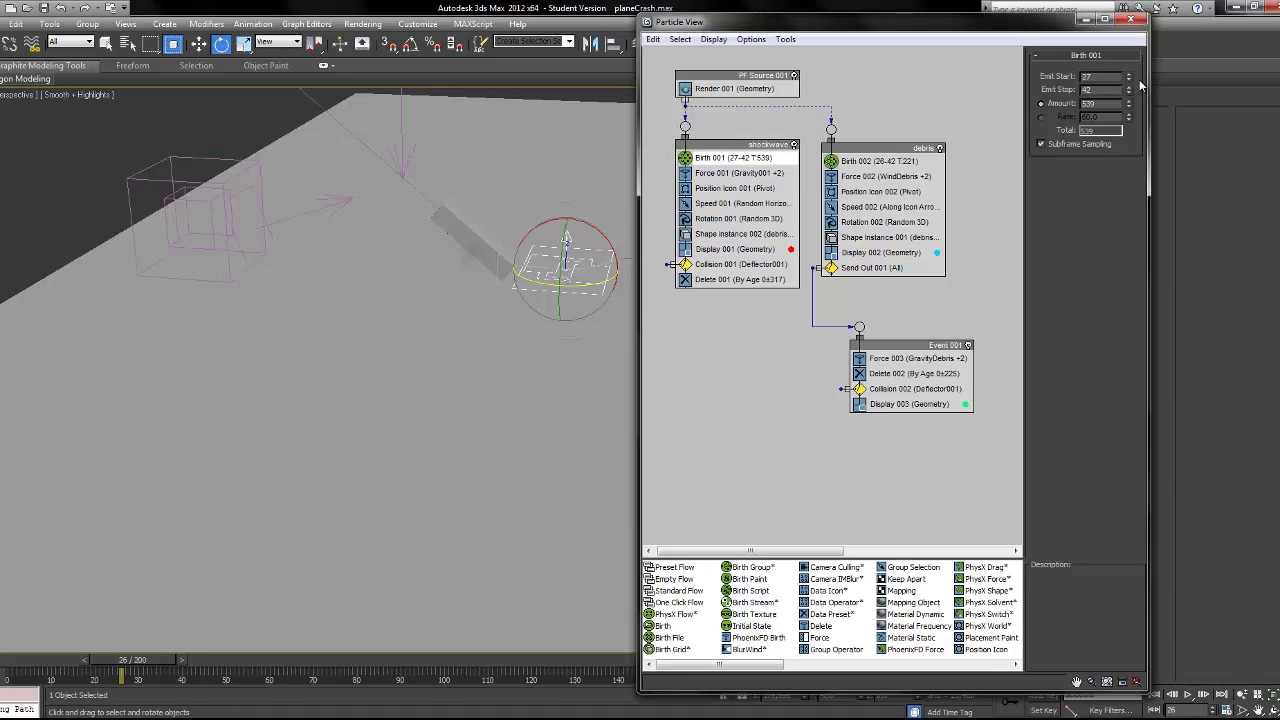
pyautogui.click(1128, 79)
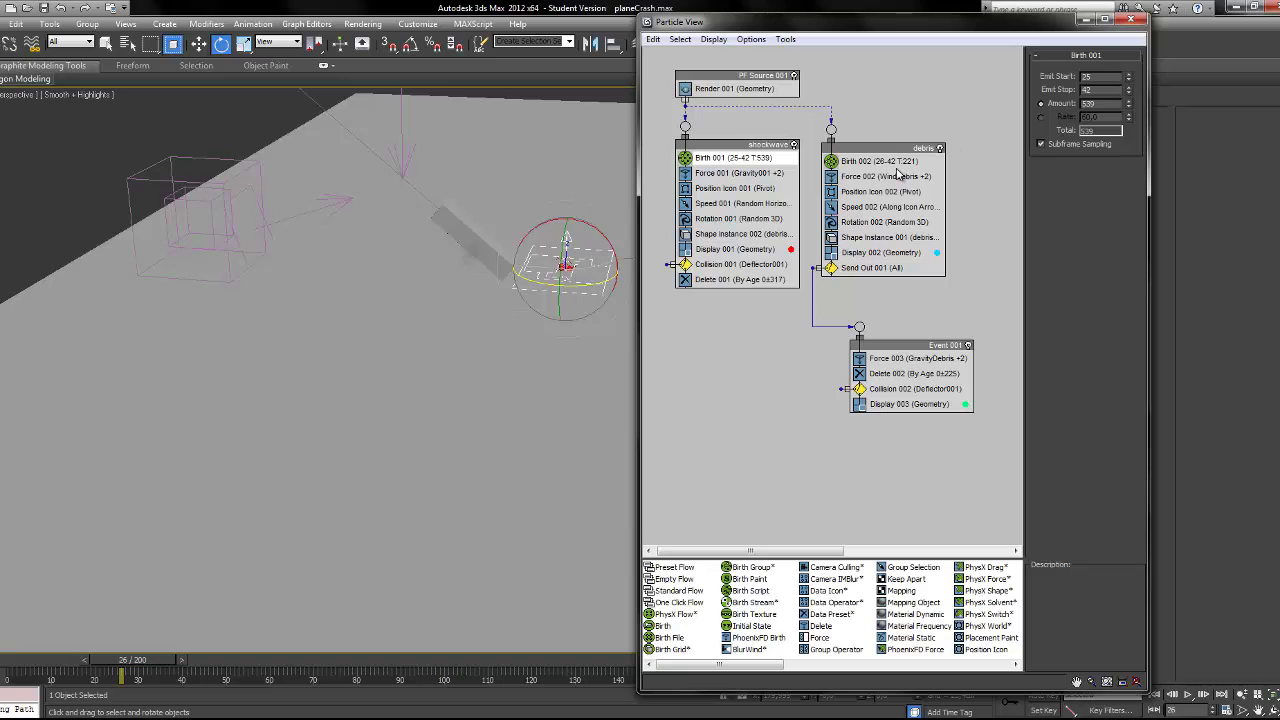
pyautogui.moveTo(123, 659); pyautogui.dragTo(140, 659)
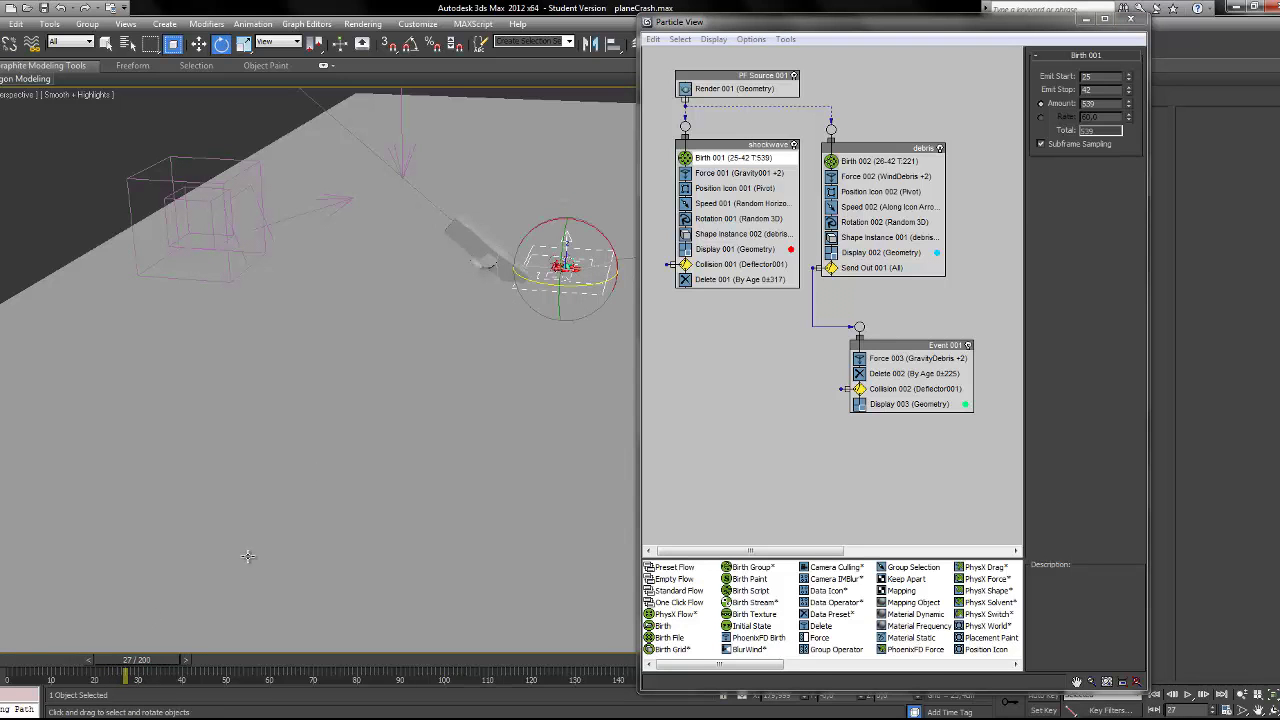
pyautogui.click(198, 43)
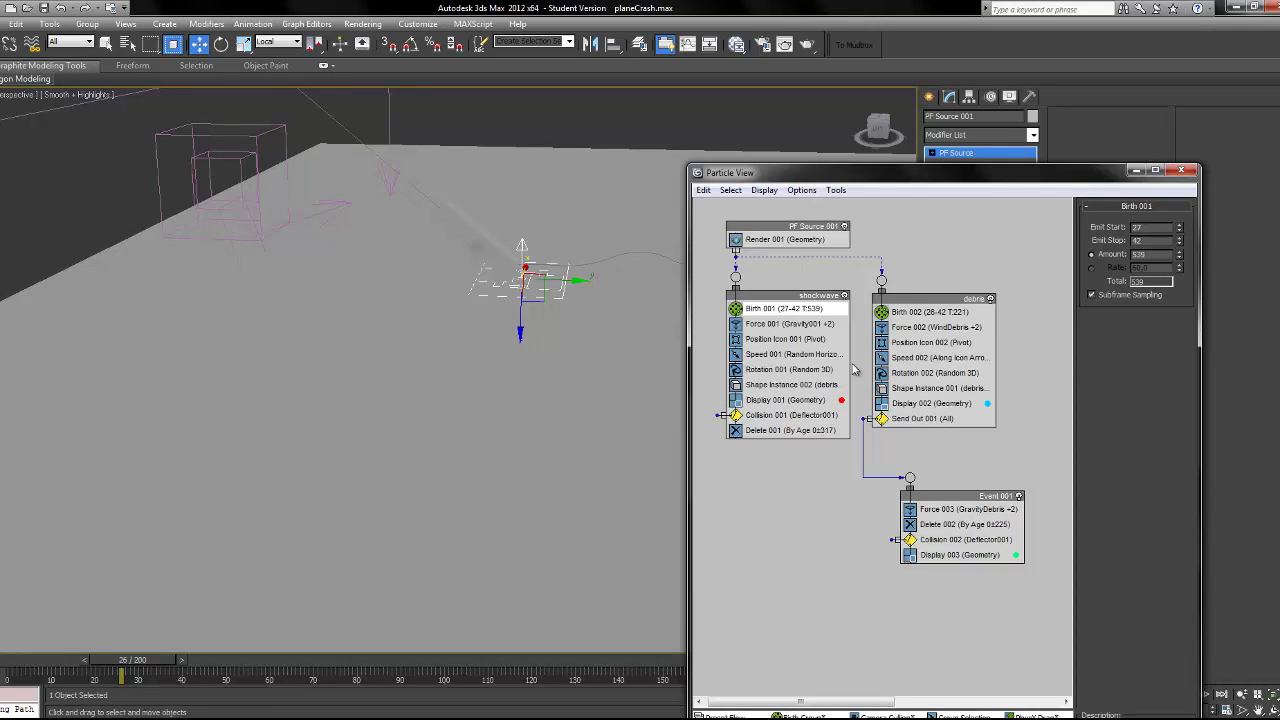
# Set the debris Birth 002 Emit Start to 27 and scrub through the particle burst.
pyautogui.click(928, 312)
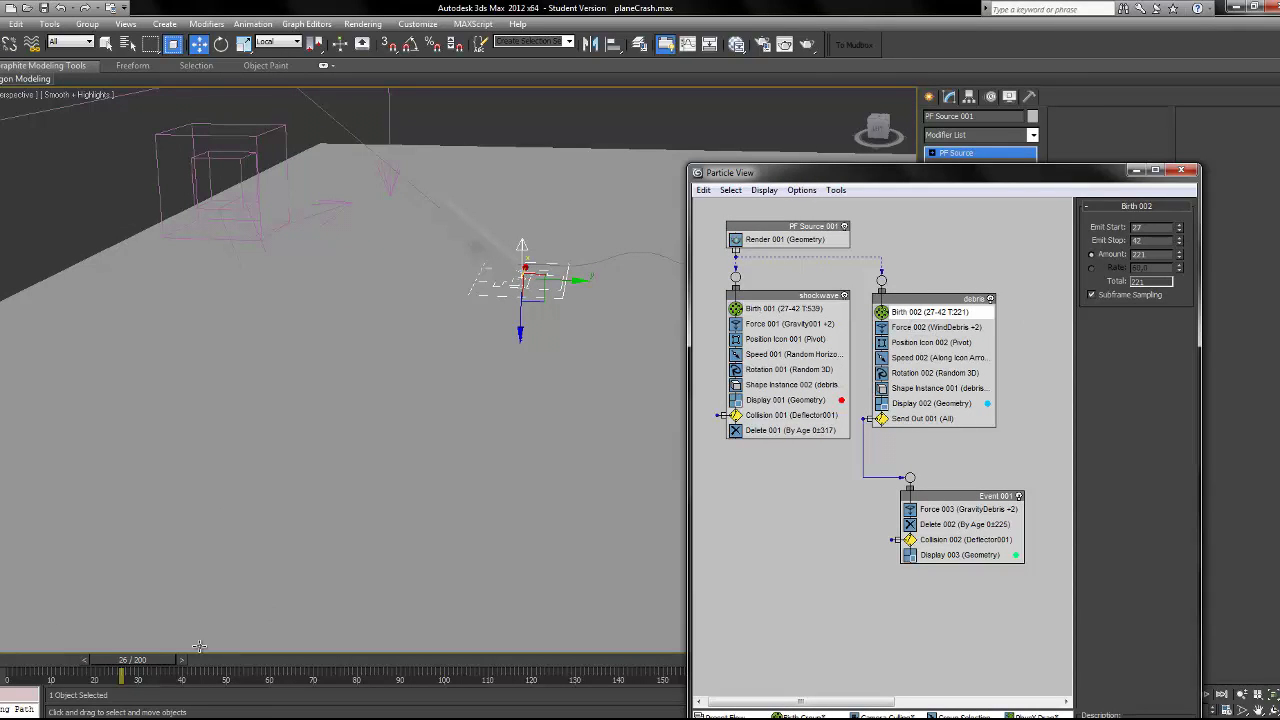
pyautogui.moveTo(122, 659); pyautogui.dragTo(107, 659)
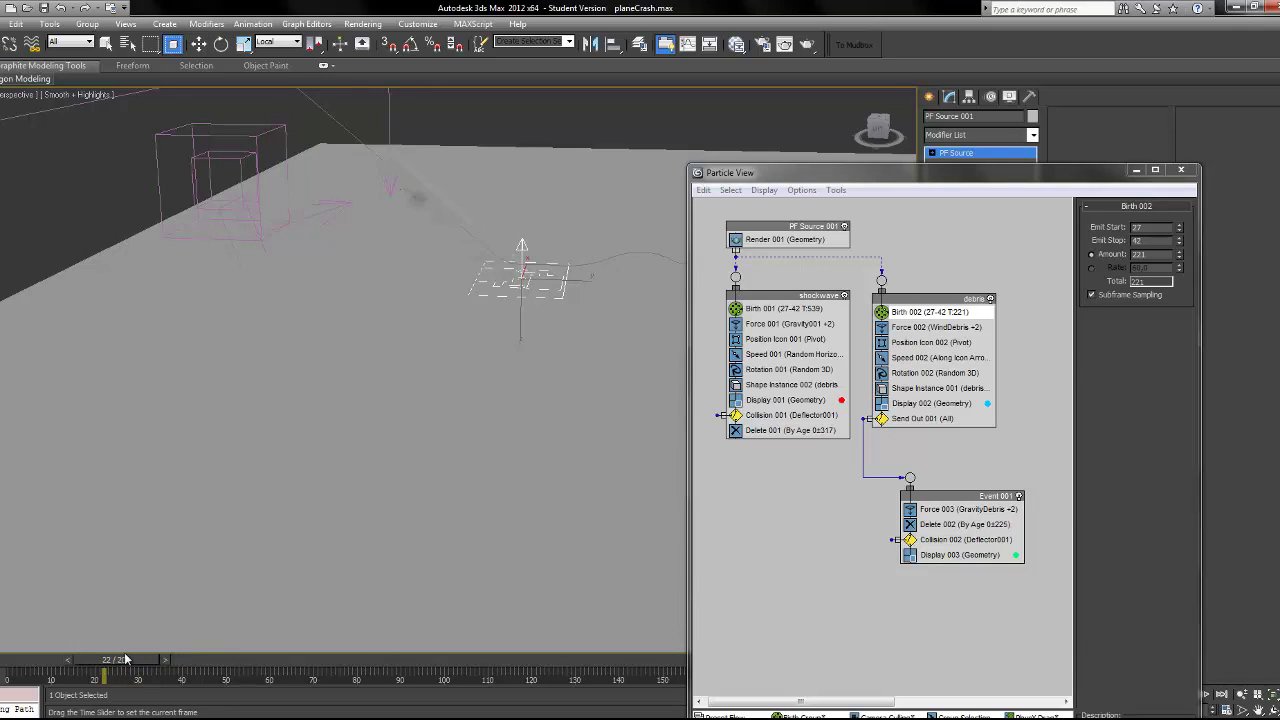
pyautogui.moveTo(108, 677); pyautogui.dragTo(260, 677)
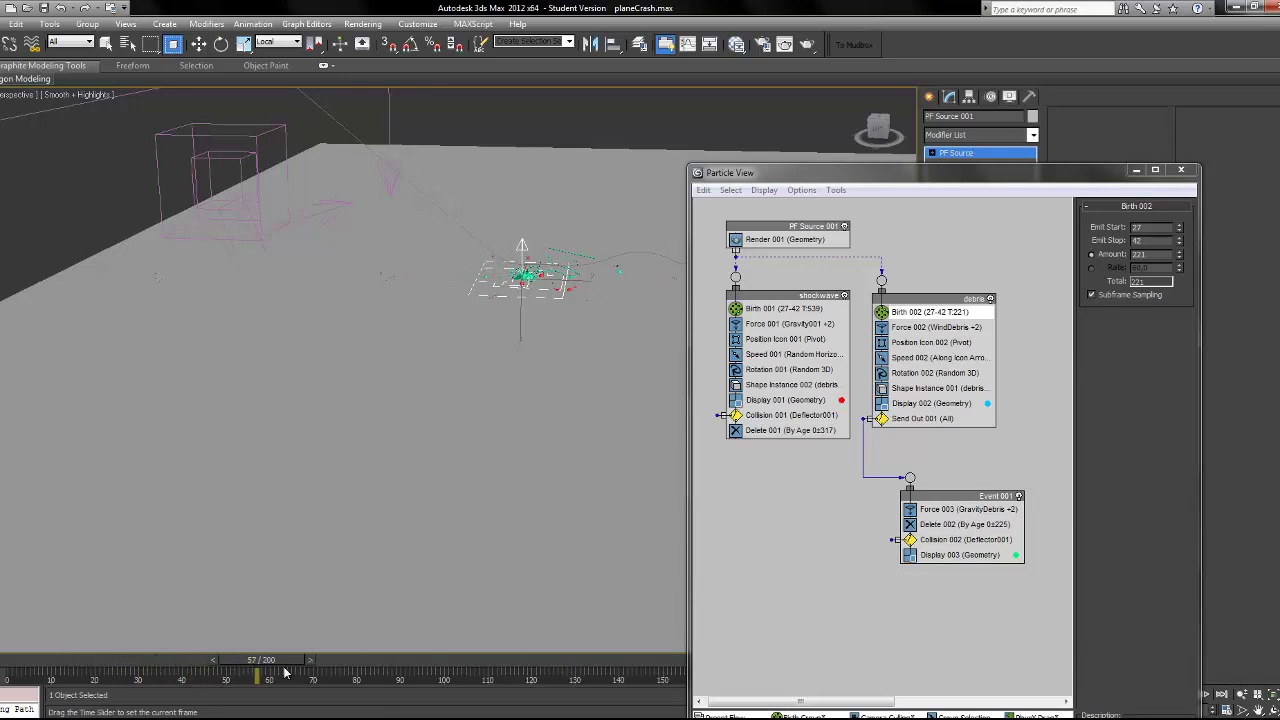
pyautogui.moveTo(268, 677); pyautogui.dragTo(160, 677)
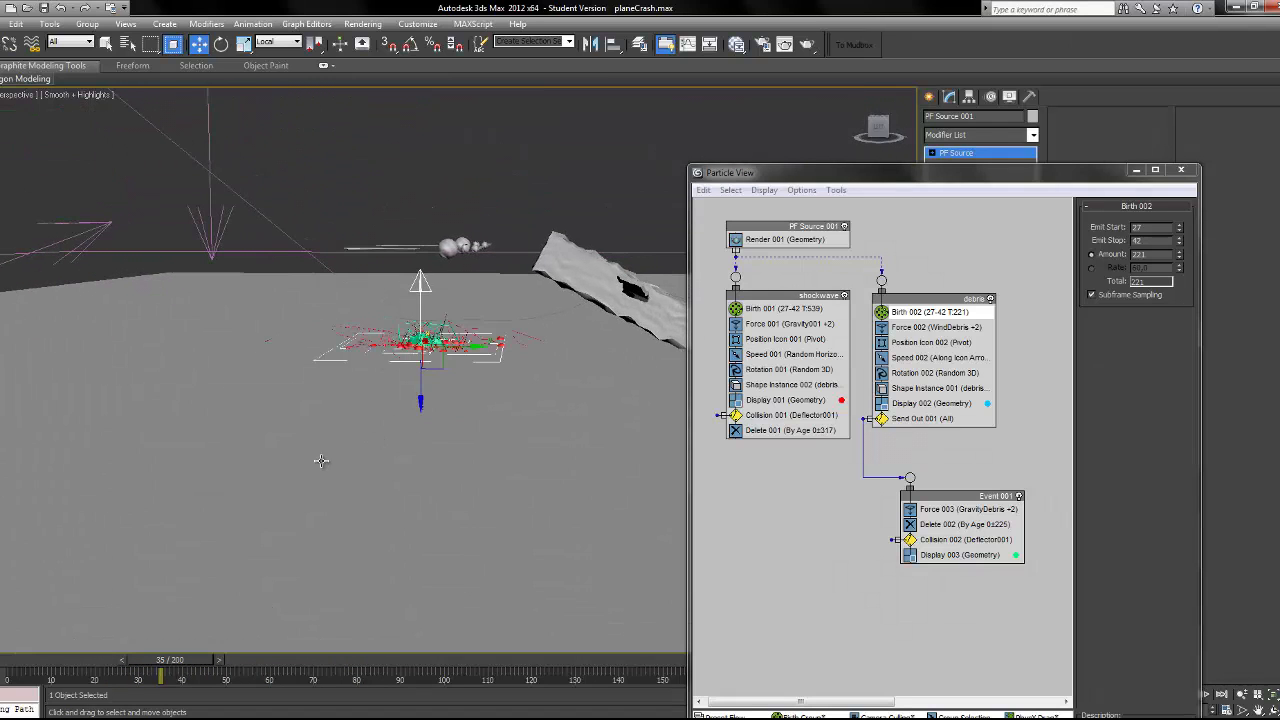
pyautogui.moveTo(162, 677); pyautogui.dragTo(217, 677)
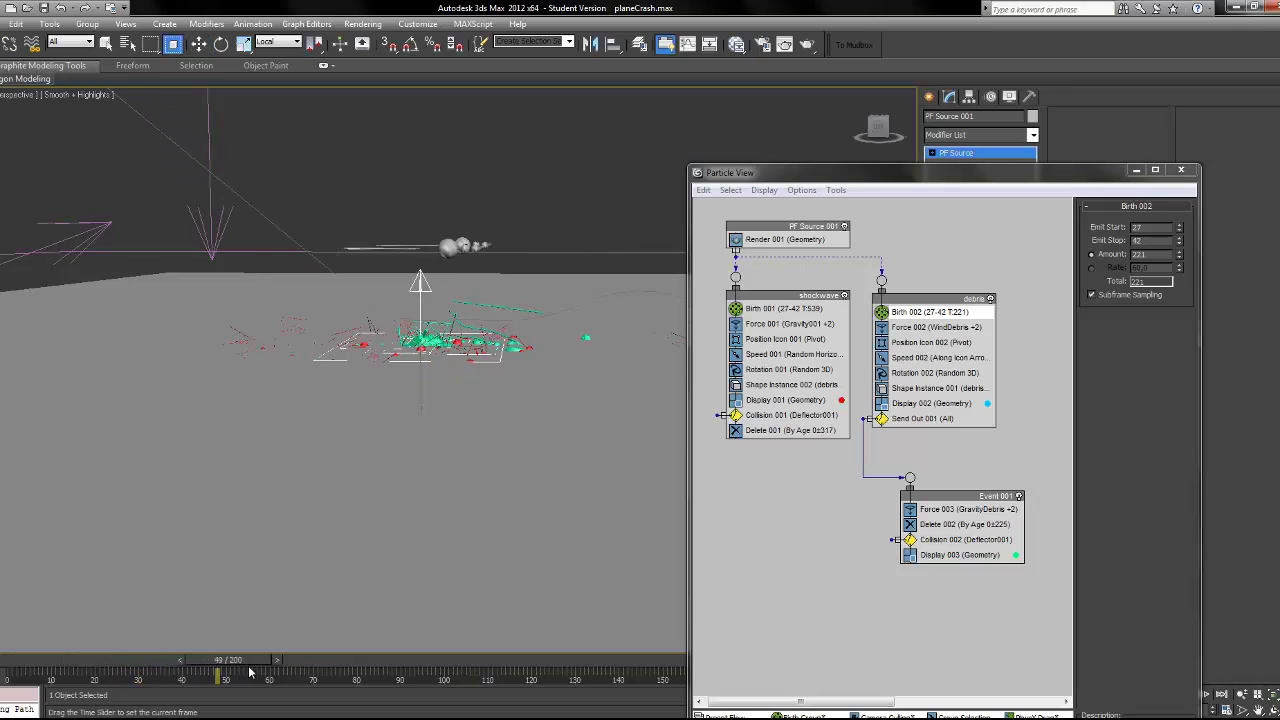
pyautogui.moveTo(218, 676); pyautogui.dragTo(184, 676)
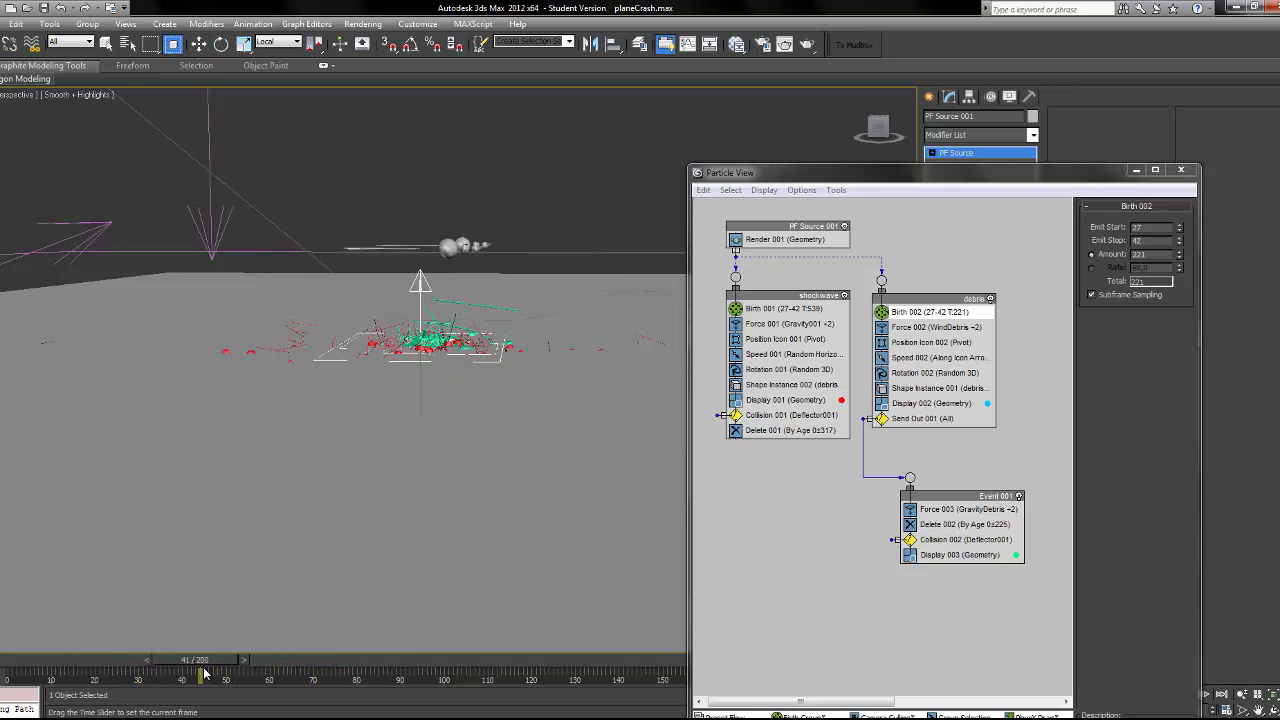
pyautogui.moveTo(185, 677); pyautogui.dragTo(160, 677)
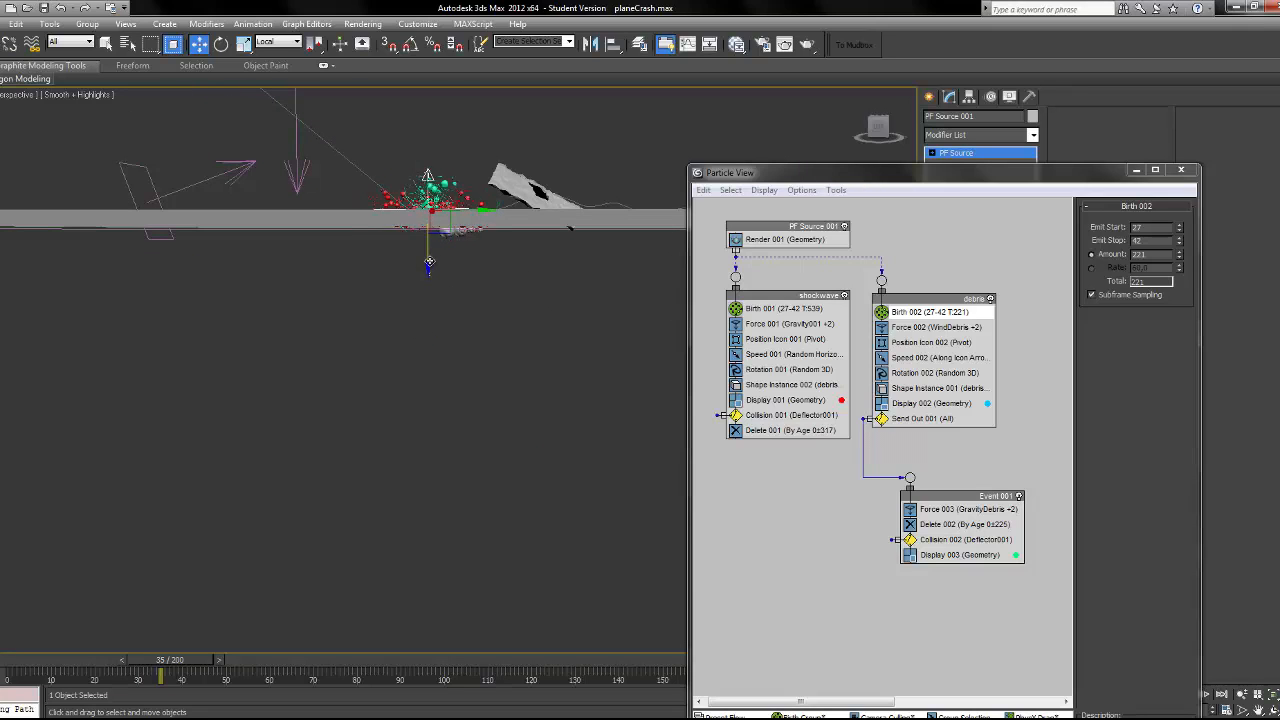
# Preview the impact burst from side and top views, rechecking both birth settings.
pyautogui.moveTo(160, 676); pyautogui.dragTo(190, 676)
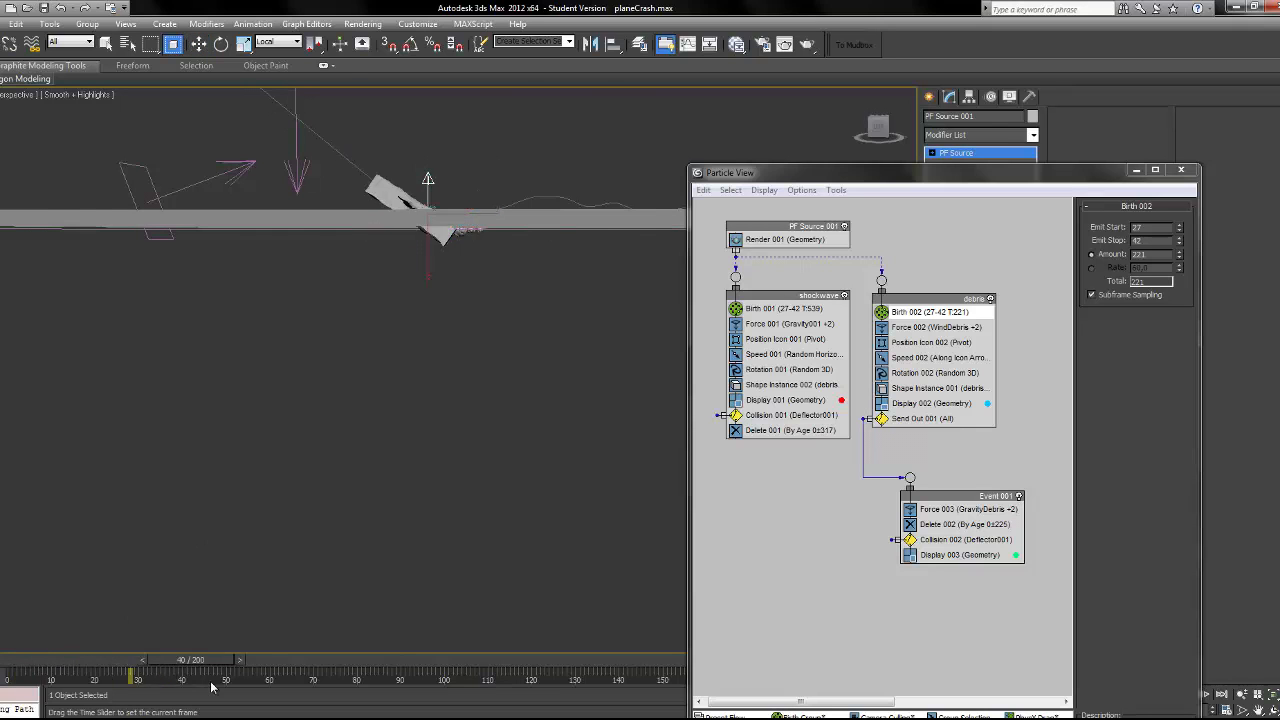
pyautogui.moveTo(140, 678); pyautogui.dragTo(248, 678)
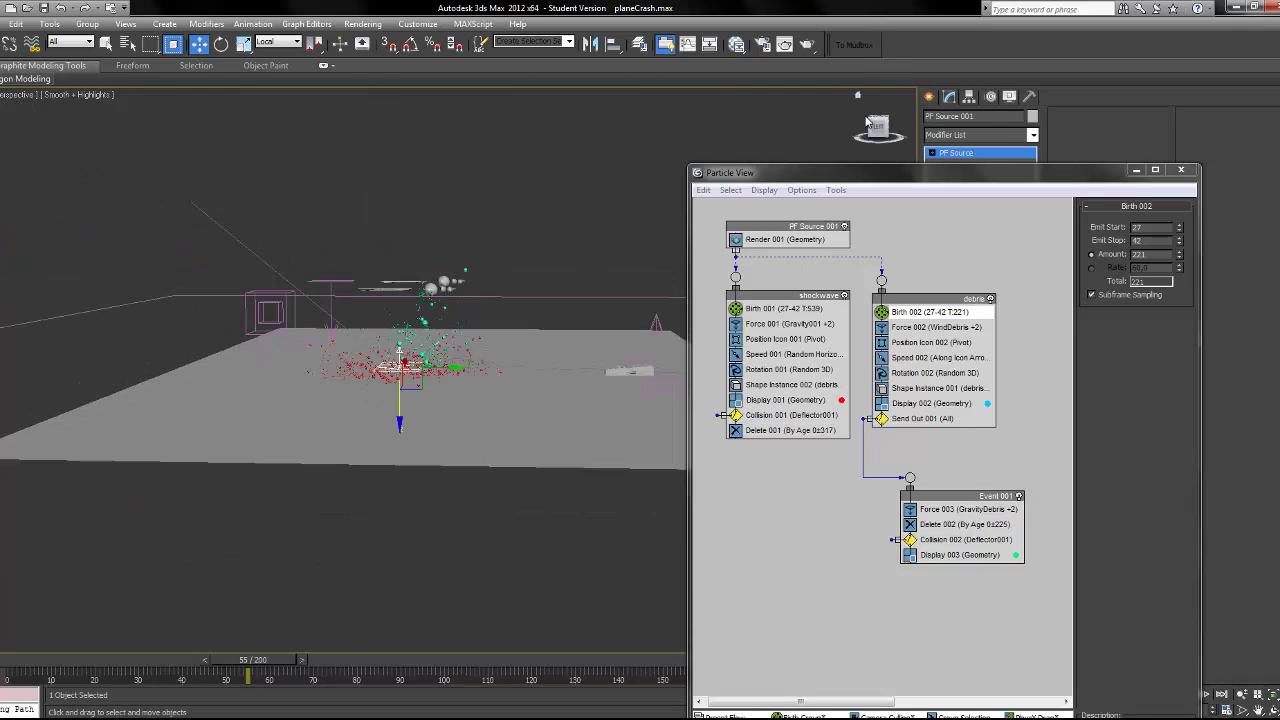
pyautogui.moveTo(248, 678); pyautogui.dragTo(182, 678)
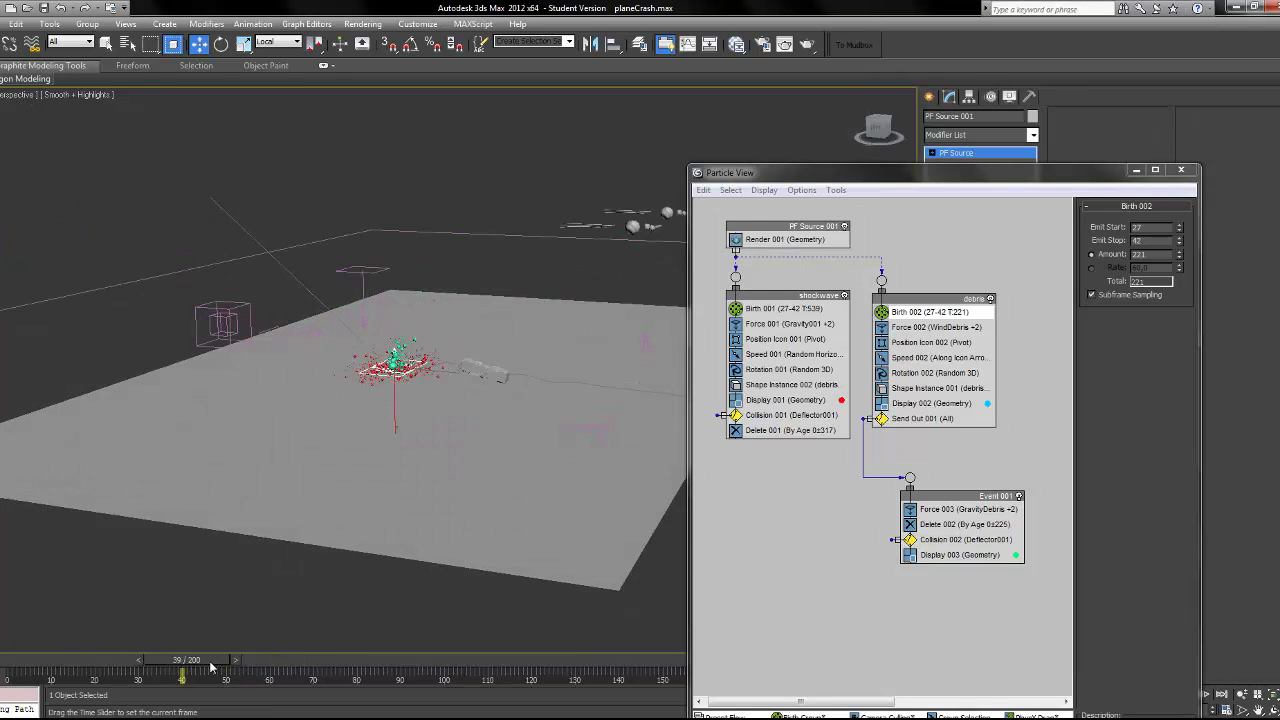
pyautogui.moveTo(212, 678); pyautogui.dragTo(182, 678)
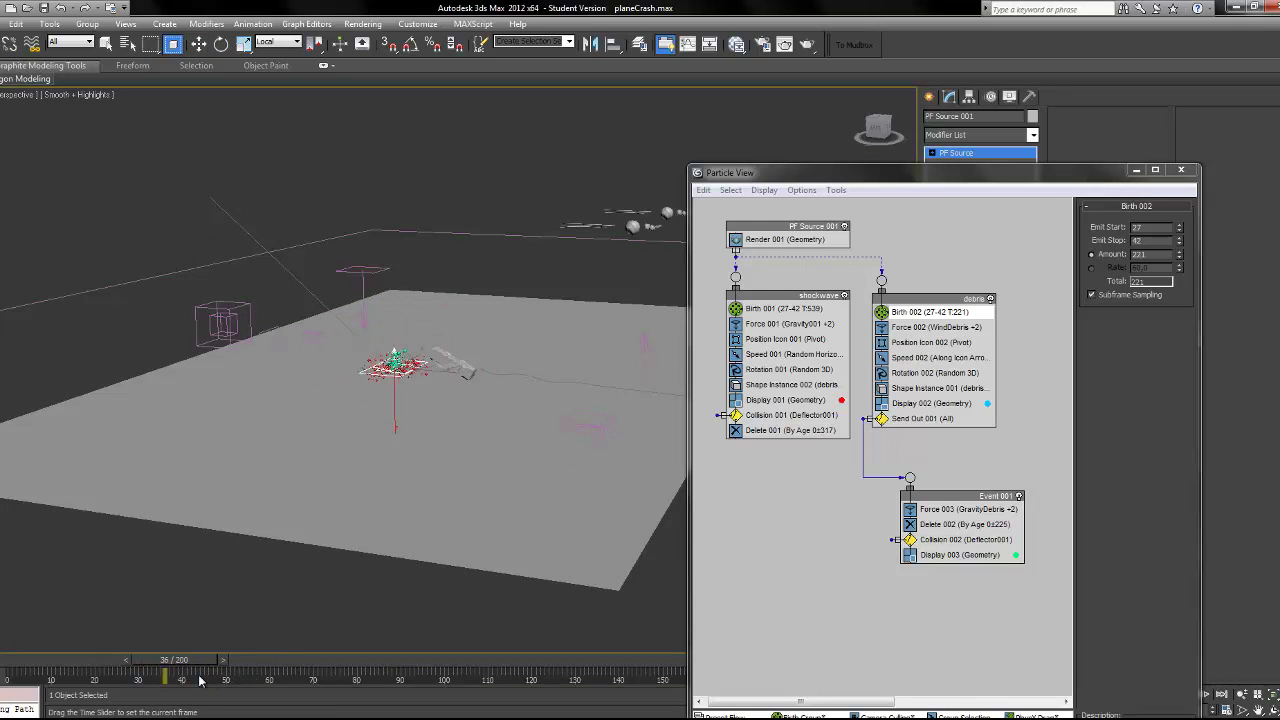
pyautogui.click(783, 308)
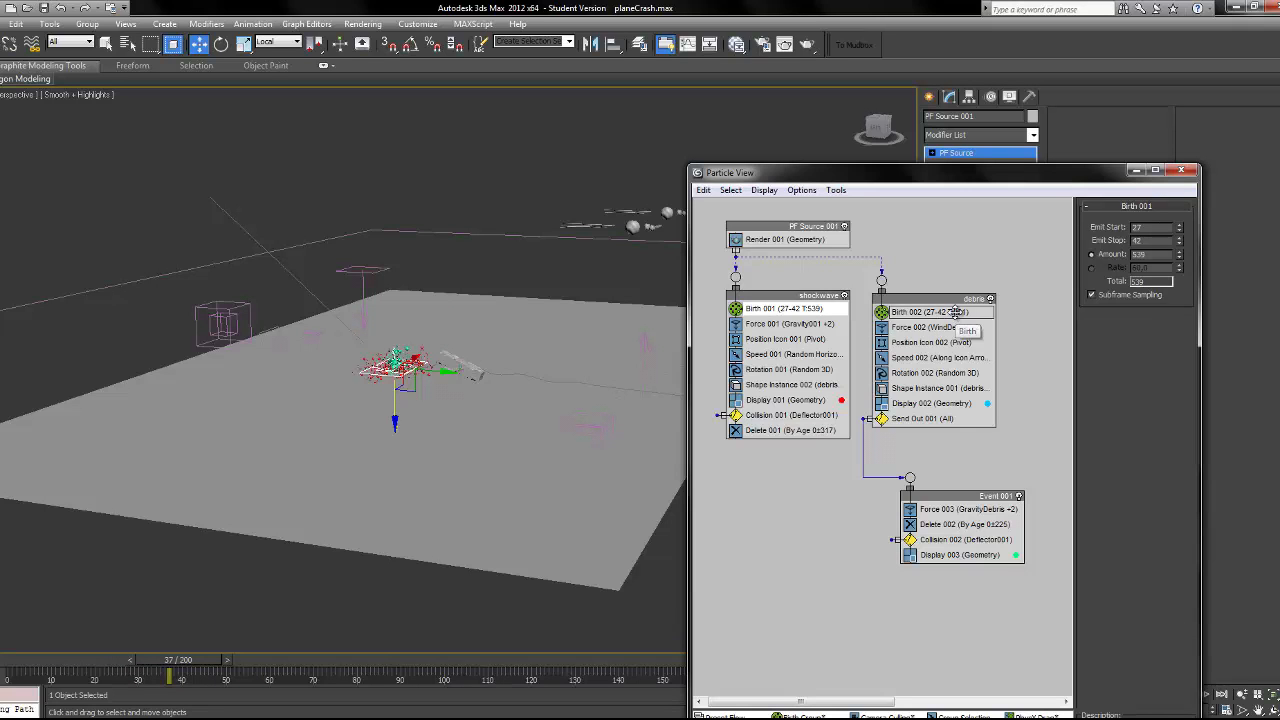
pyautogui.click(928, 312)
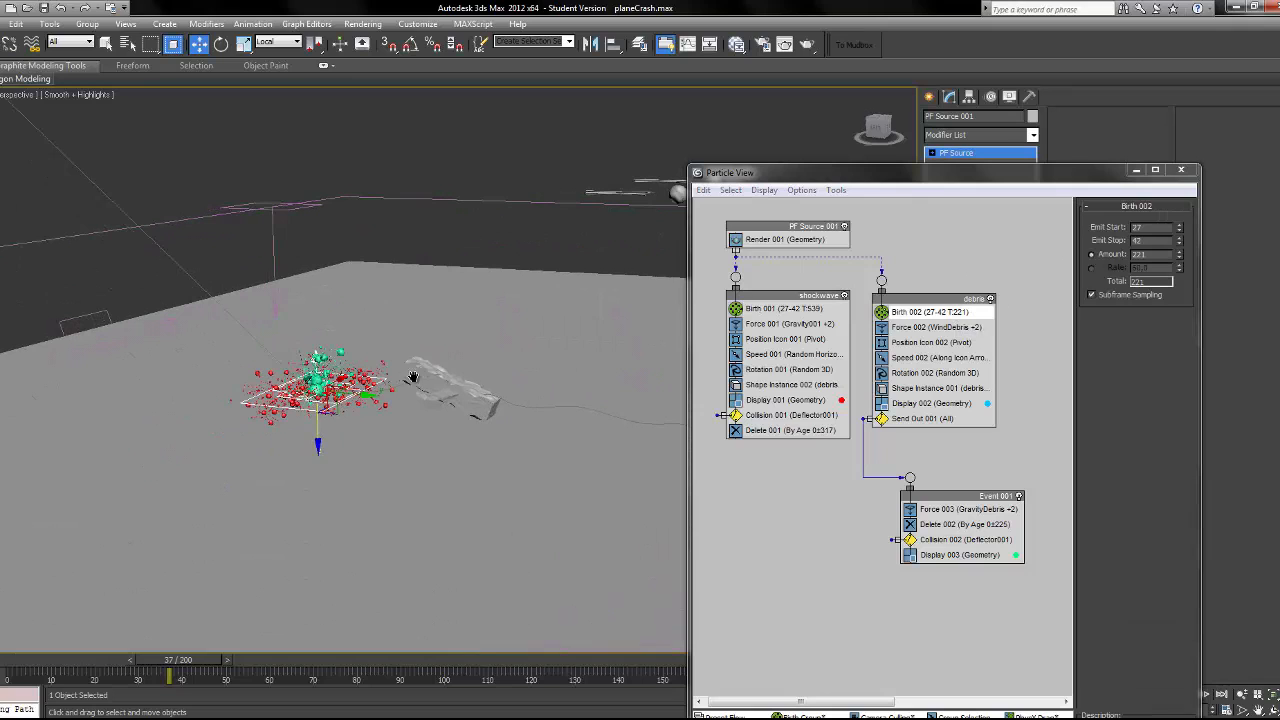
pyautogui.moveTo(785, 350)
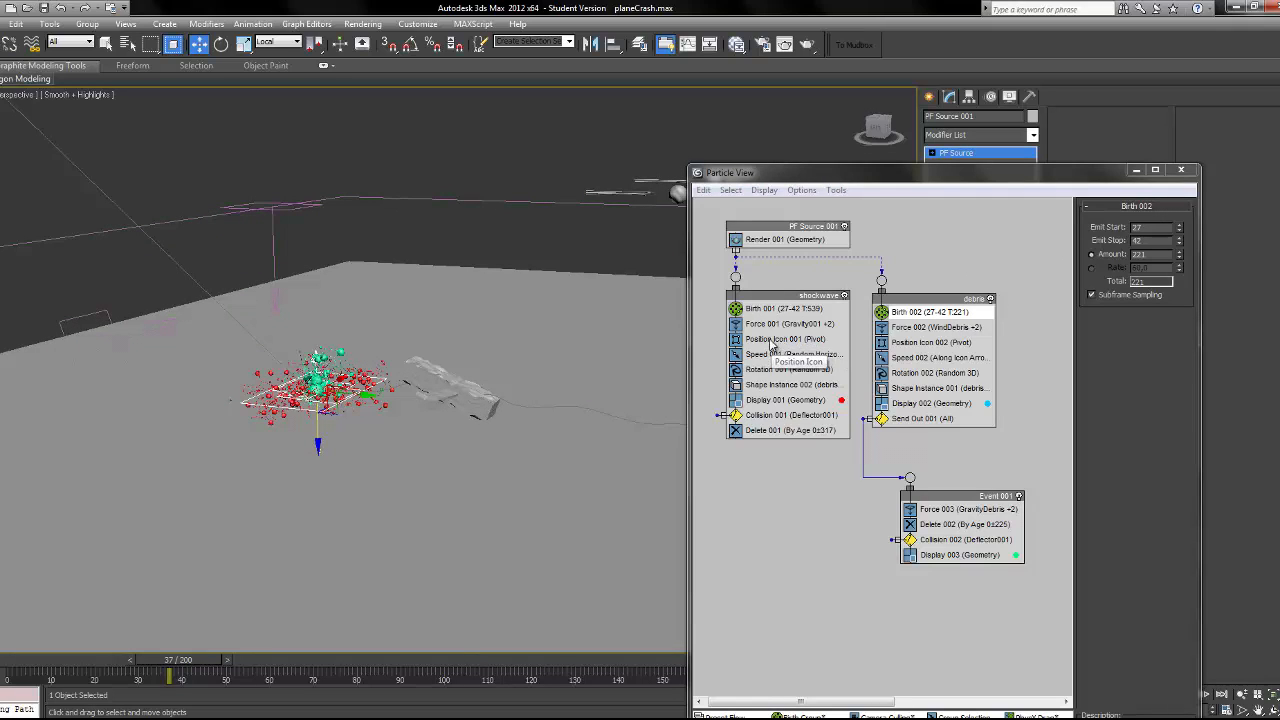
# Review the shockwave and debris force space warps, then scrub ahead to watch particles scatter.
pyautogui.click(789, 323)
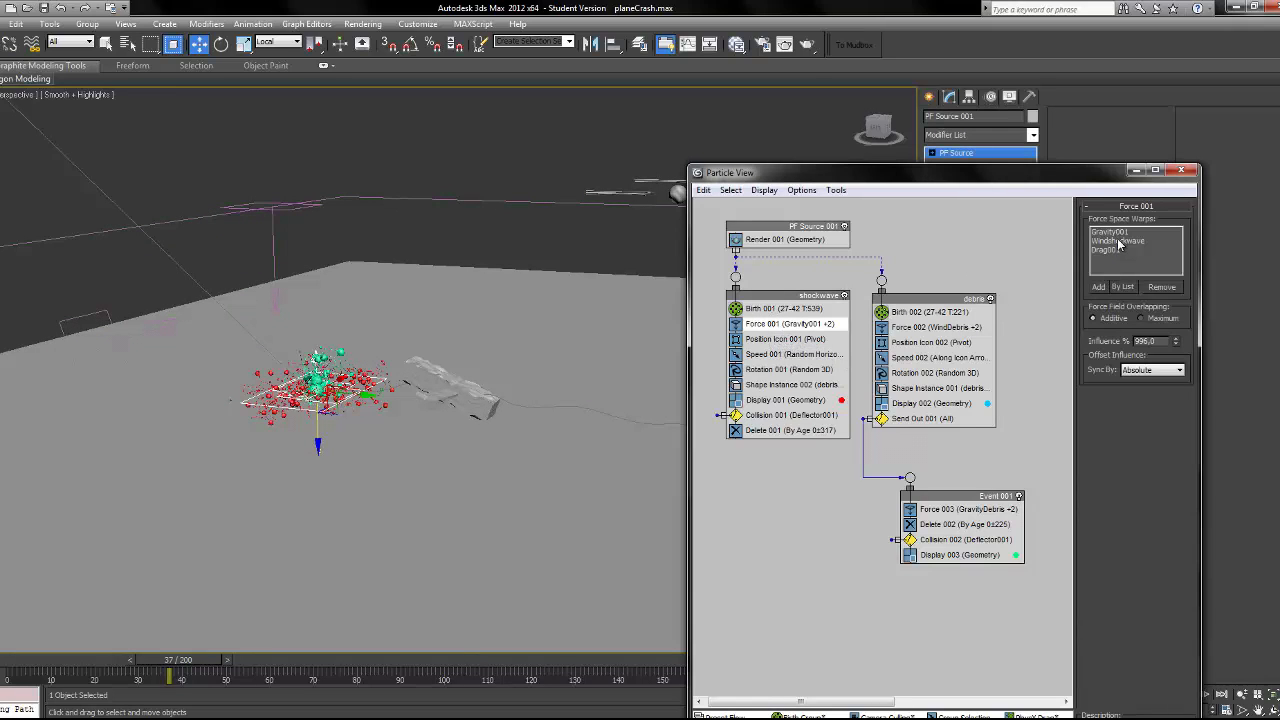
pyautogui.click(1118, 241)
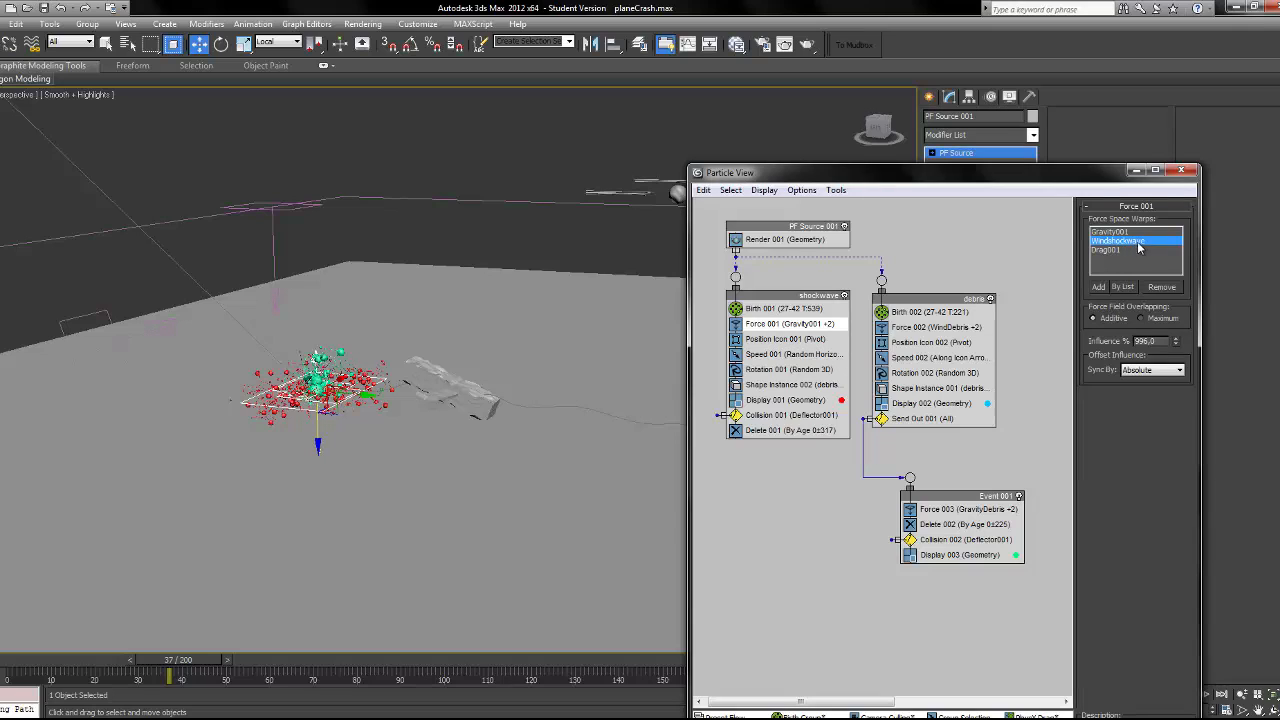
pyautogui.click(1105, 250)
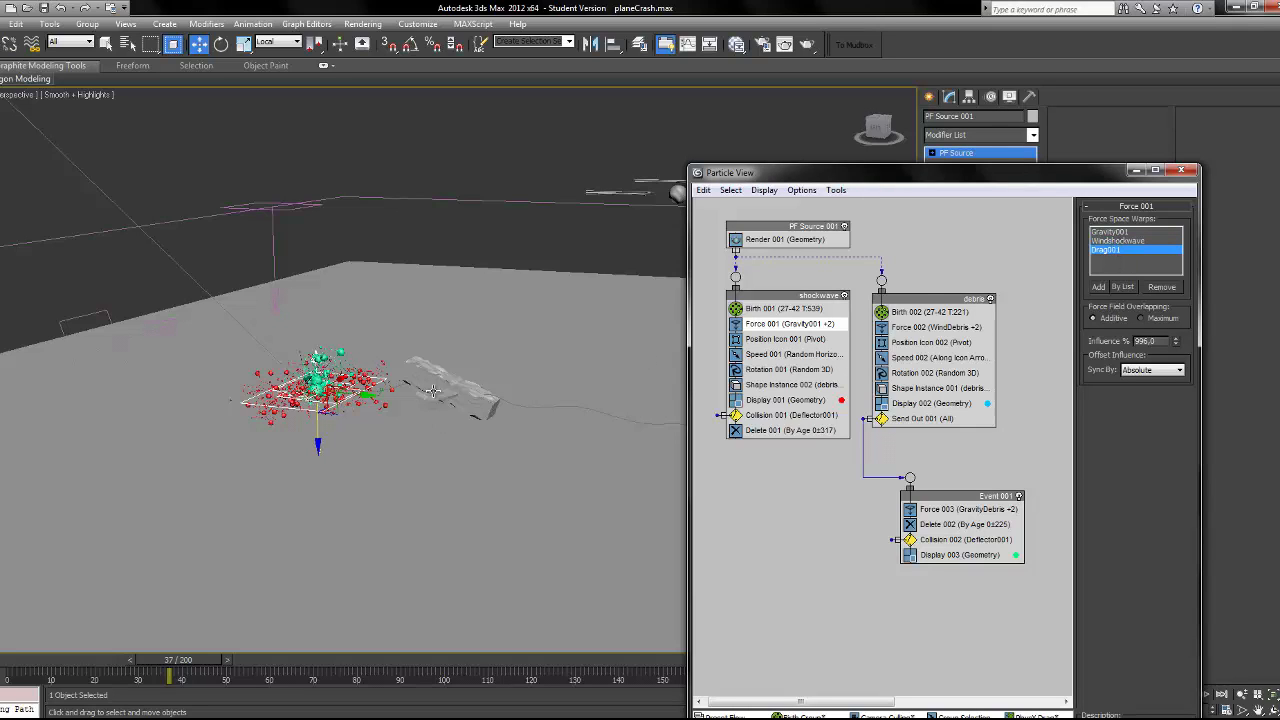
pyautogui.click(972, 299)
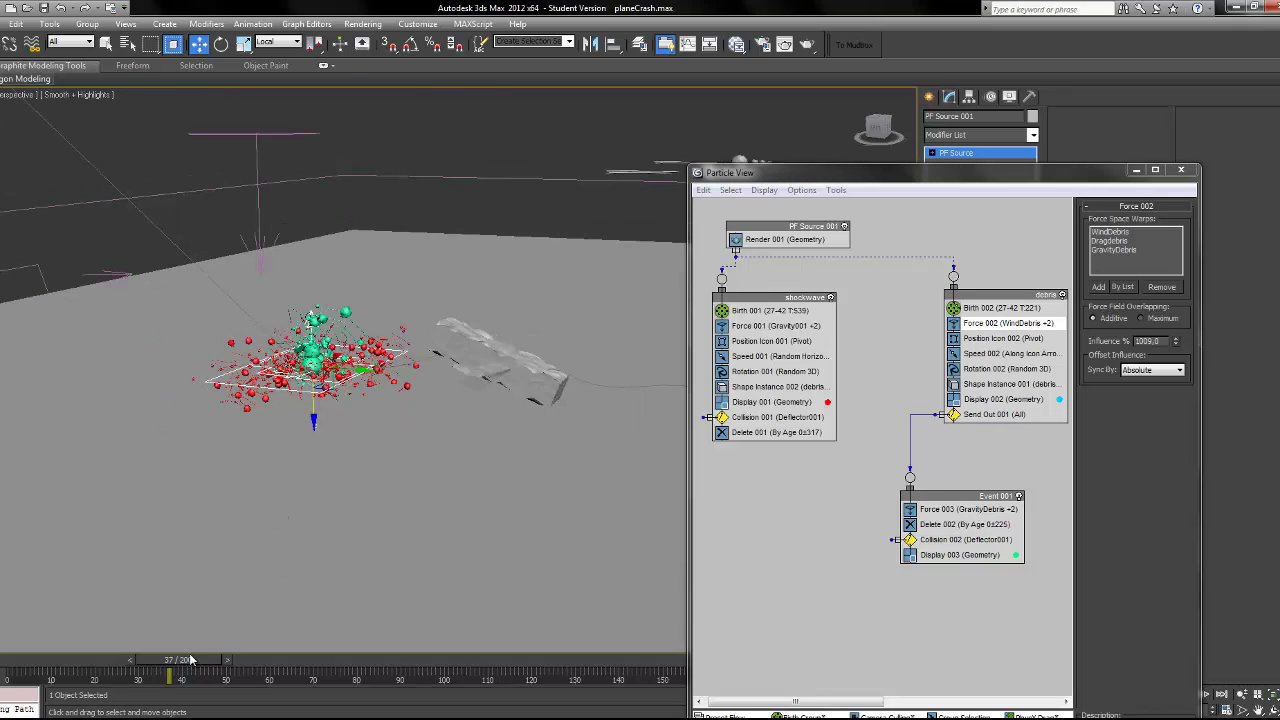
pyautogui.moveTo(168, 678); pyautogui.dragTo(355, 678)
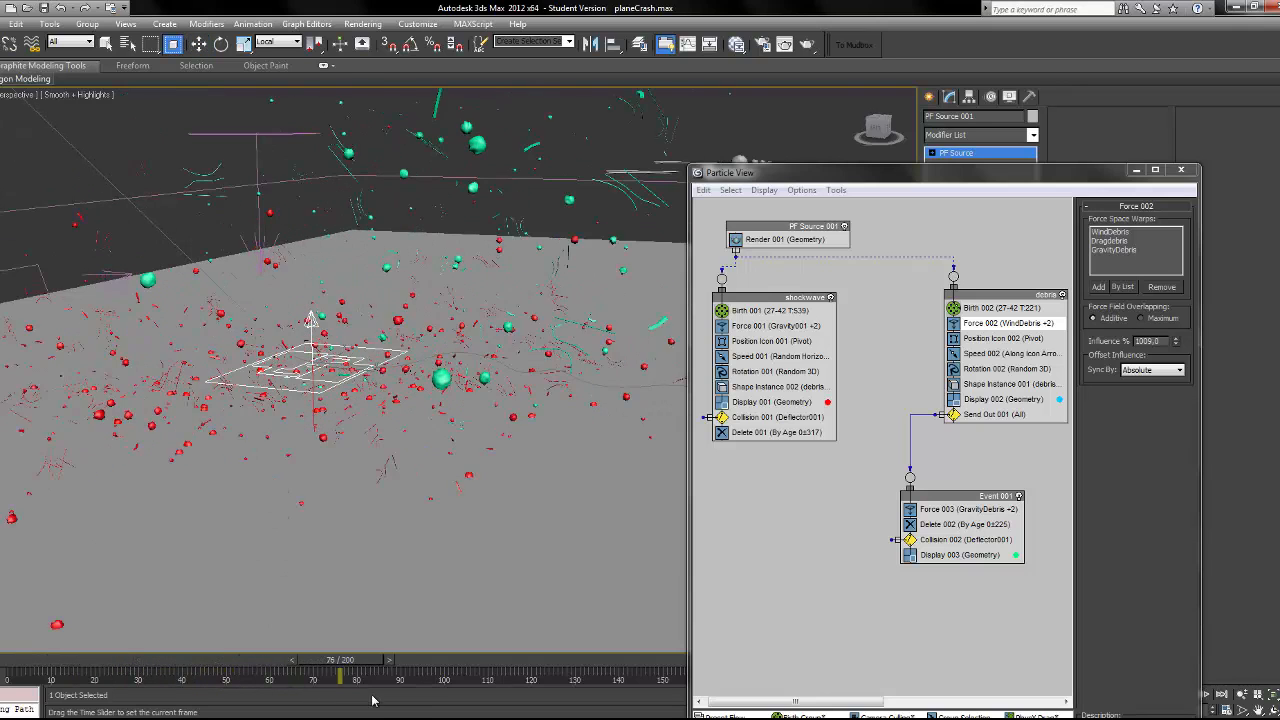
pyautogui.moveTo(355, 678); pyautogui.dragTo(468, 678)
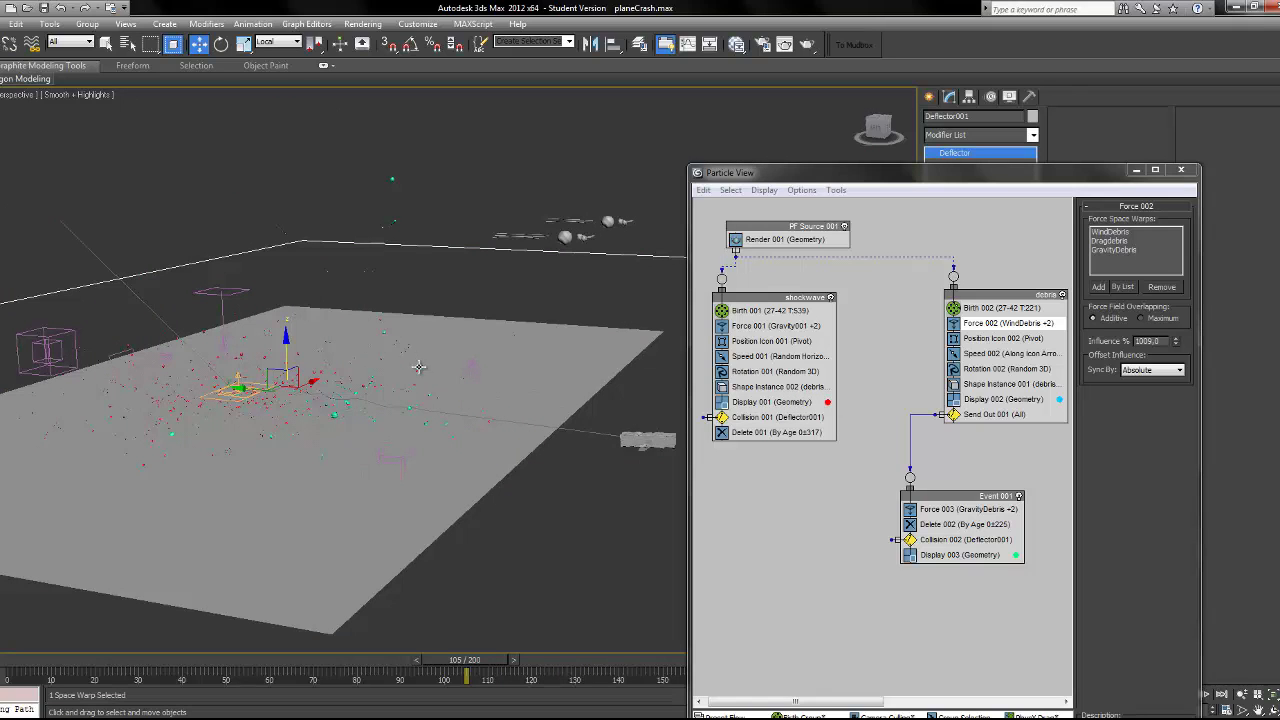
pyautogui.moveTo(770, 389)
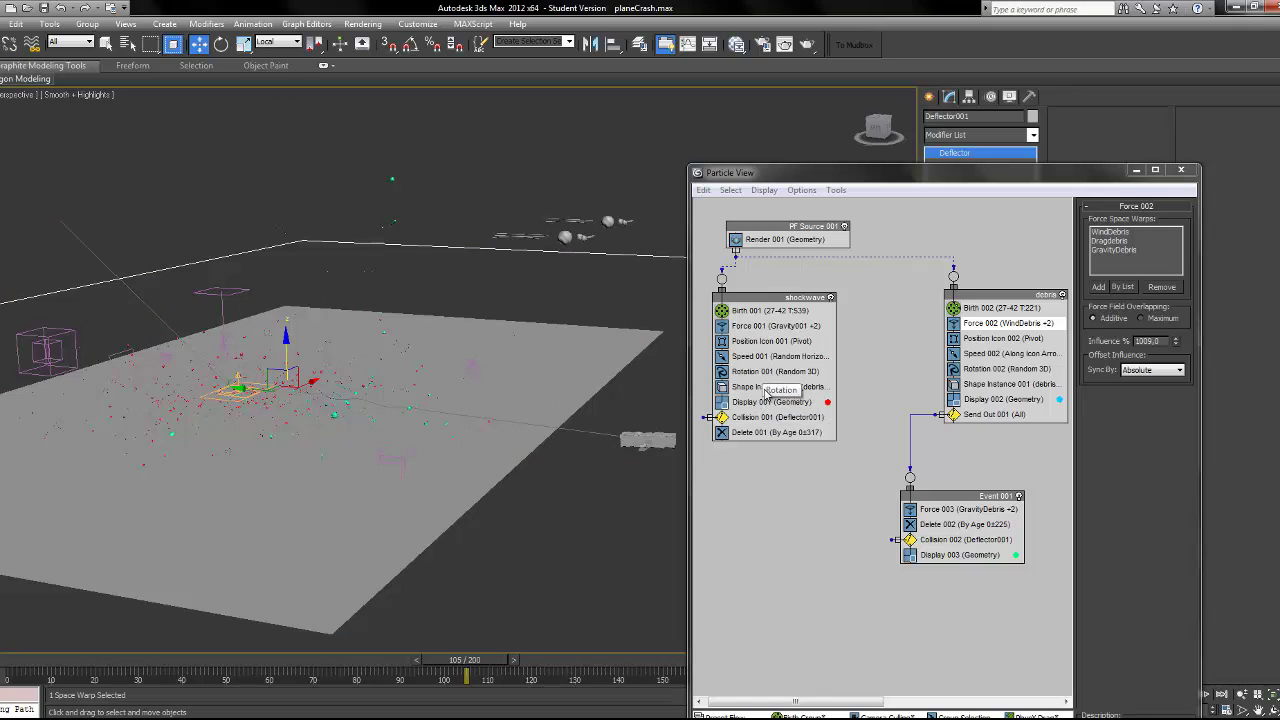
# Check Collision 001 and Event 001's collision settings, scrubbing between frames 53 and 86.
pyautogui.click(775, 417)
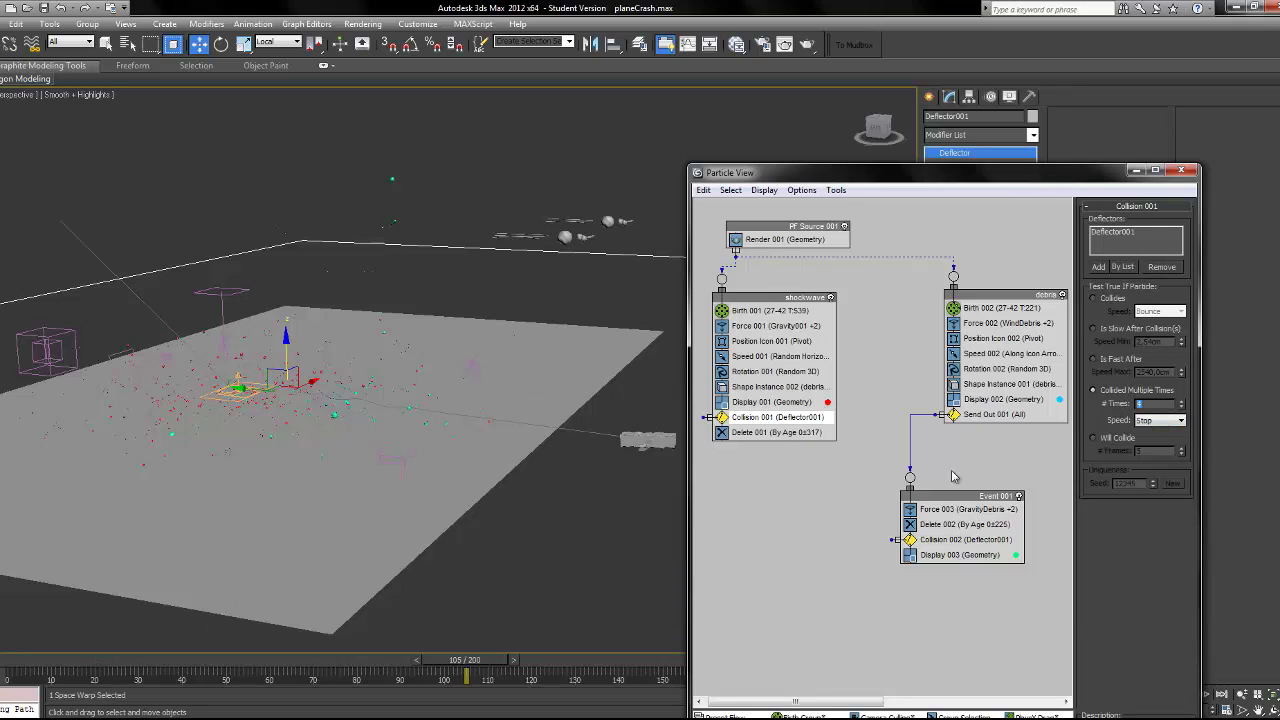
pyautogui.moveTo(1003, 399)
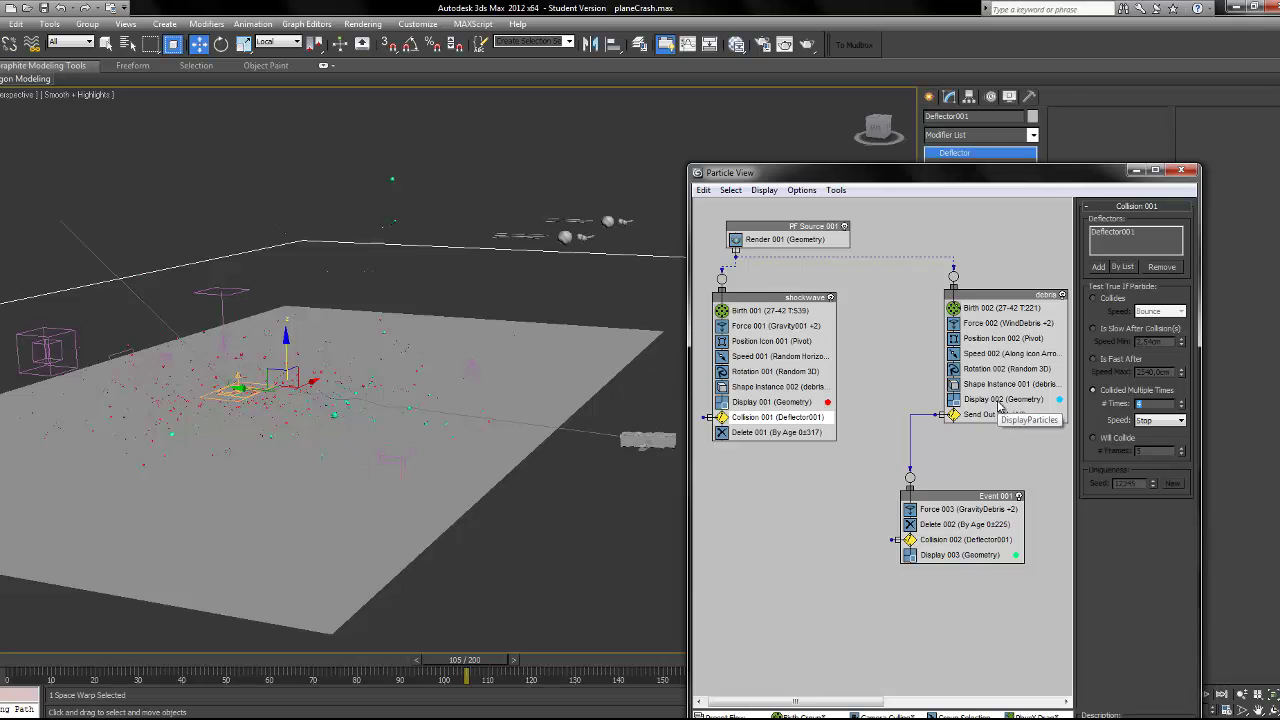
pyautogui.click(965, 539)
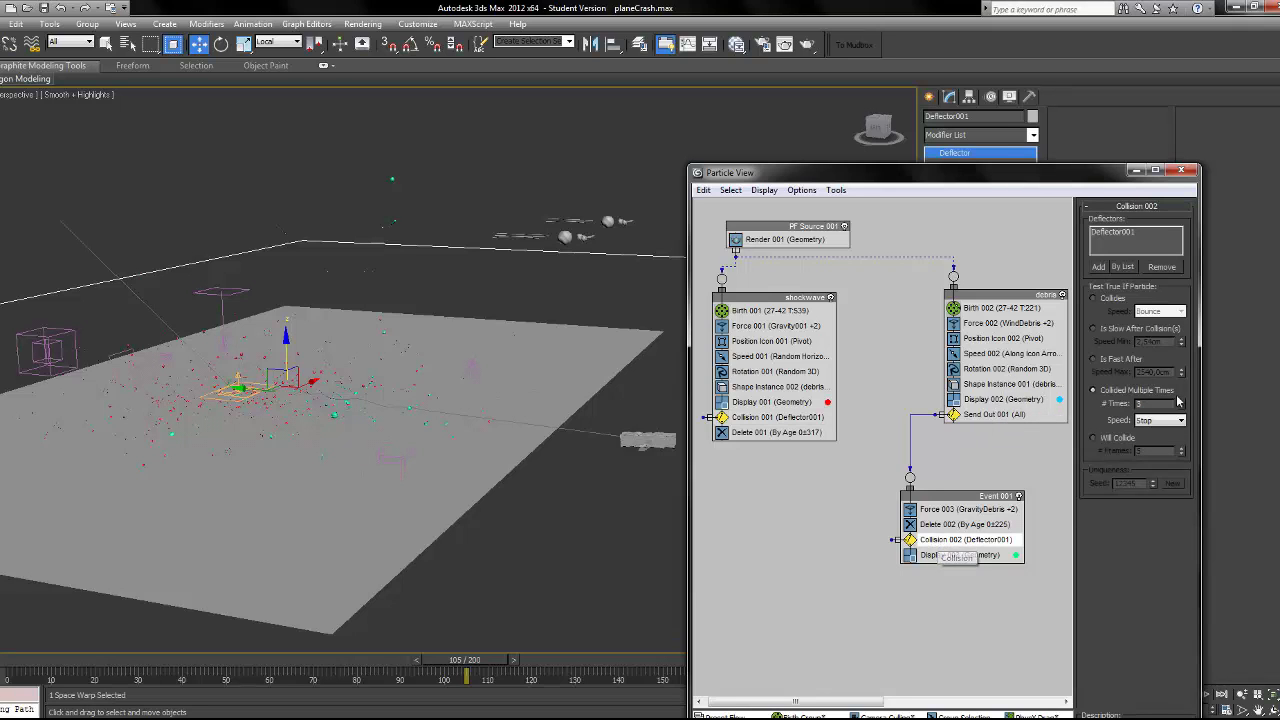
pyautogui.moveTo(465, 677); pyautogui.dragTo(200, 677)
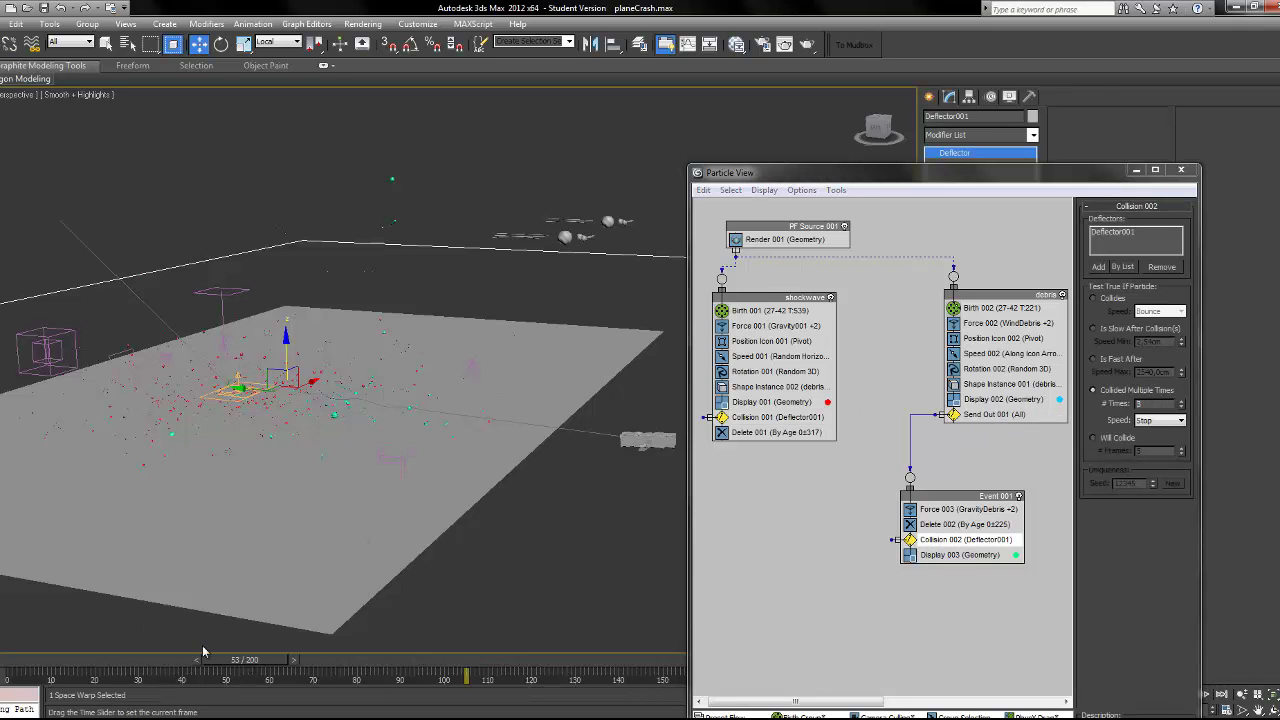
pyautogui.moveTo(195, 677); pyautogui.dragTo(385, 677)
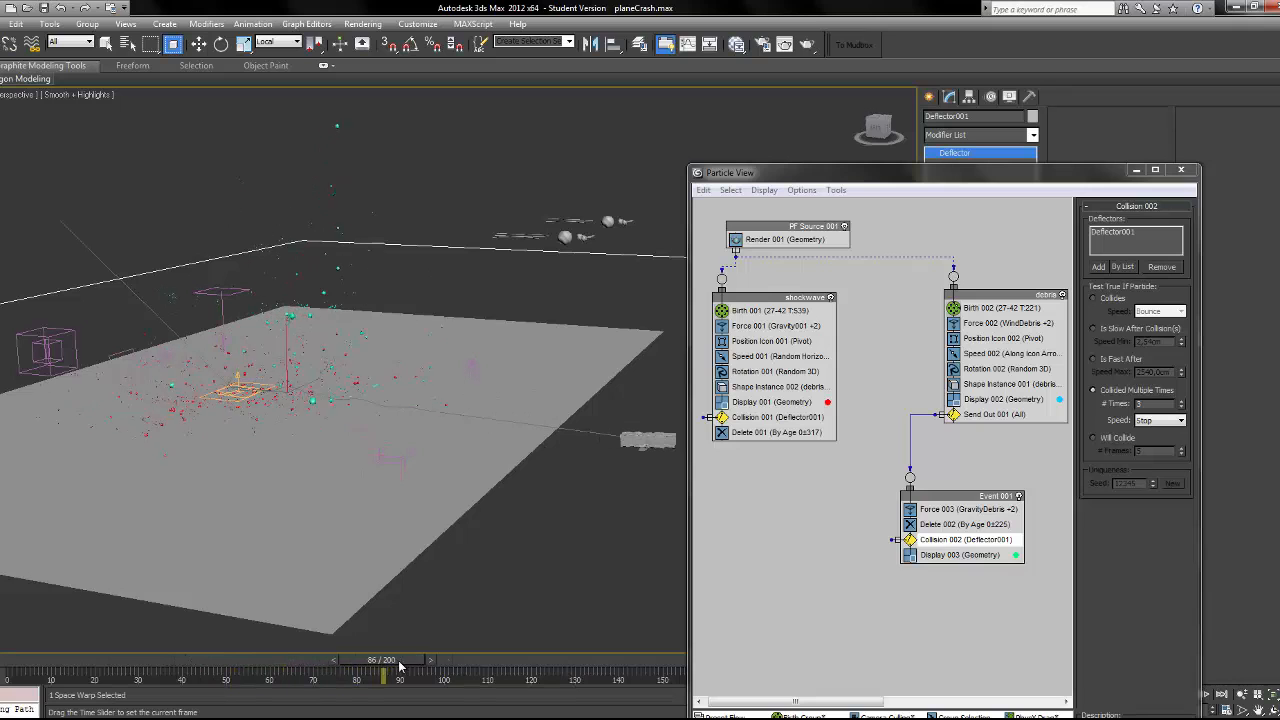
pyautogui.moveTo(383, 676); pyautogui.dragTo(345, 676)
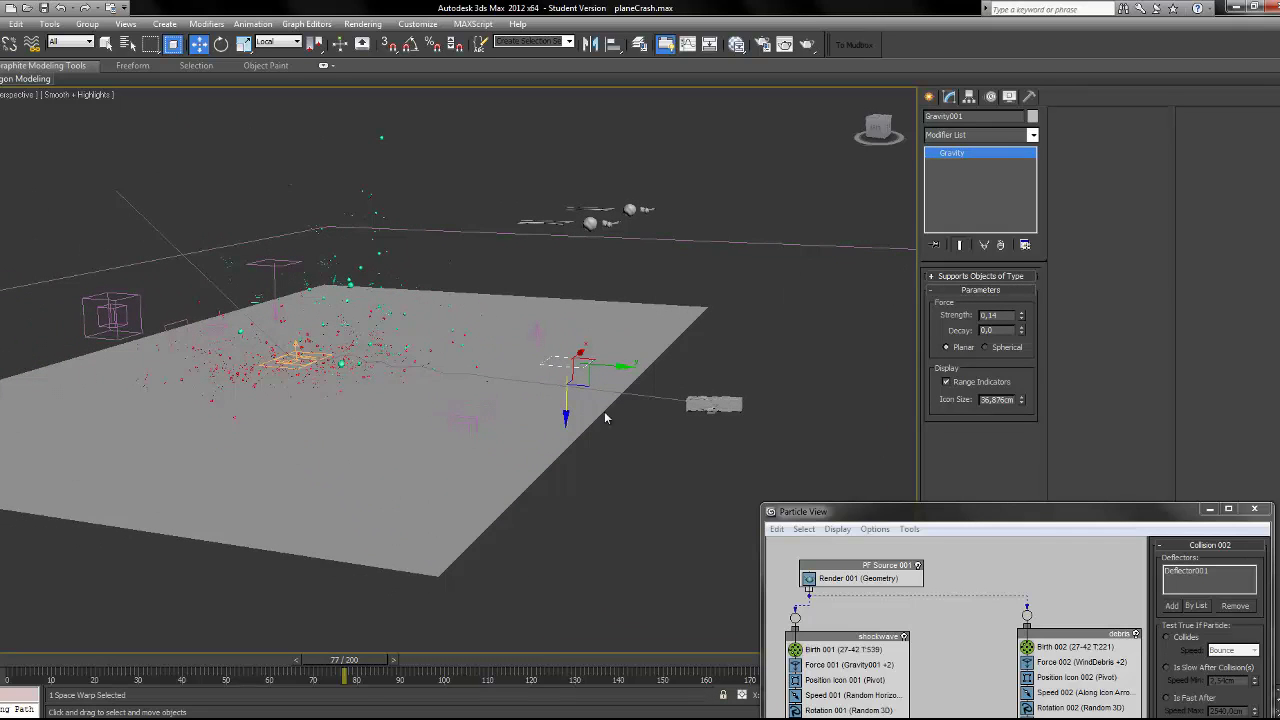
pyautogui.moveTo(343, 679); pyautogui.dragTo(184, 679)
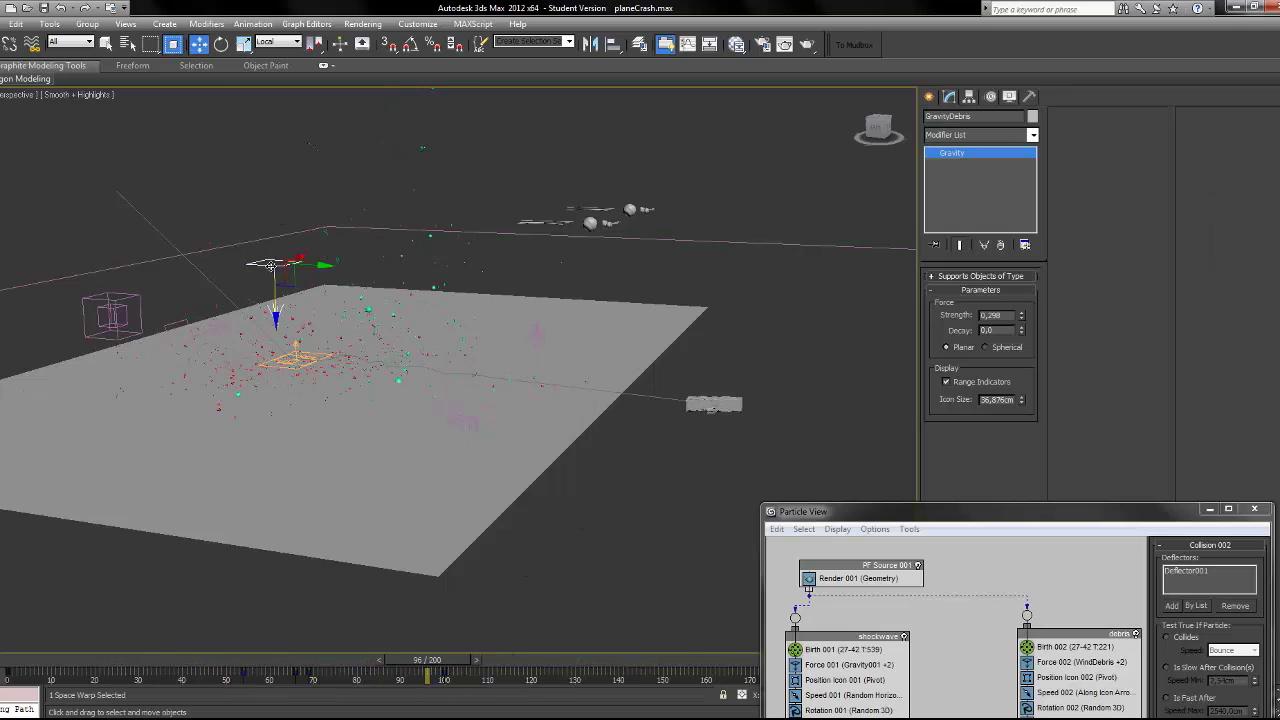
pyautogui.moveTo(426, 675); pyautogui.dragTo(388, 675)
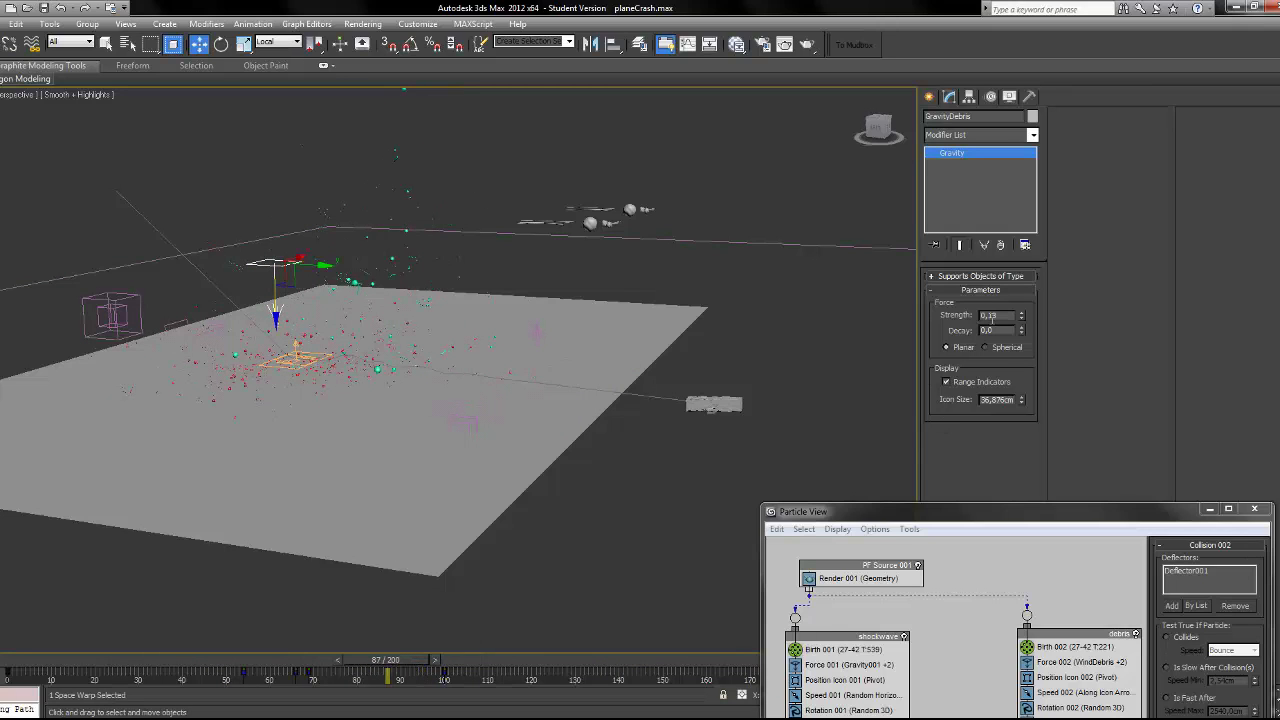
pyautogui.moveTo(390, 676); pyautogui.dragTo(80, 676)
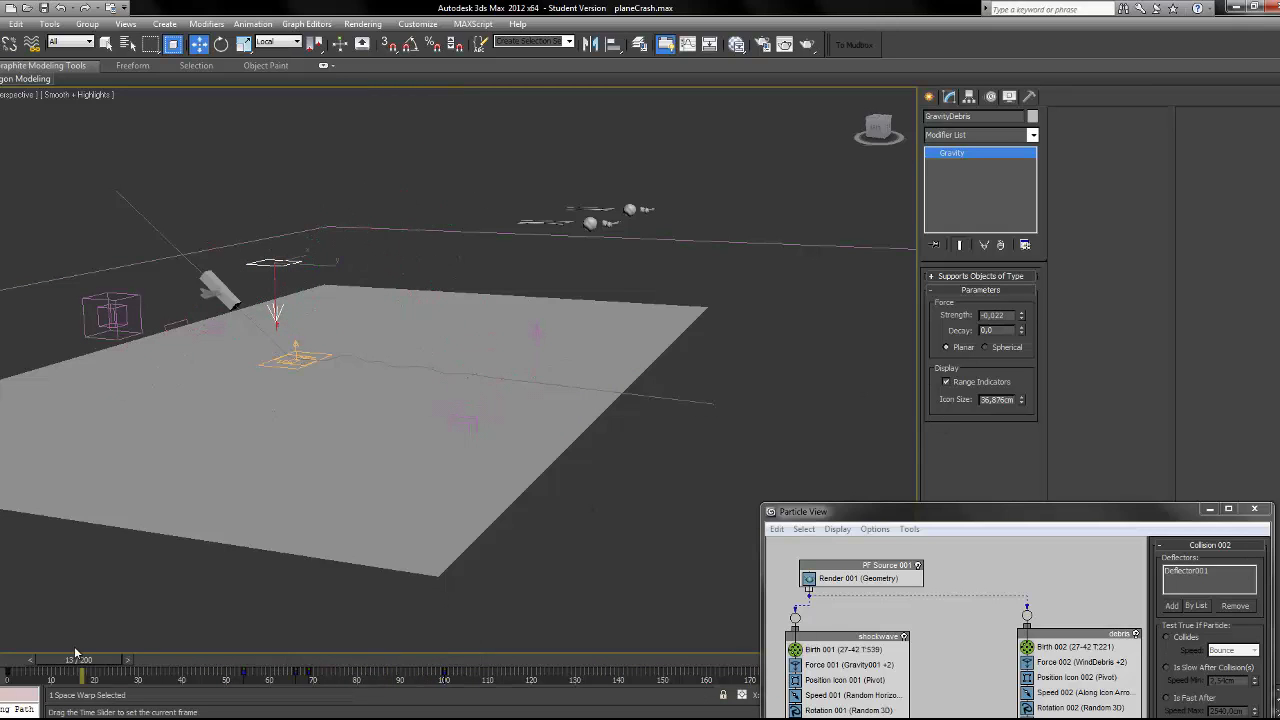
pyautogui.moveTo(85, 675); pyautogui.dragTo(143, 675)
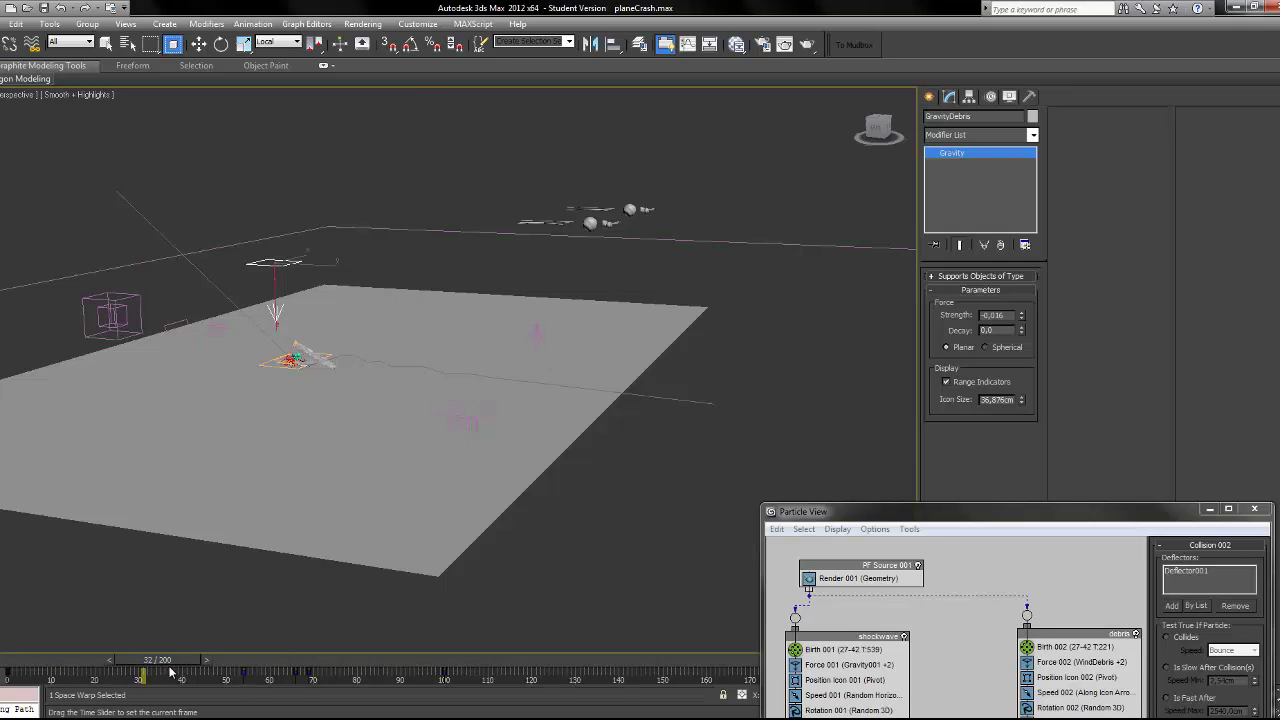
pyautogui.moveTo(140, 675); pyautogui.dragTo(205, 675)
pyautogui.write('-0,005')
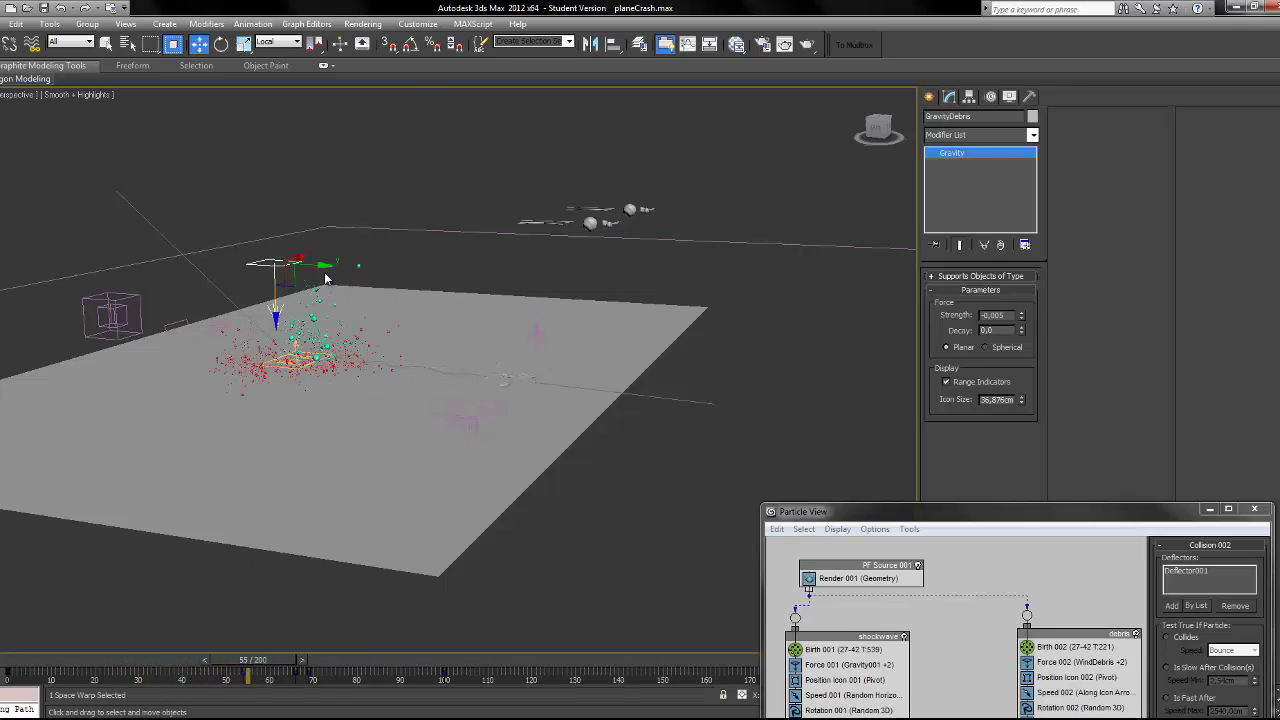
pyautogui.moveTo(248, 677); pyautogui.dragTo(335, 677)
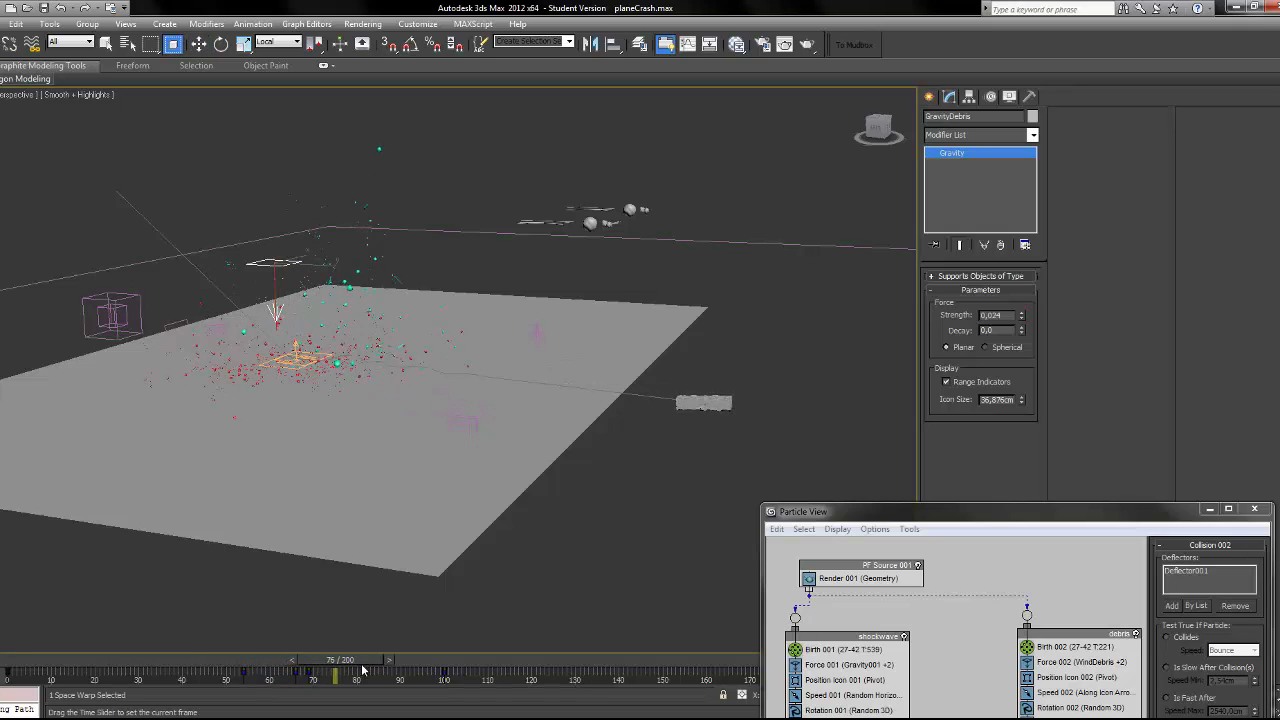
pyautogui.moveTo(335, 675); pyautogui.dragTo(432, 675)
pyautogui.write('-0,006')
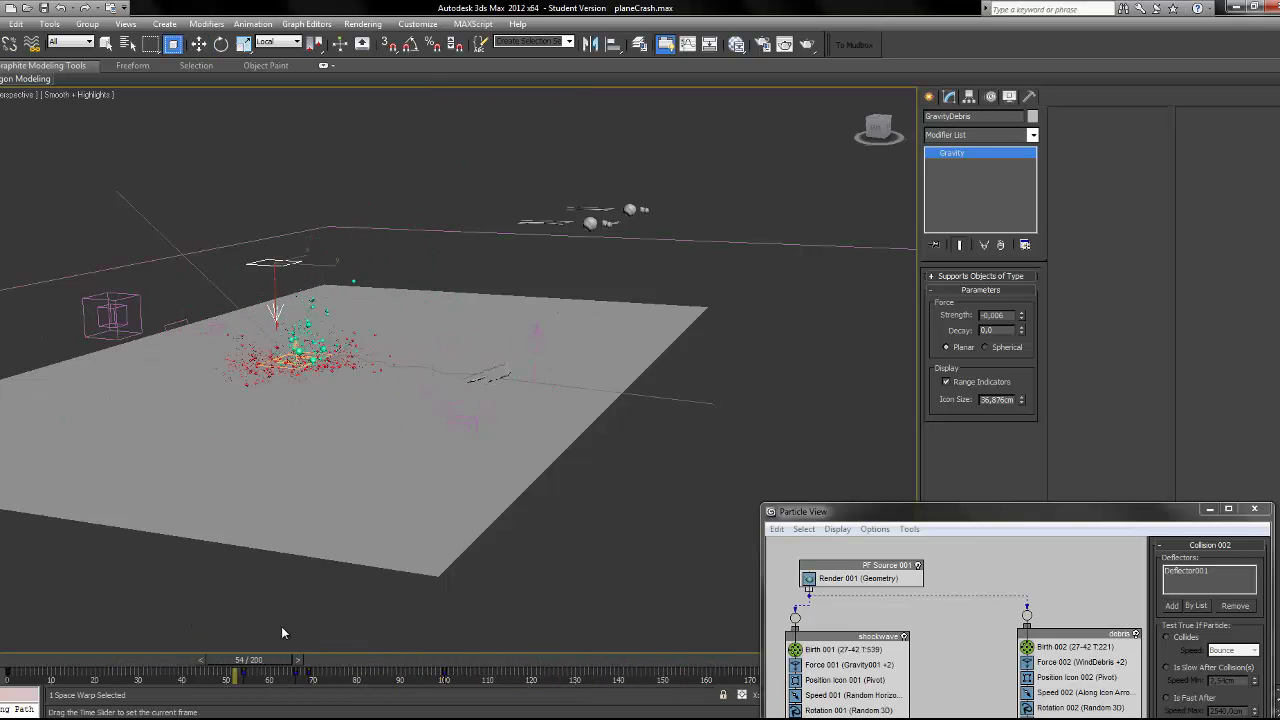
pyautogui.moveTo(237, 677); pyautogui.dragTo(356, 677)
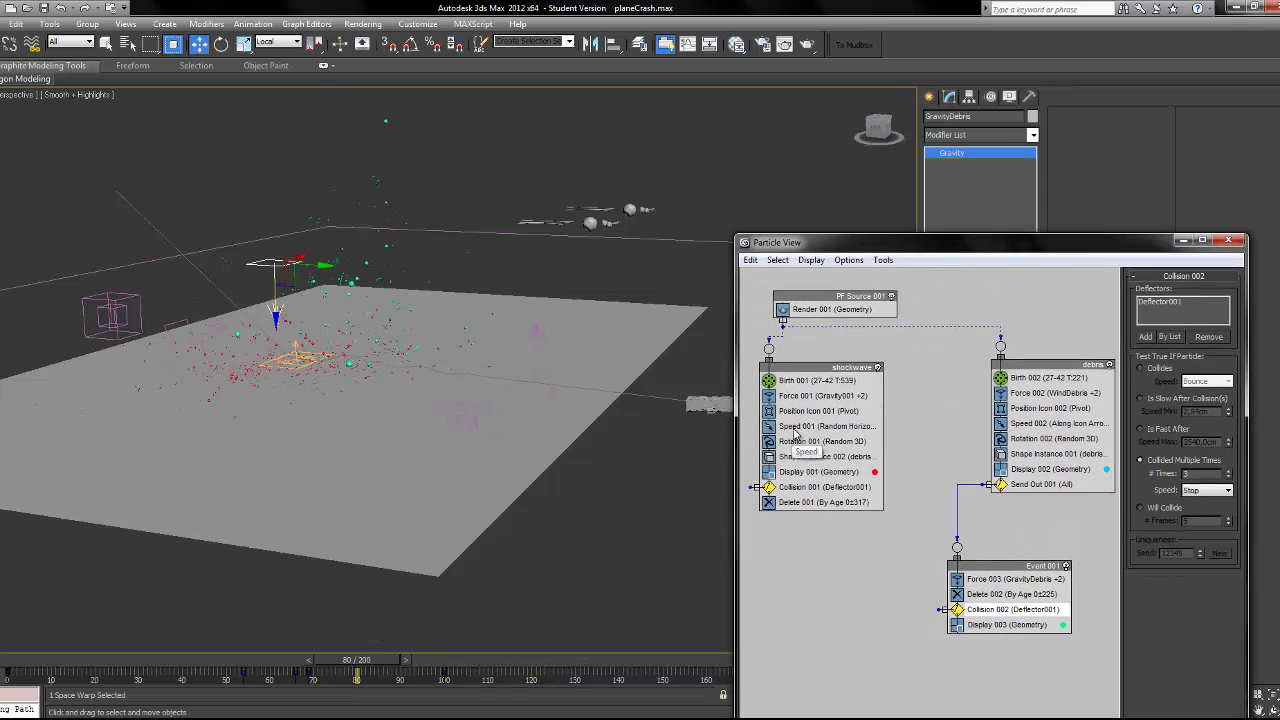
# Review Speed 001, Rotation 001 and Shape Instance 002, then open Delete 001.
pyautogui.click(822, 426)
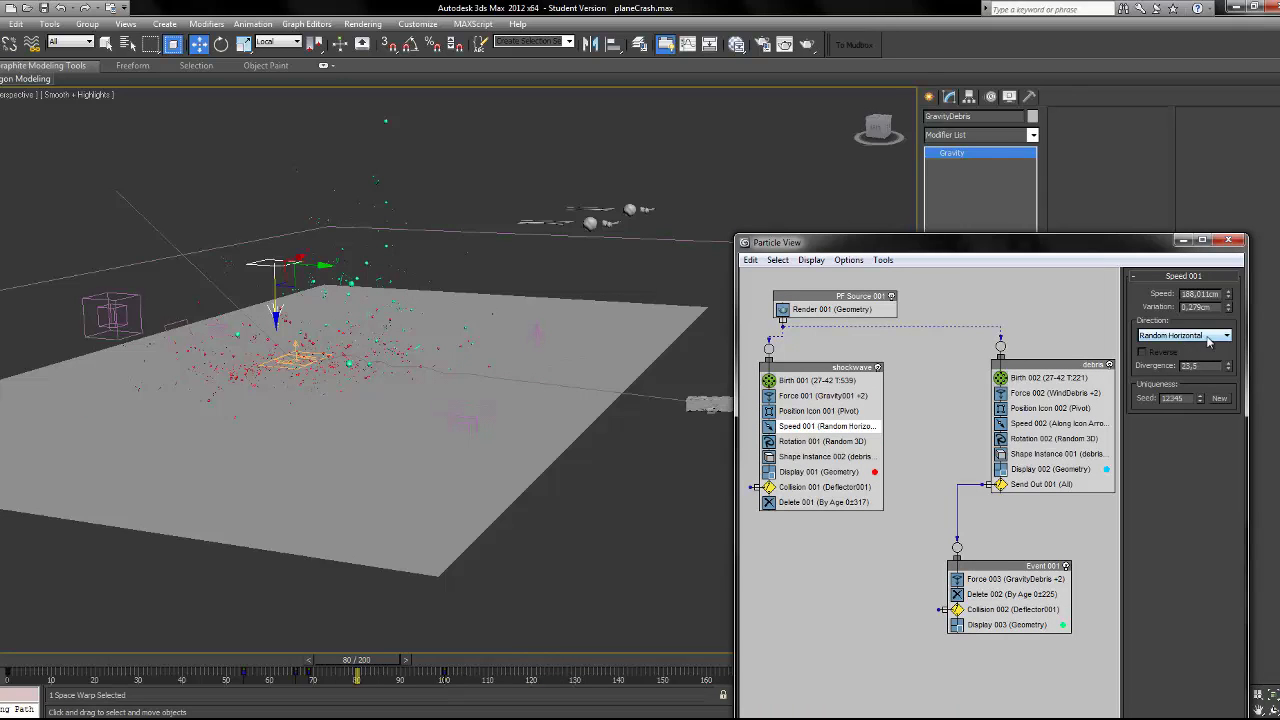
pyautogui.moveTo(810, 411)
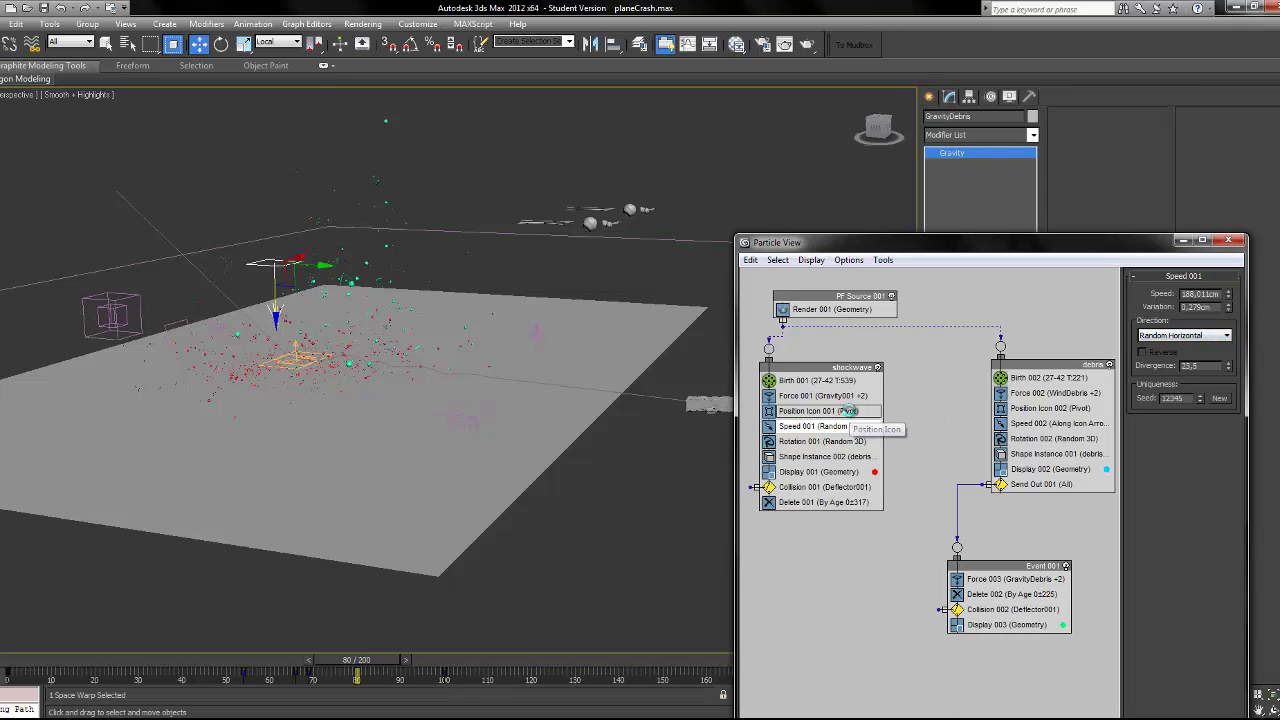
pyautogui.click(821, 441)
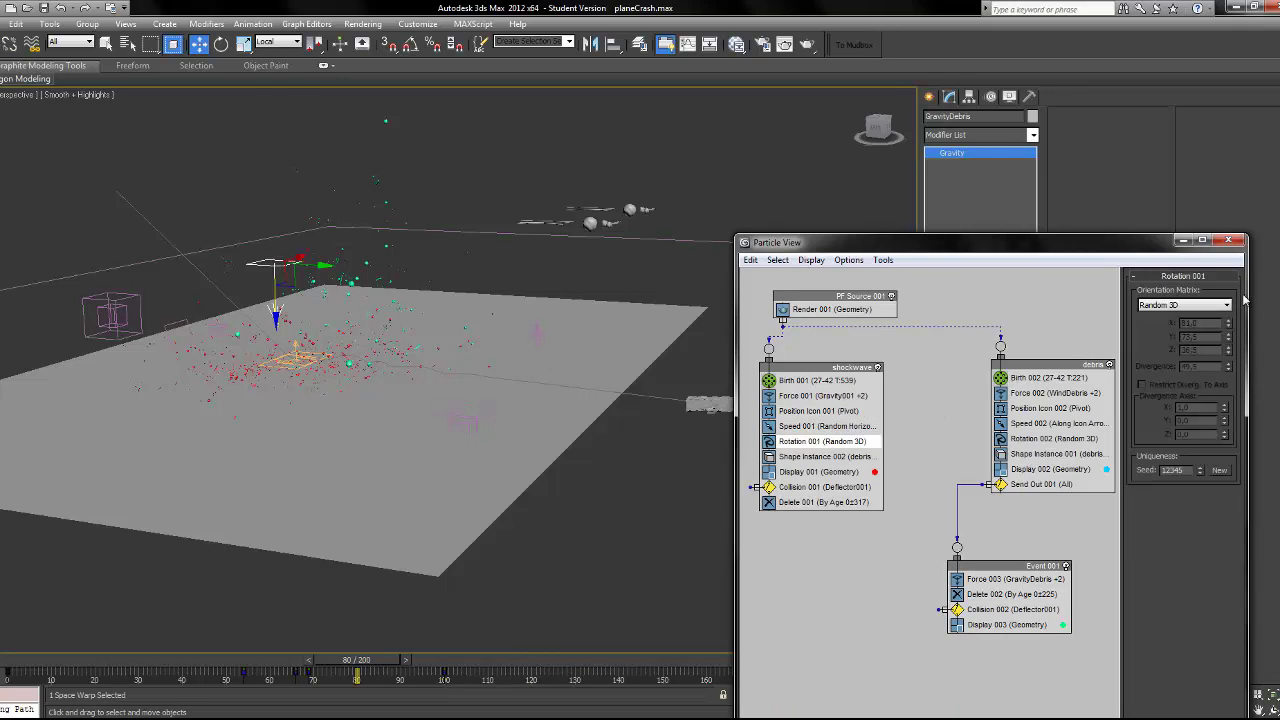
pyautogui.click(825, 456)
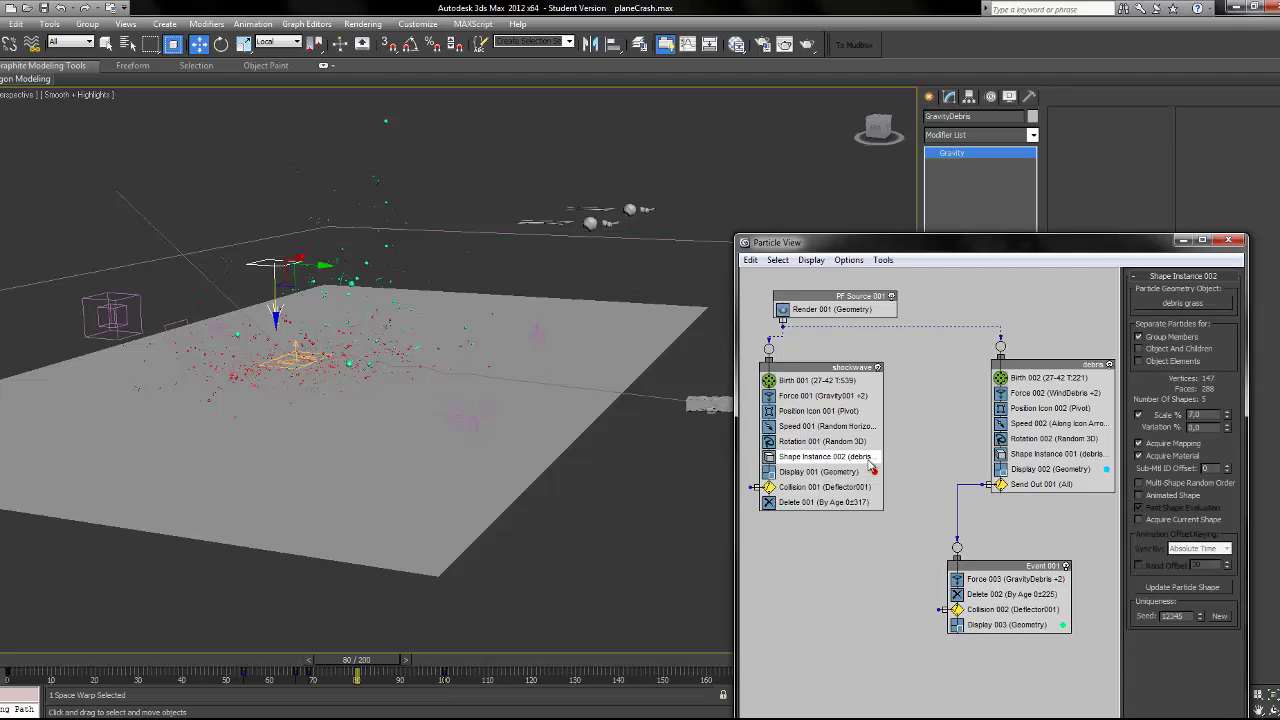
pyautogui.moveTo(470, 227)
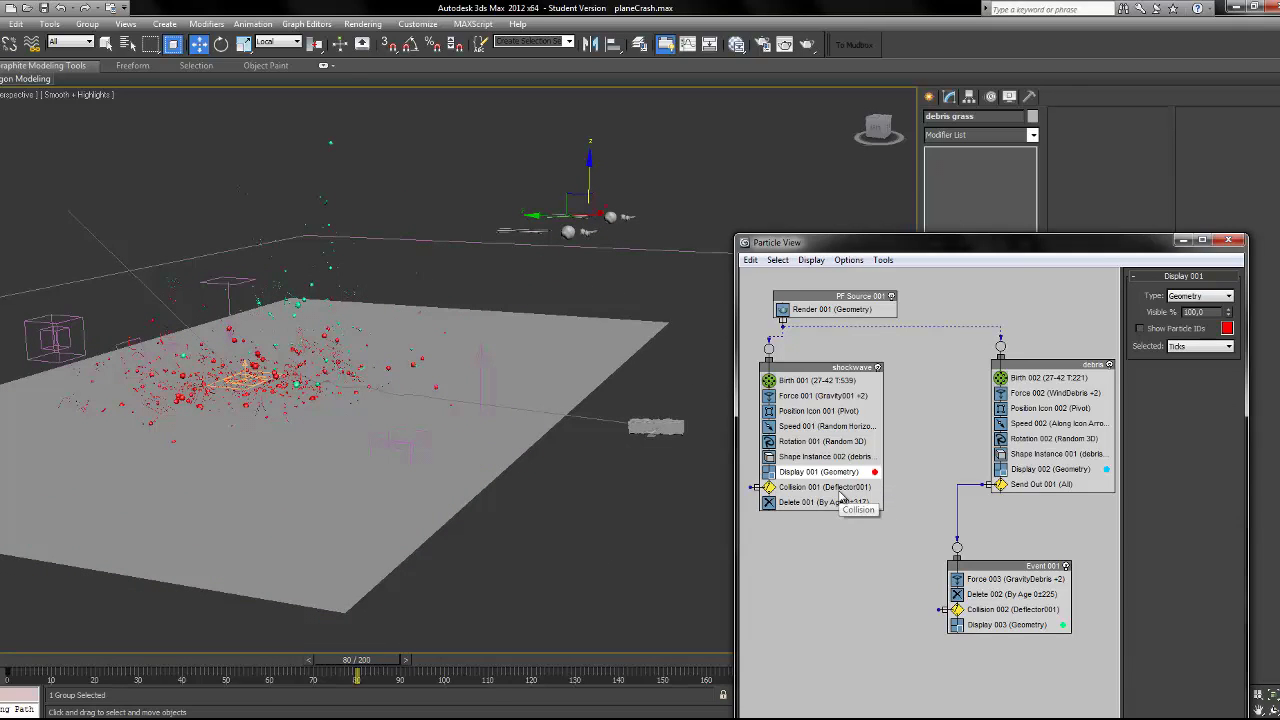
pyautogui.click(815, 502)
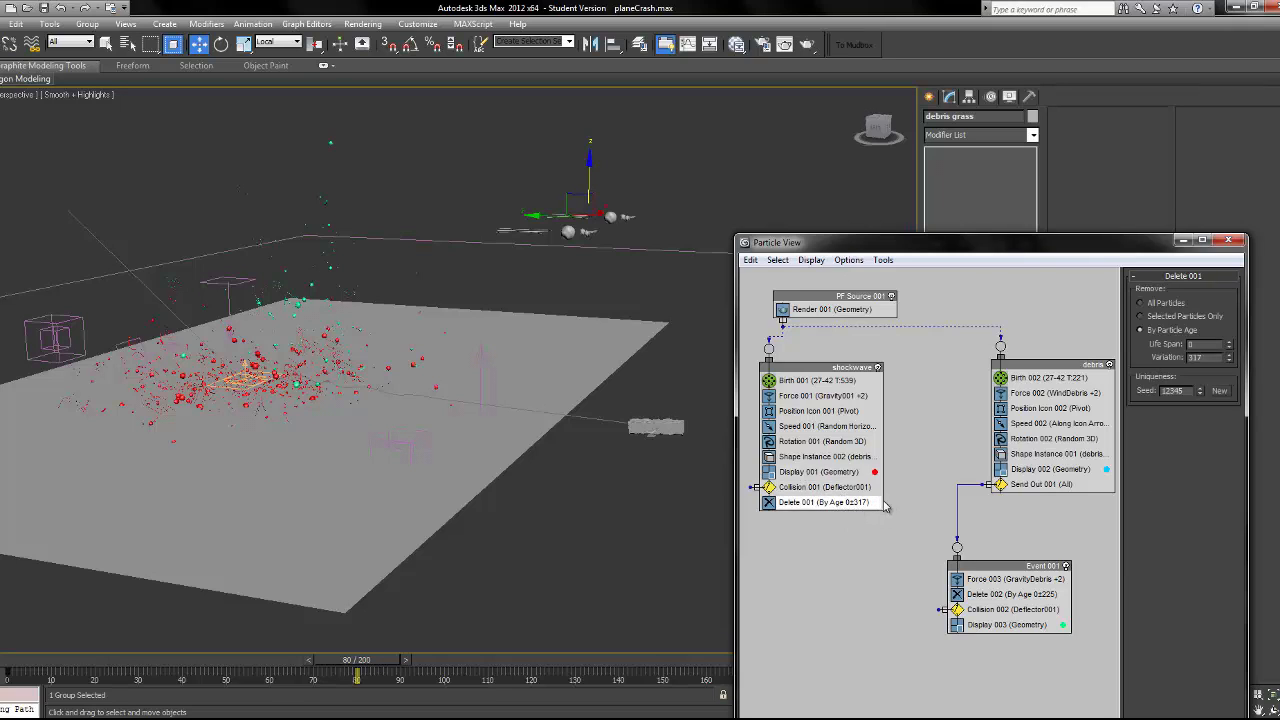
pyautogui.moveTo(318, 564)
pyautogui.write('329')
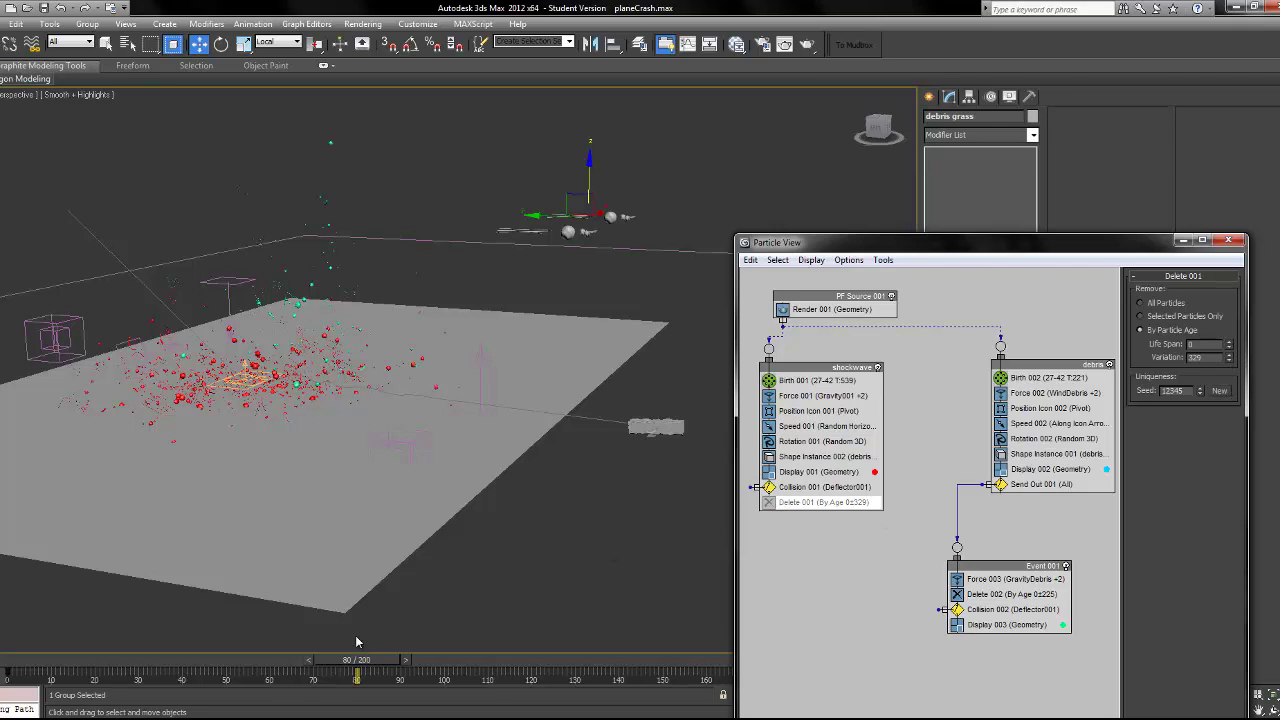
# Preview frames 60–103, move the debris event node up and left, and orbit the crash site.
pyautogui.moveTo(357, 677); pyautogui.dragTo(268, 677)
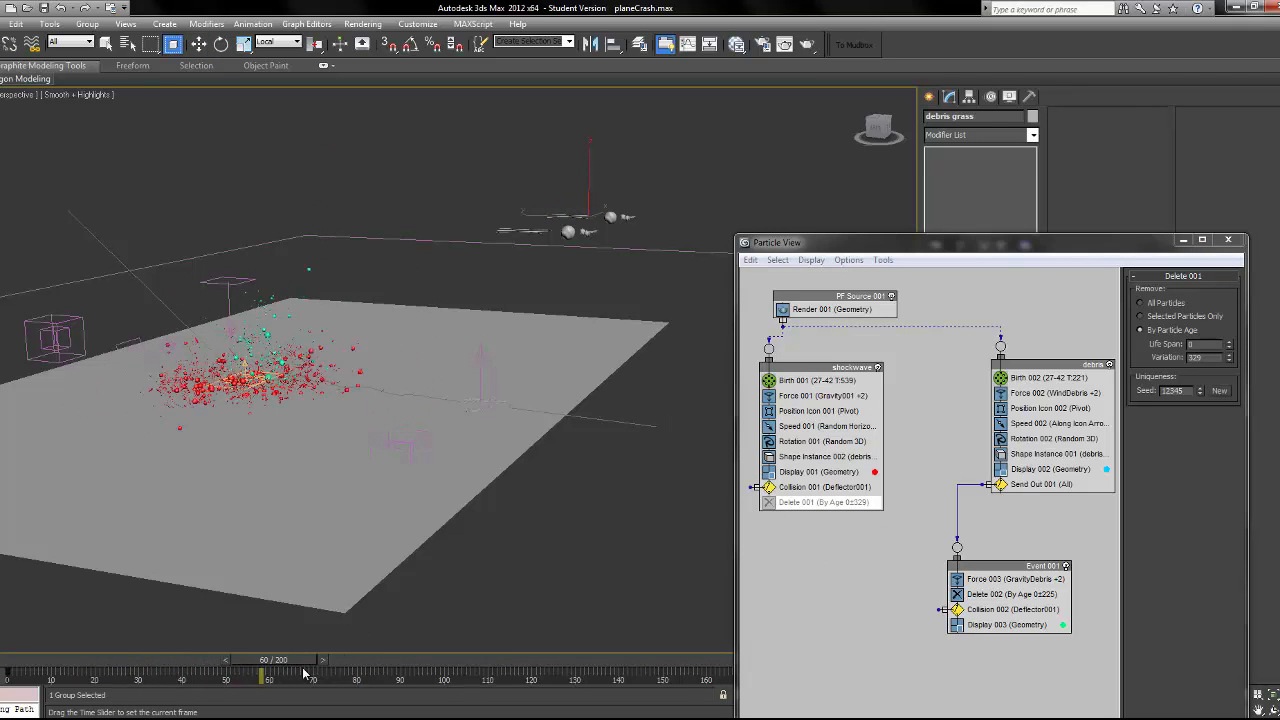
pyautogui.moveTo(268, 677); pyautogui.dragTo(455, 677)
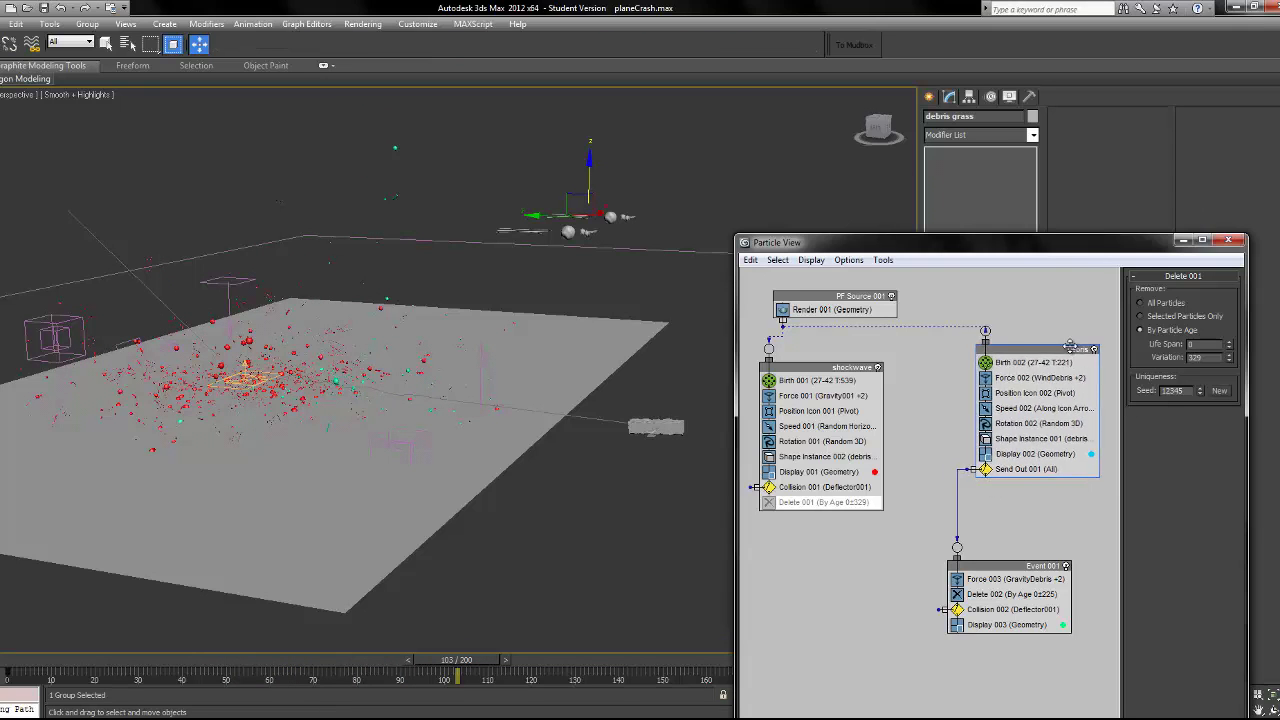
pyautogui.moveTo(455, 675); pyautogui.dragTo(160, 675)
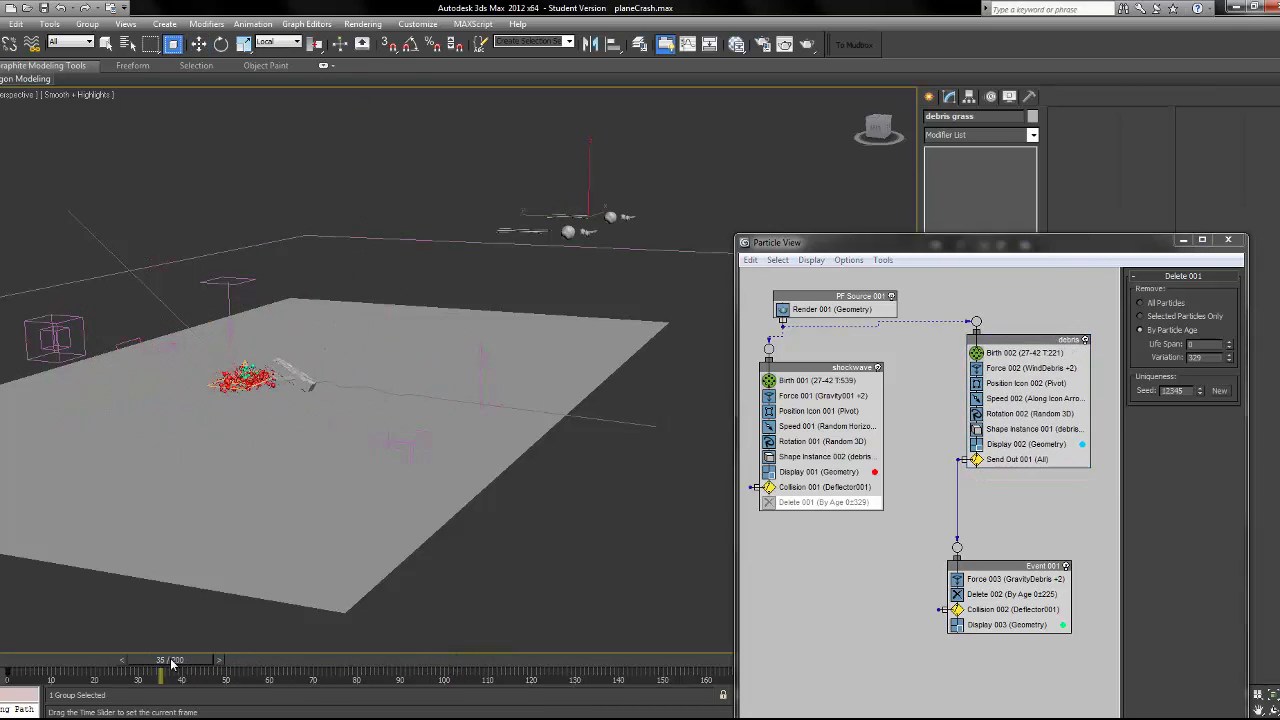
pyautogui.moveTo(160, 677); pyautogui.dragTo(675, 677)
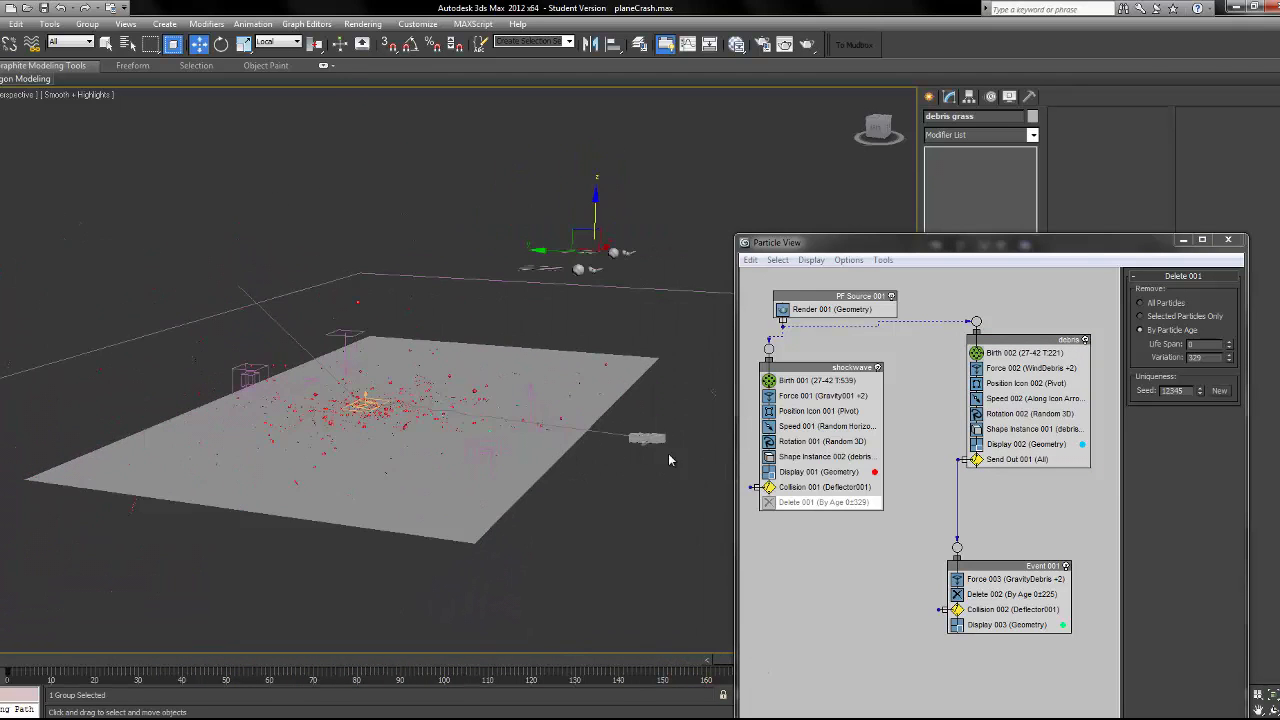
pyautogui.moveTo(892, 166)
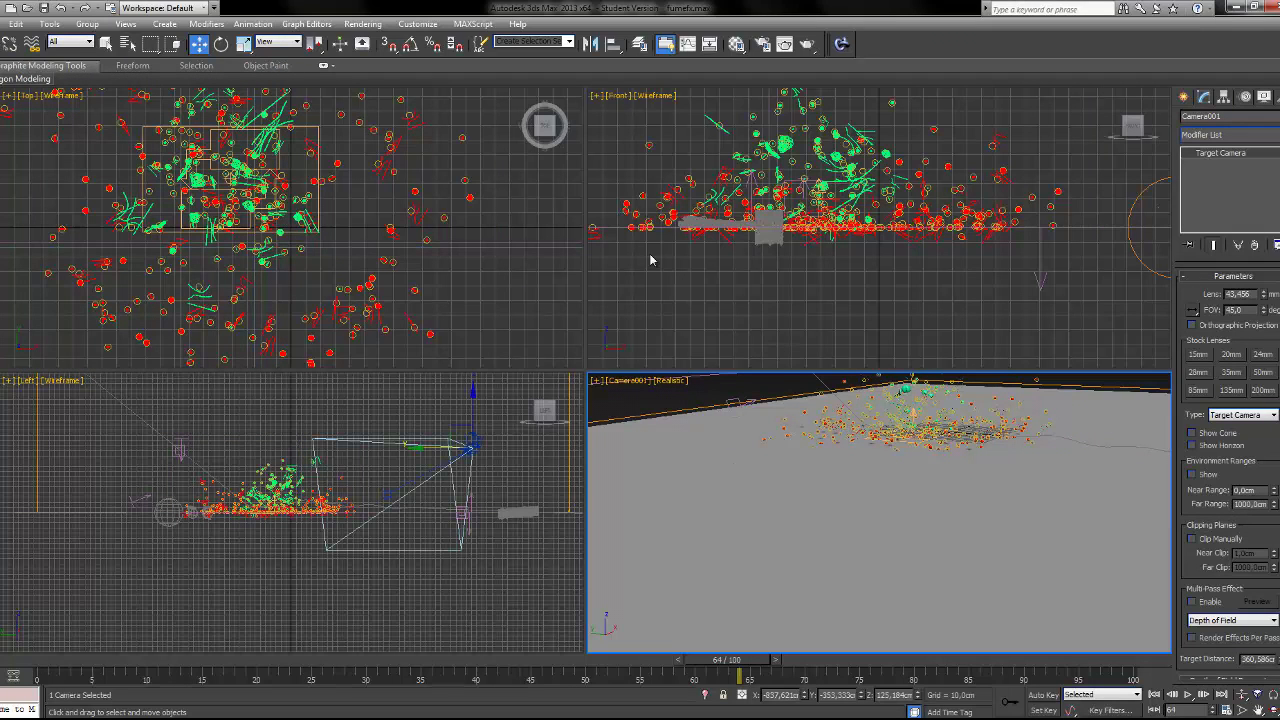
# Select FFX Particle Src001 to confirm PF Source 001 is in its Particles list.
pyautogui.click(800, 224)
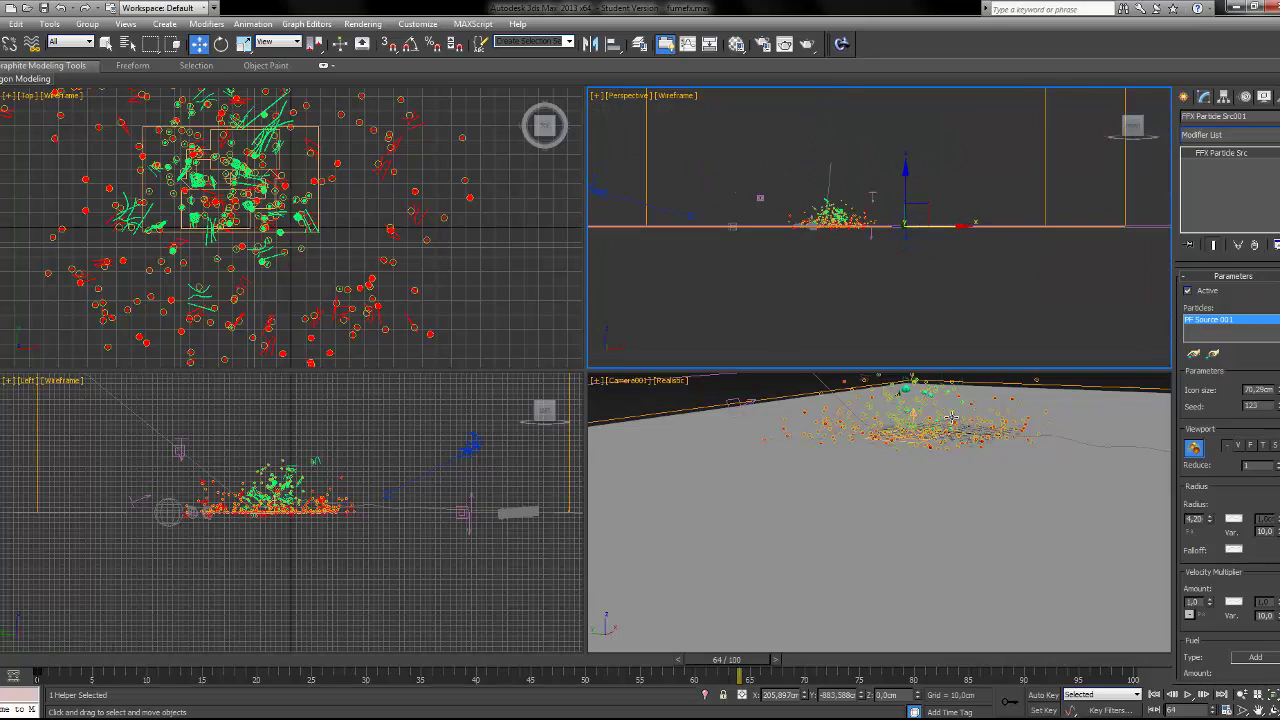
pyautogui.moveTo(1100, 195)
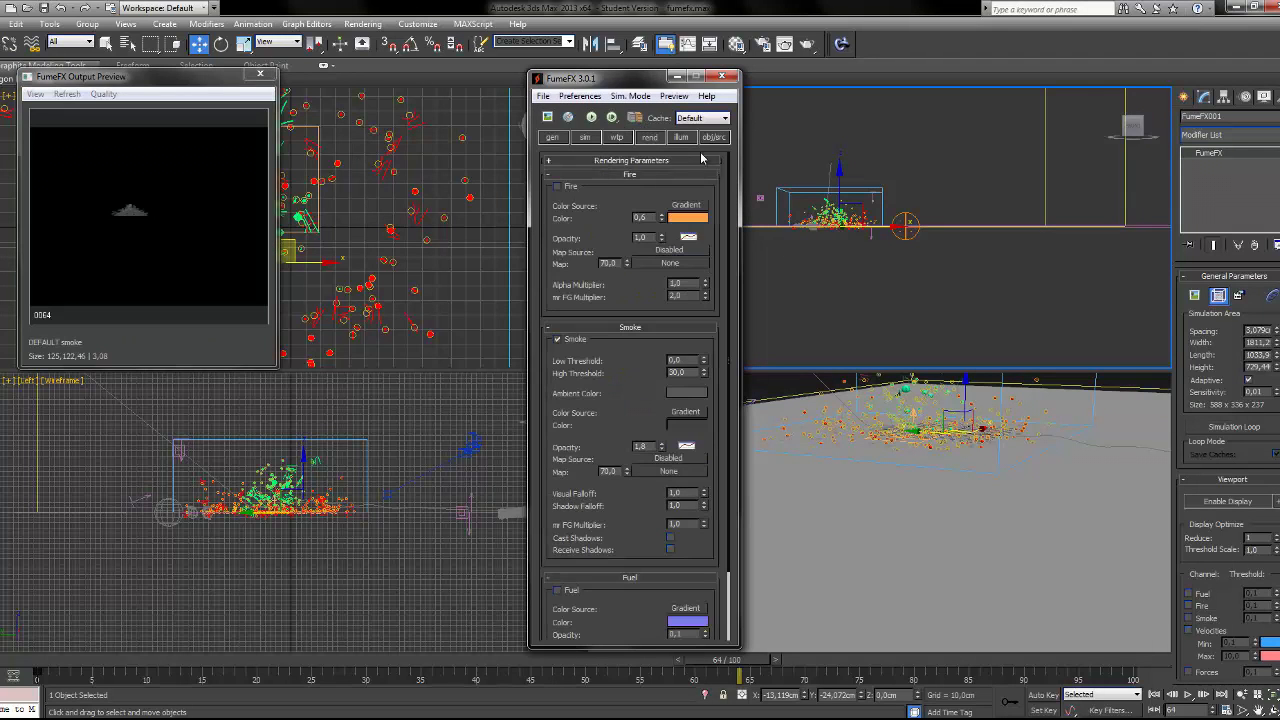
# Tick Use for FFX Particle Src001 in FumeFX's Obj/Src list, then scrub to preview smoke.
pyautogui.click(714, 137)
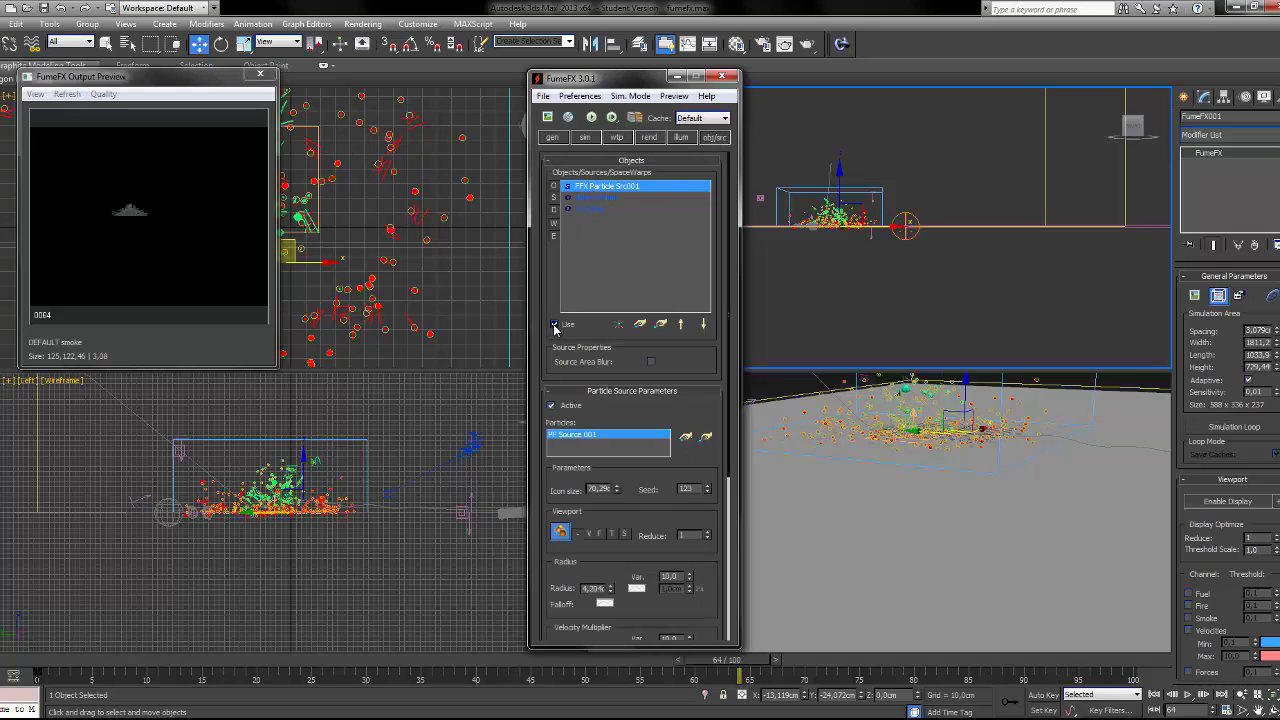
pyautogui.click(554, 324)
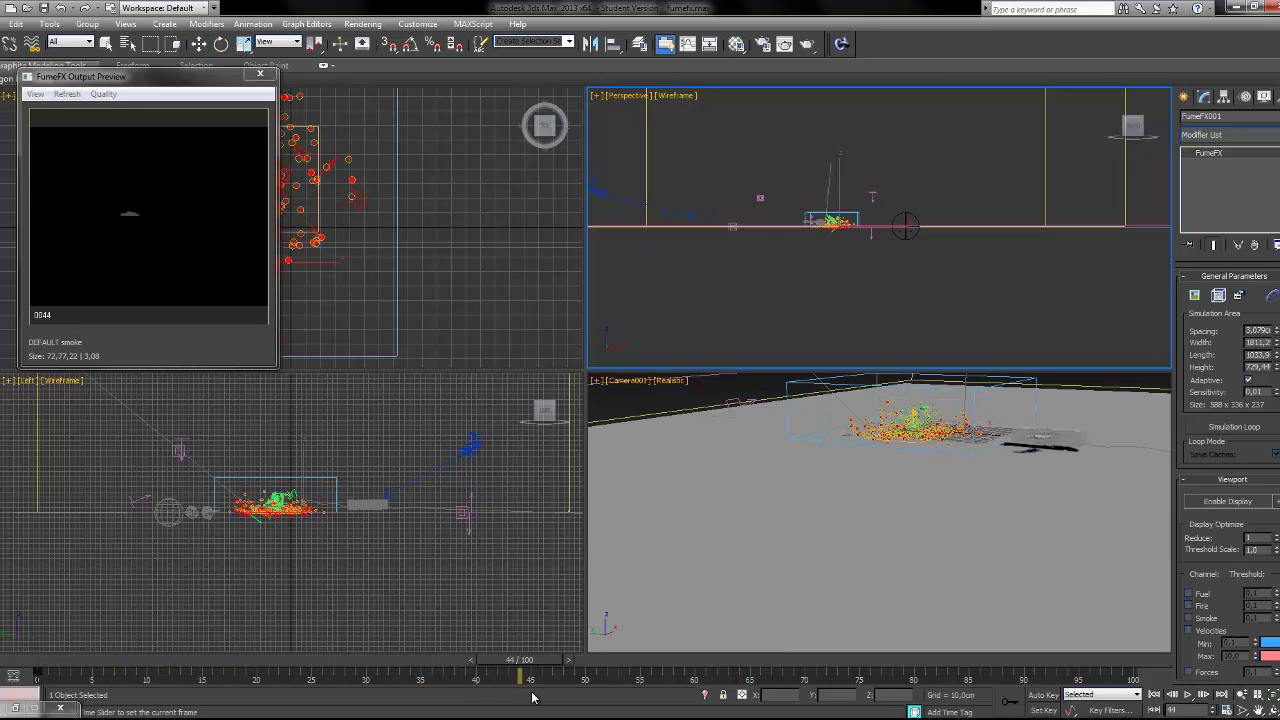
pyautogui.moveTo(520, 676); pyautogui.dragTo(268, 676)
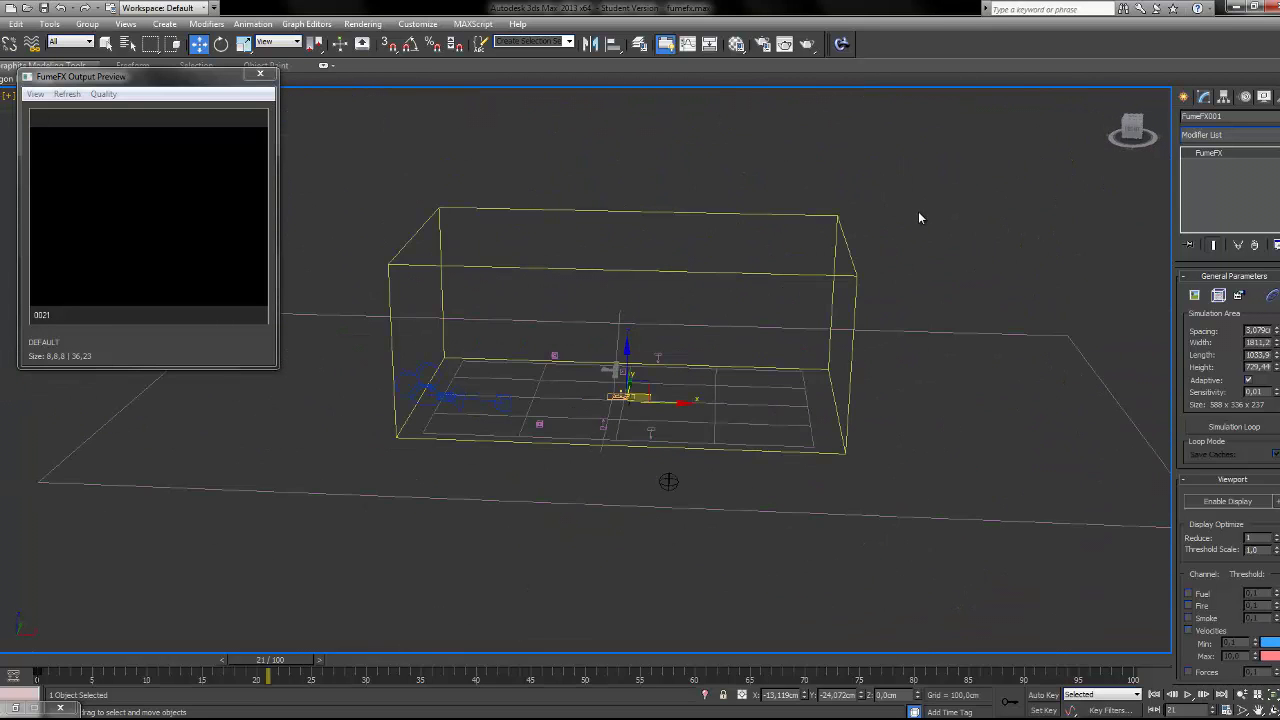
# Orbit down onto the FumeFX grid and choose the FumeFX category under Create > Helpers.
pyautogui.moveTo(920, 218); pyautogui.dragTo(760, 240)
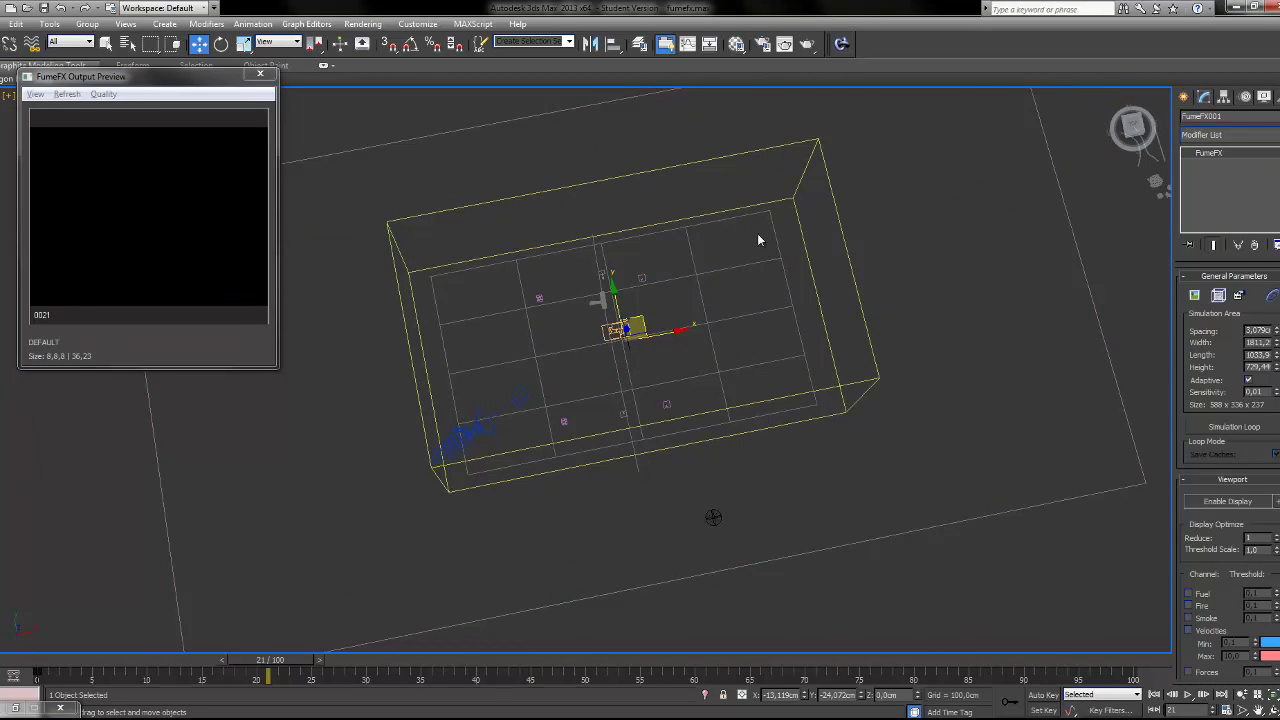
pyautogui.moveTo(760, 240); pyautogui.dragTo(585, 440)
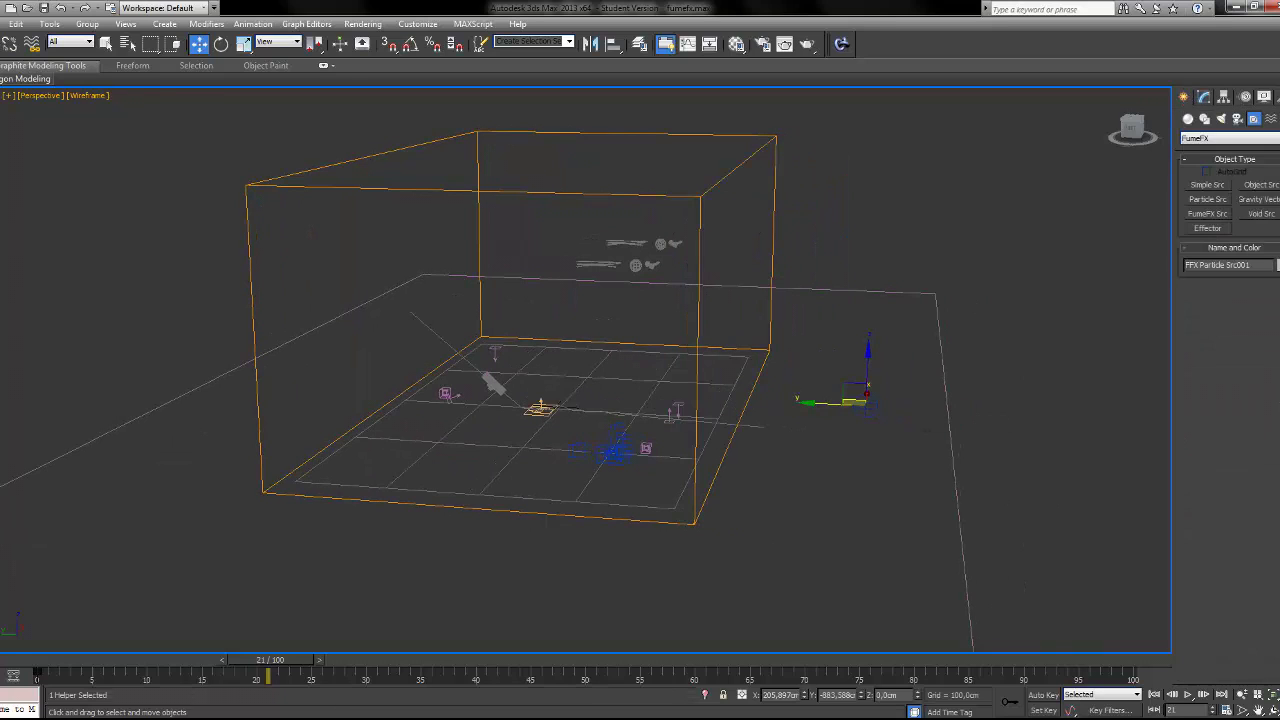
pyautogui.click(1227, 138)
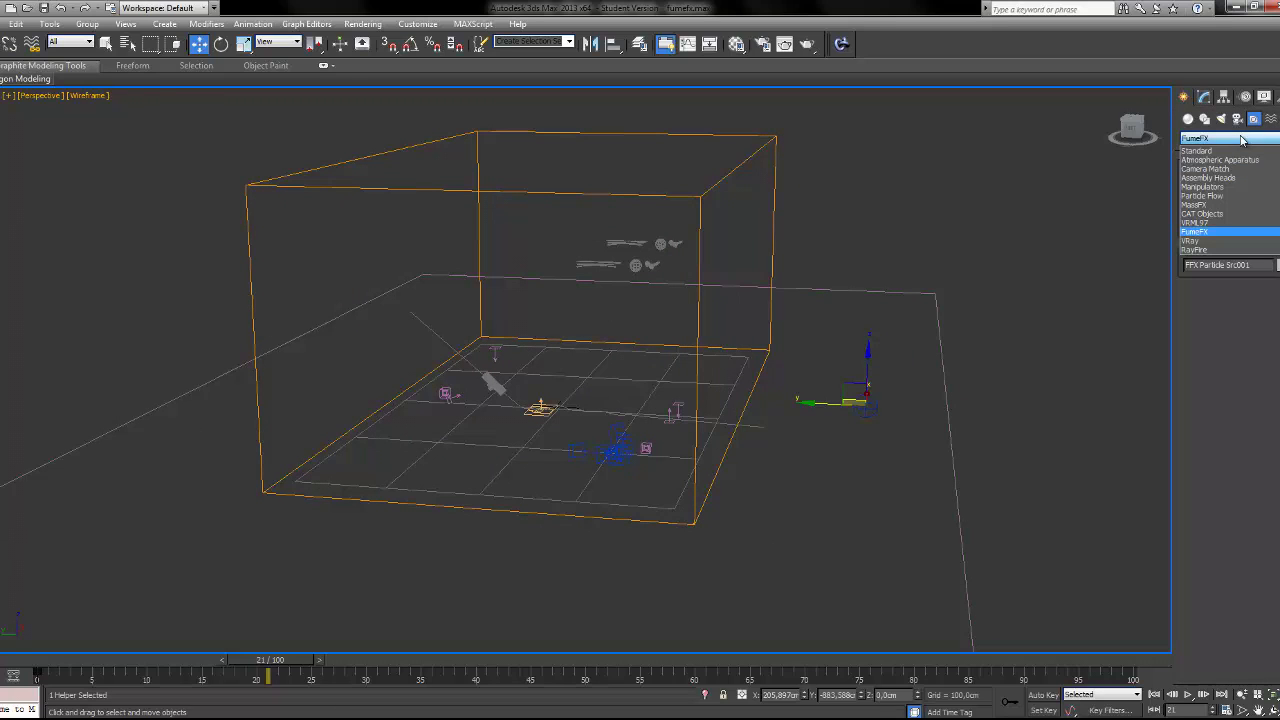
pyautogui.moveTo(1207, 222)
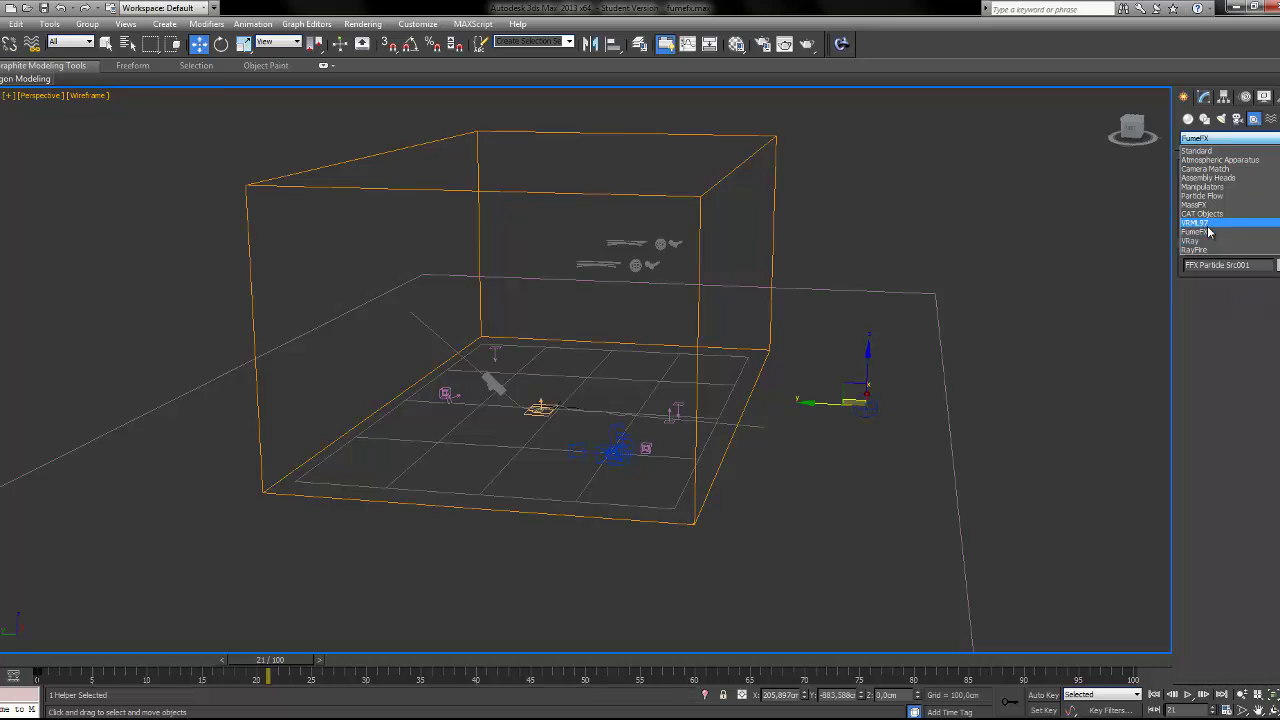
pyautogui.click(1196, 232)
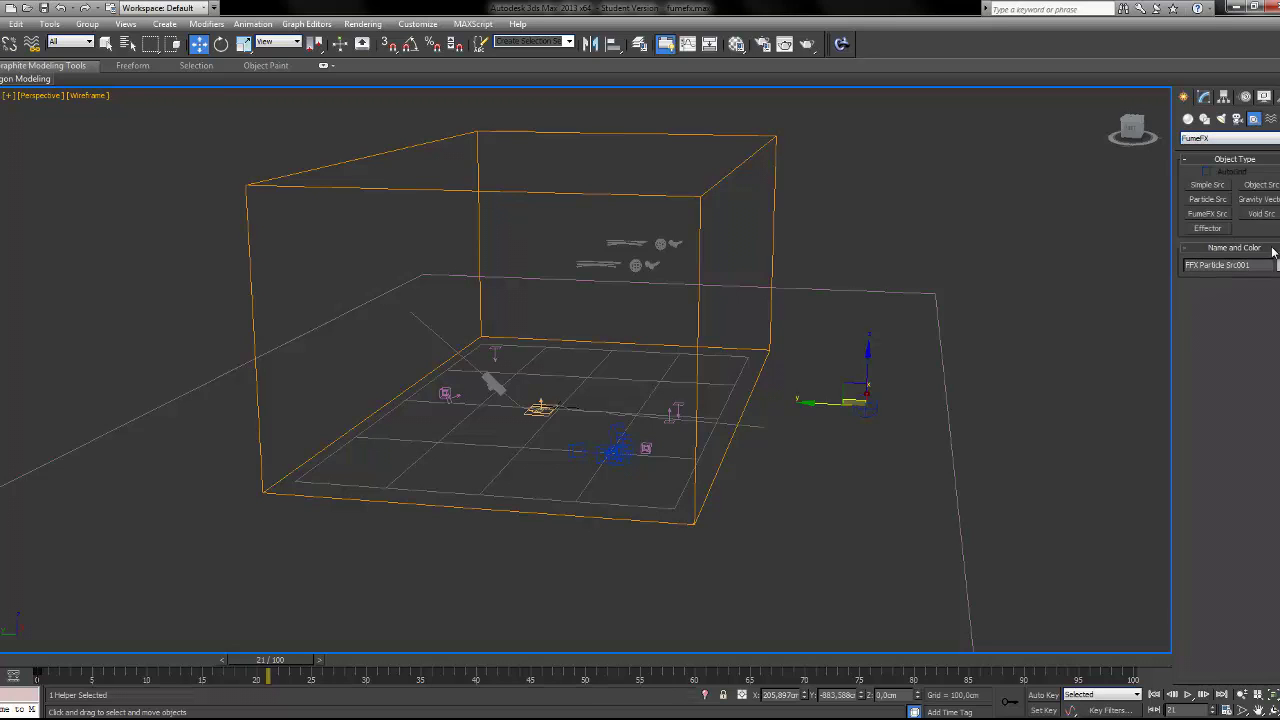
pyautogui.click(1207, 199)
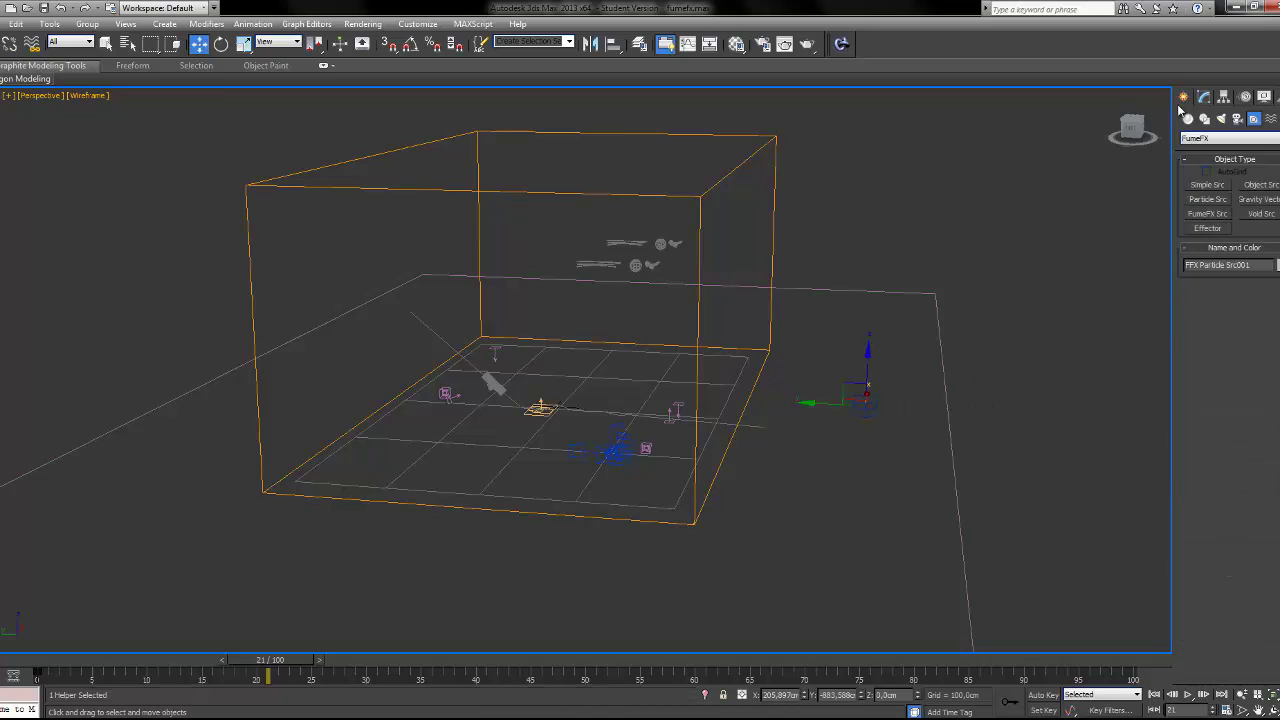
pyautogui.click(1184, 96)
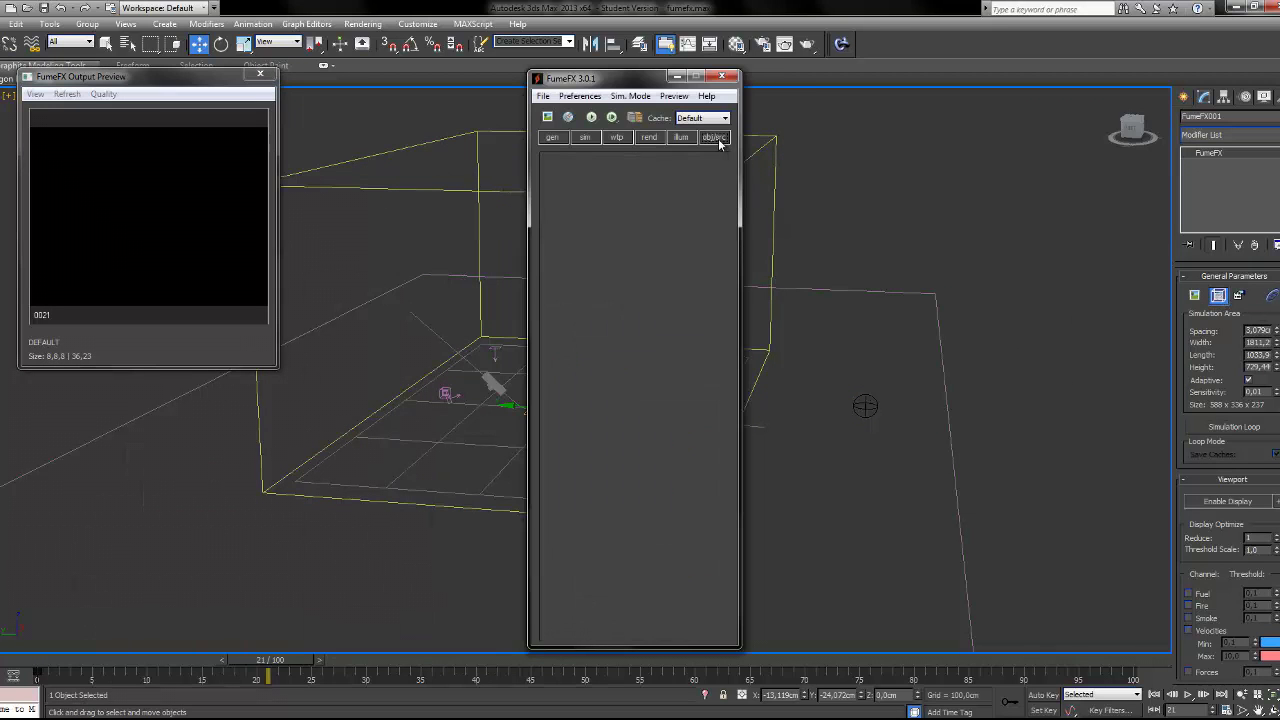
# Tick Active in Particle Source Parameters and scrub to frame 40 to see a smoke puff.
pyautogui.click(714, 137)
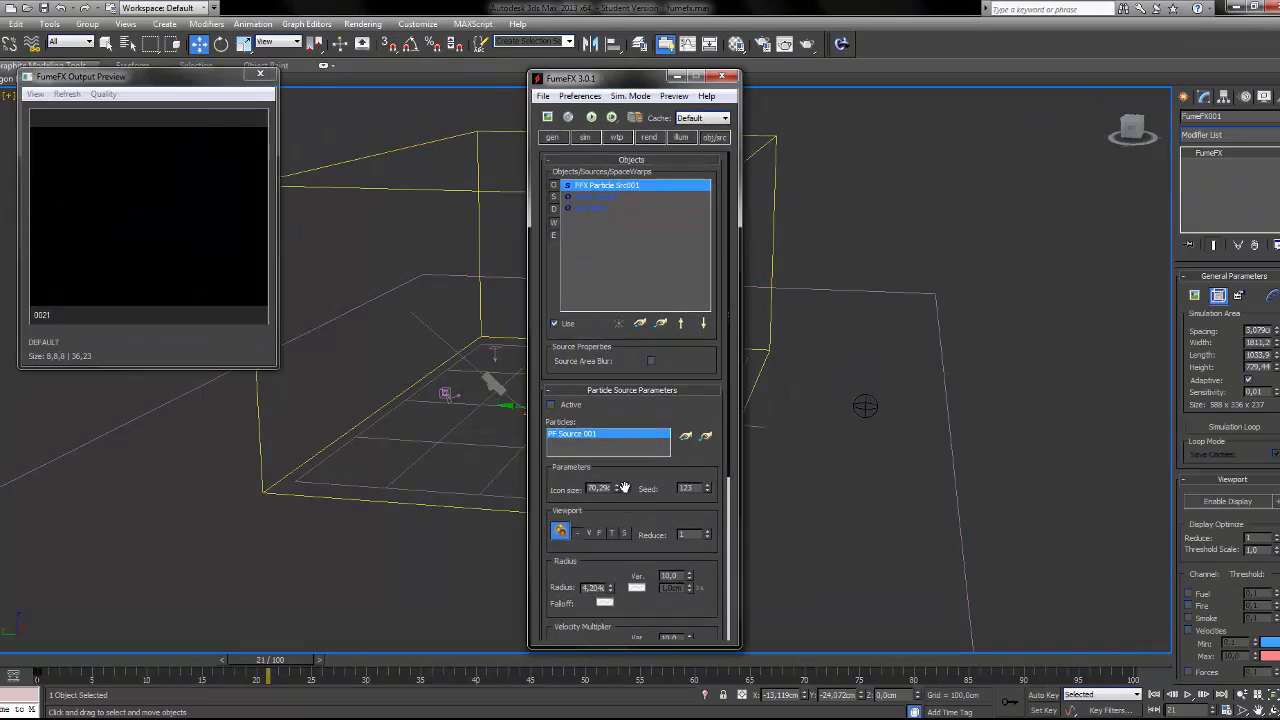
pyautogui.scroll(-3)
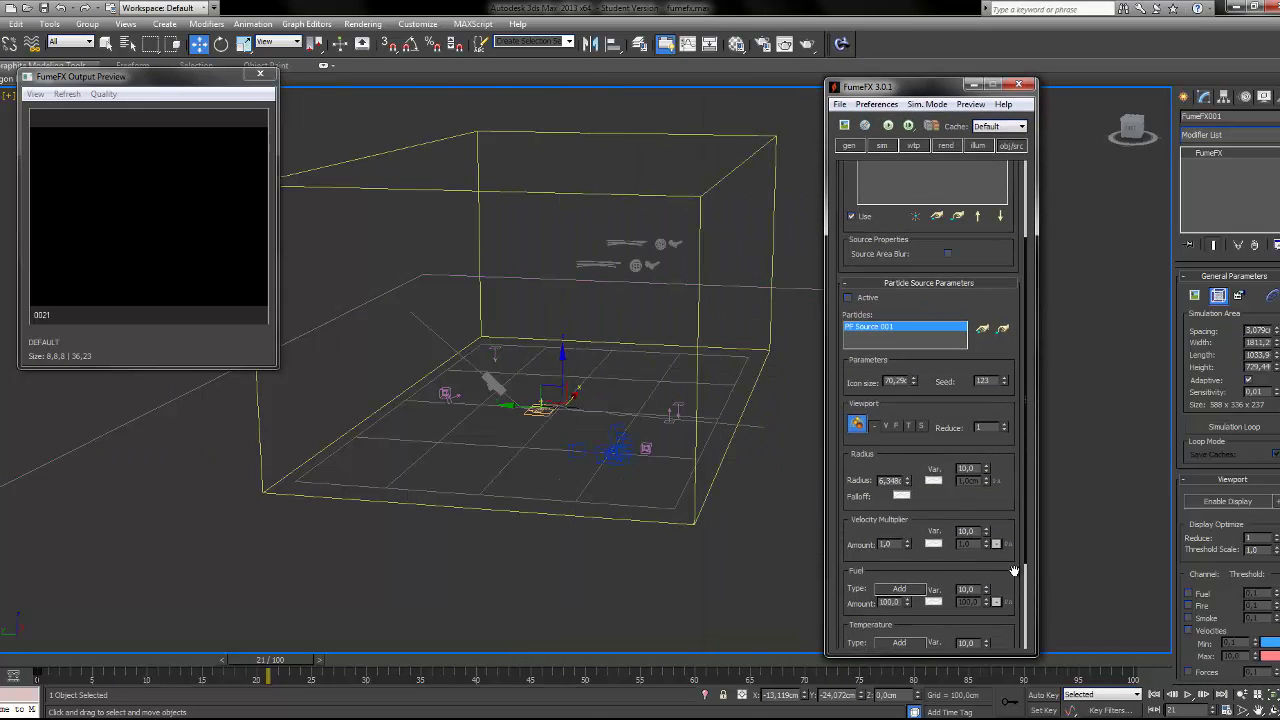
pyautogui.click(848, 298)
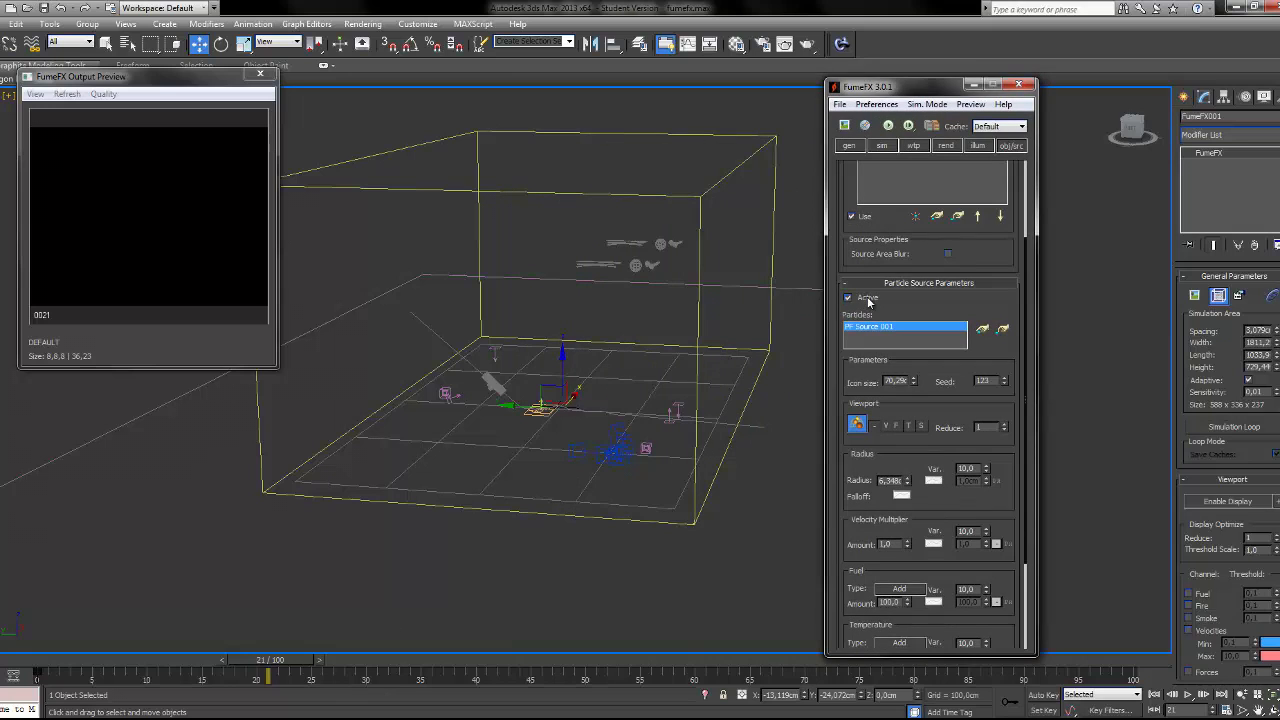
pyautogui.moveTo(270, 677); pyautogui.dragTo(333, 677)
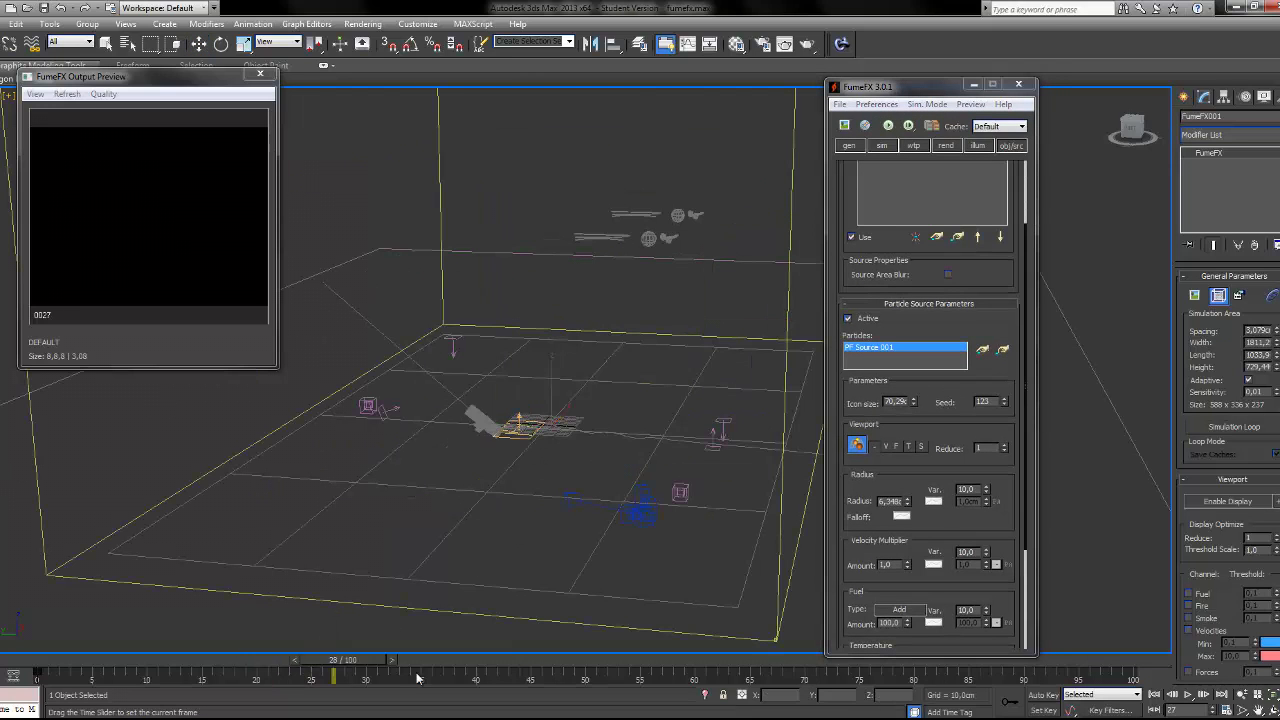
pyautogui.moveTo(333, 678); pyautogui.dragTo(477, 678)
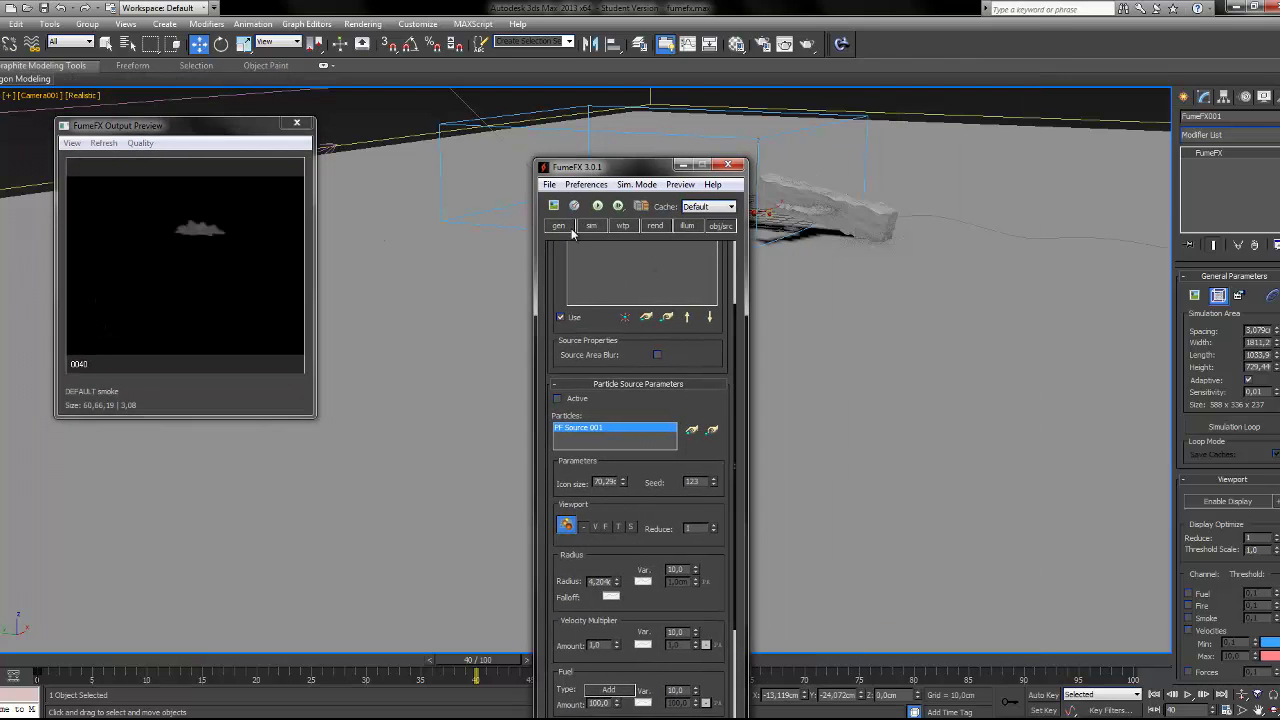
# Review the Sim tab's Smoke and Temperature rollouts and open the Sim. Mode menu.
pyautogui.click(592, 225)
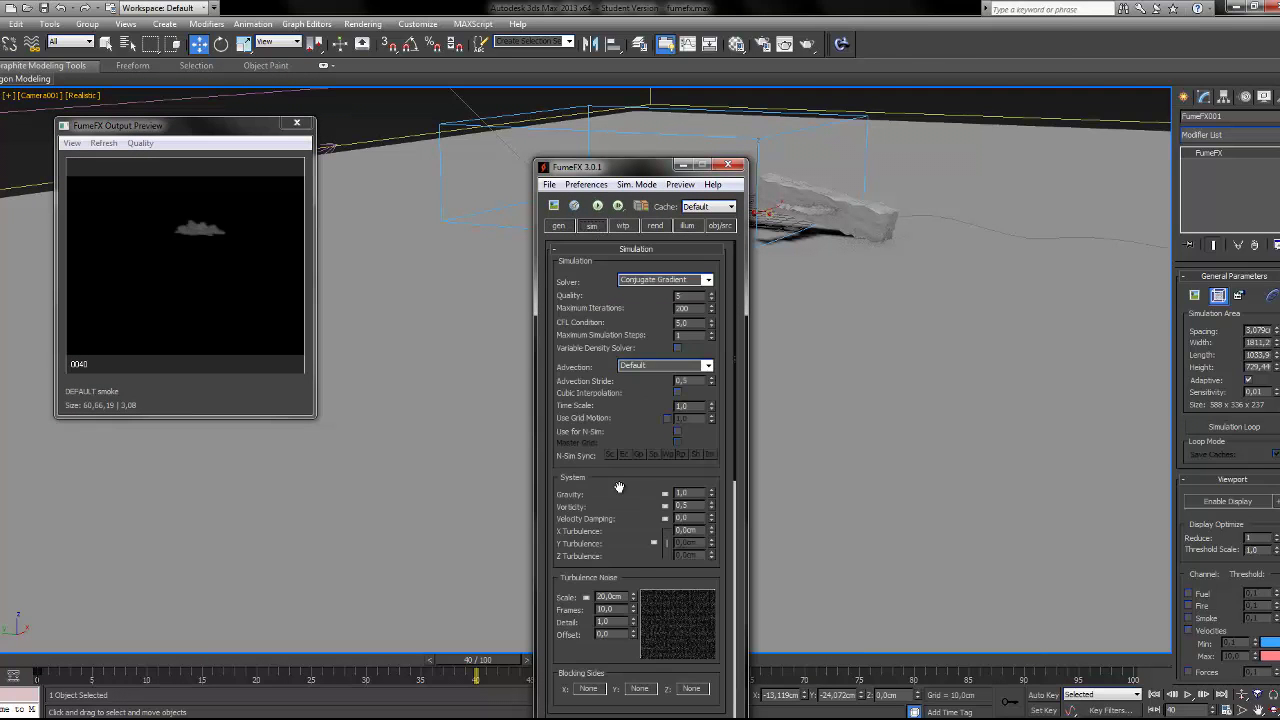
pyautogui.scroll(-3)
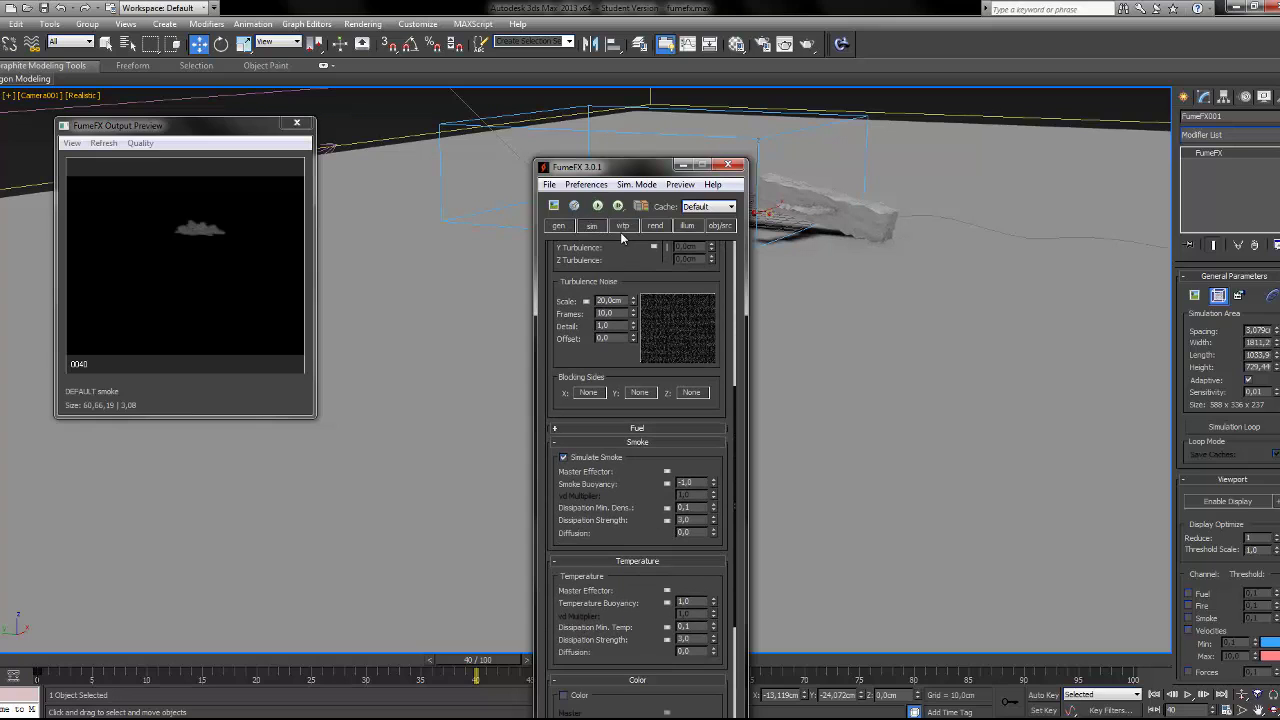
pyautogui.moveTo(600, 456)
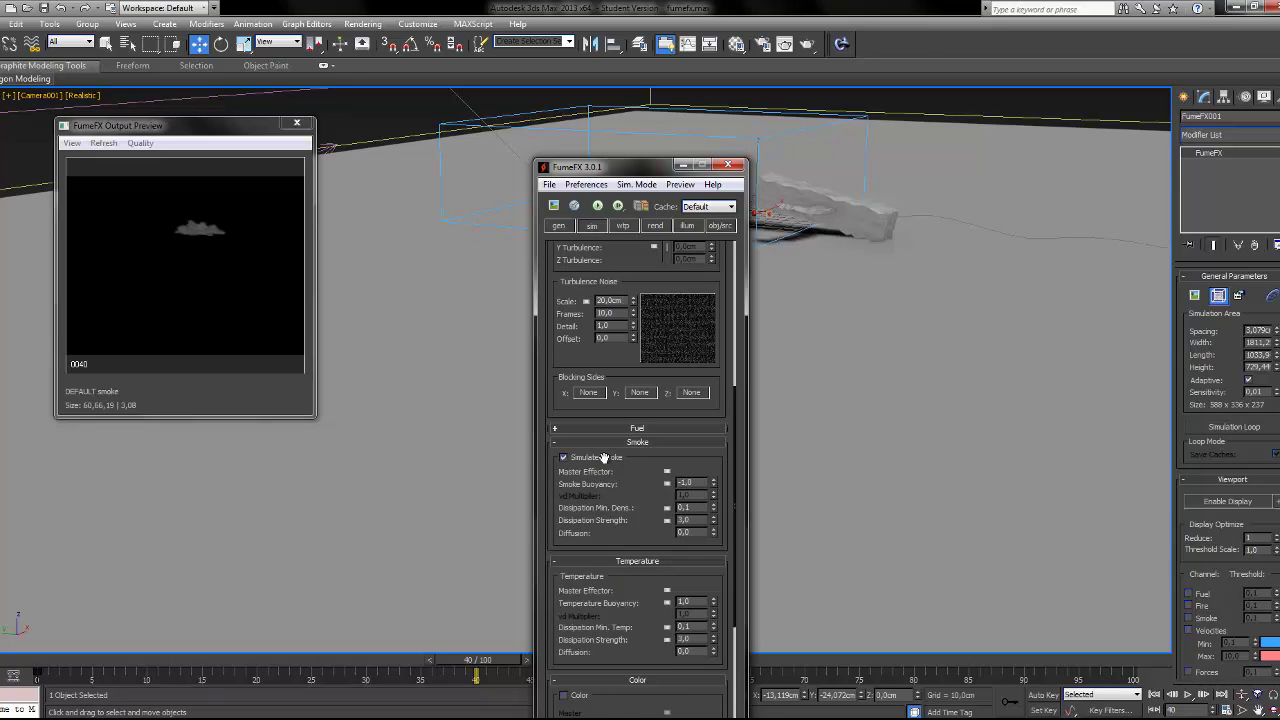
pyautogui.scroll(-3)
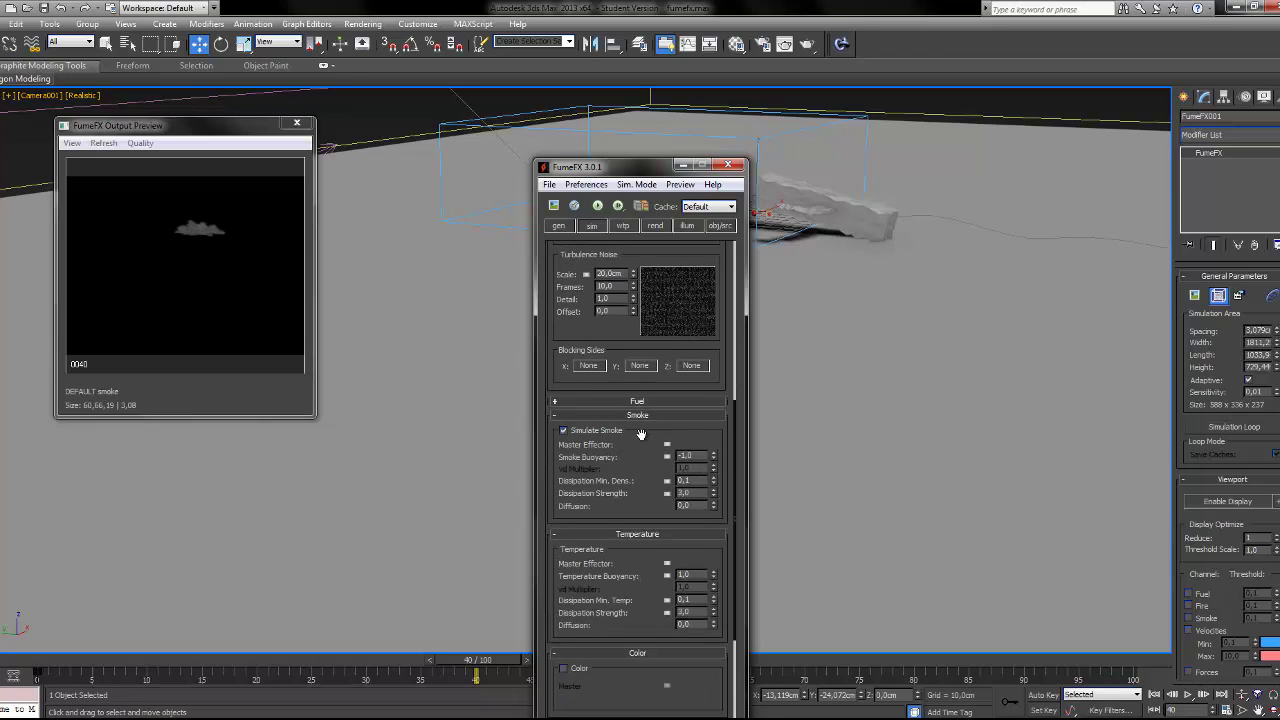
pyautogui.scroll(-3)
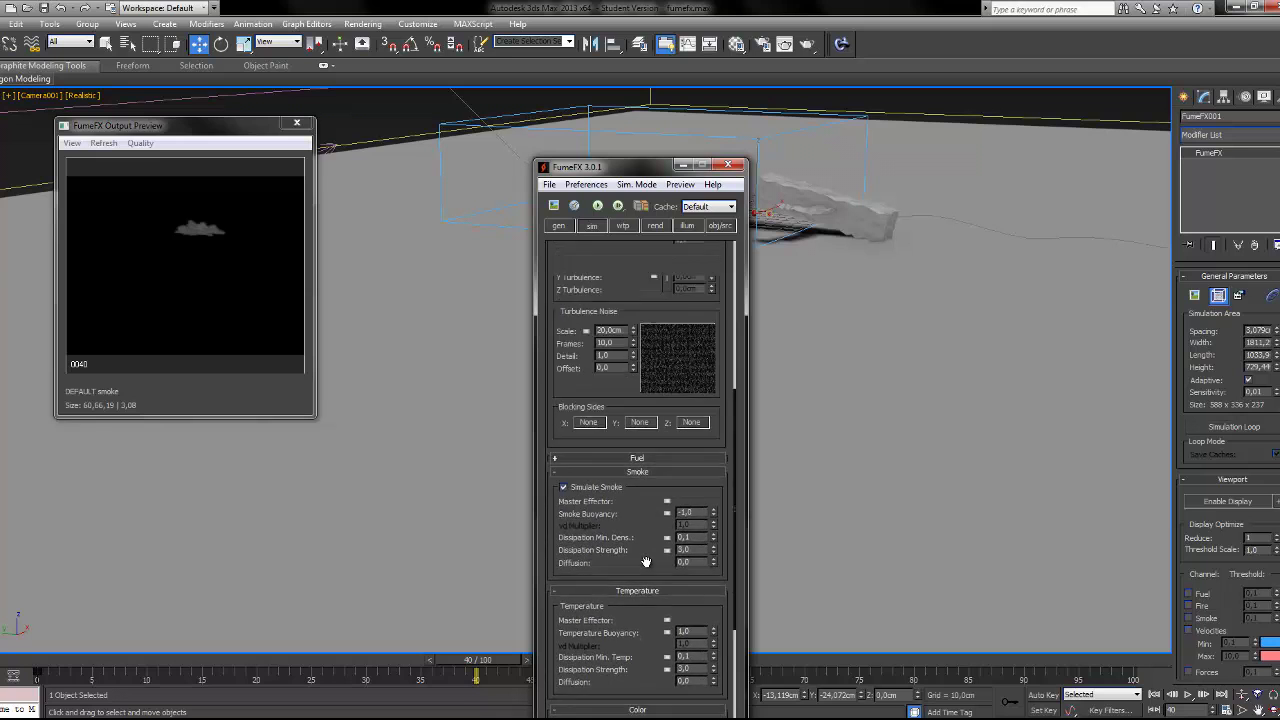
pyautogui.scroll(3)
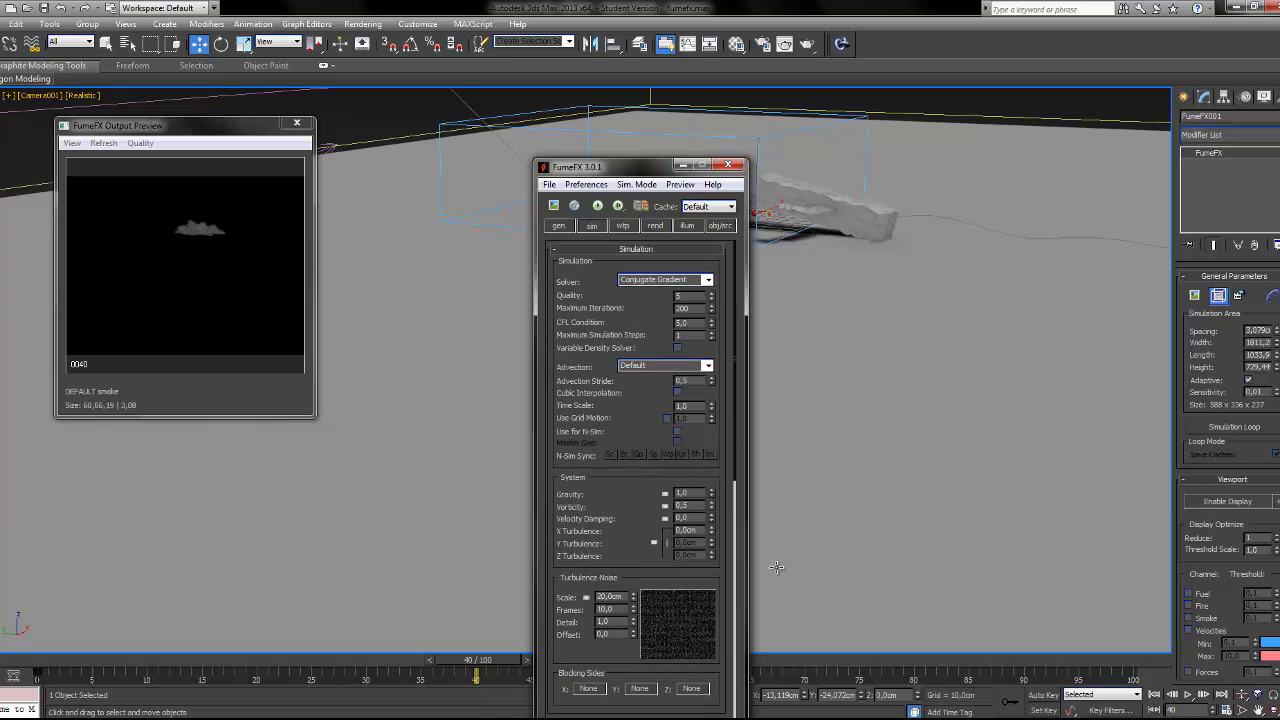
pyautogui.moveTo(660, 350)
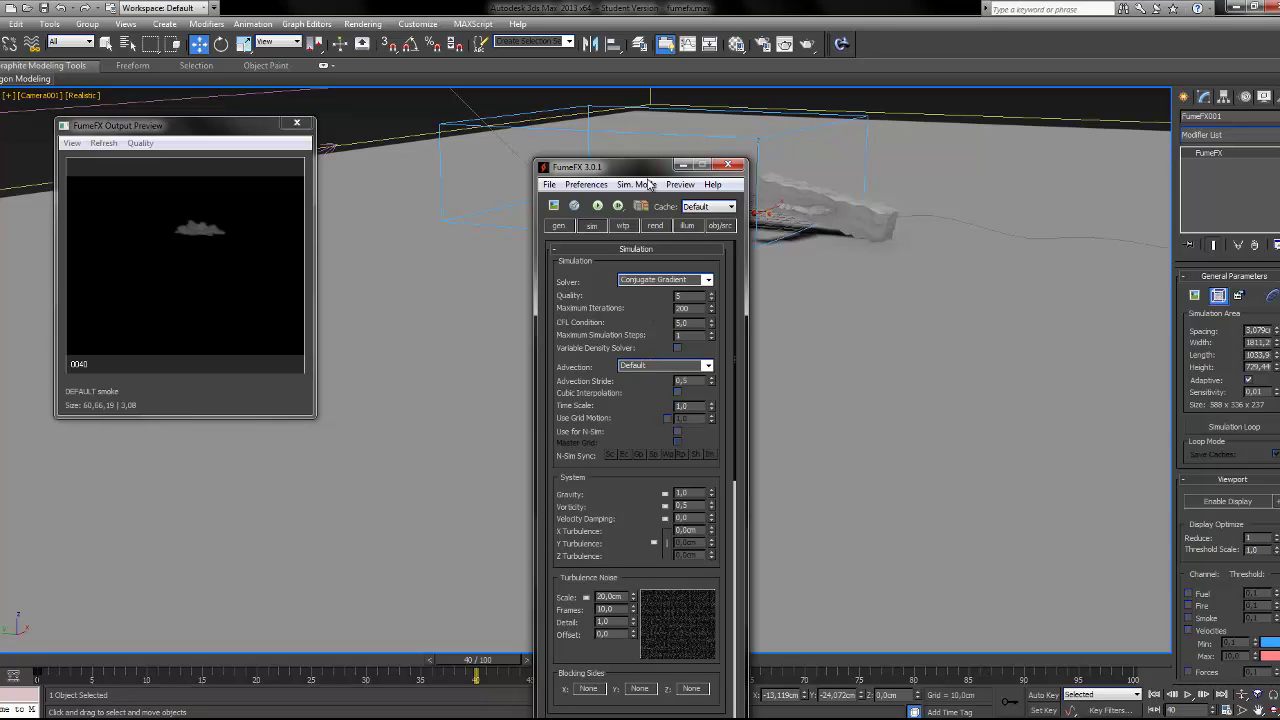
pyautogui.click(558, 225)
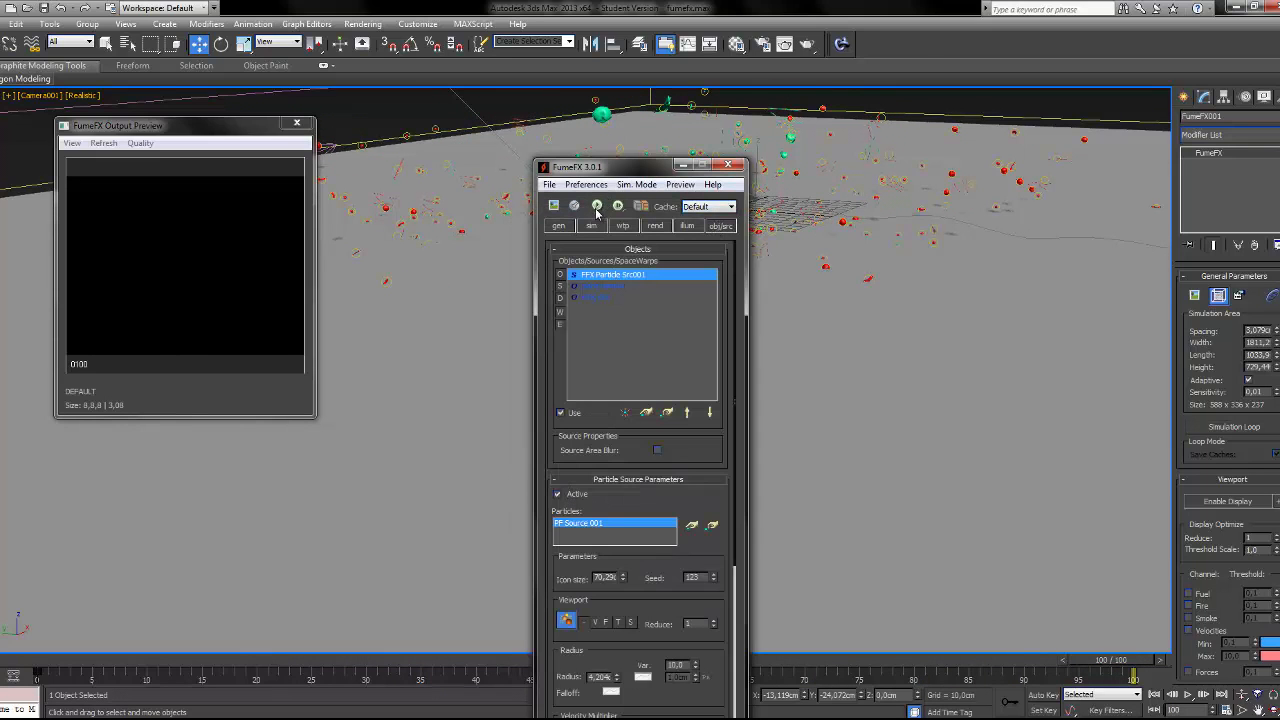
# Run the default FumeFX simulation to frame 61 and check the 1.817 cm grid spacing.
pyautogui.click(591, 207)
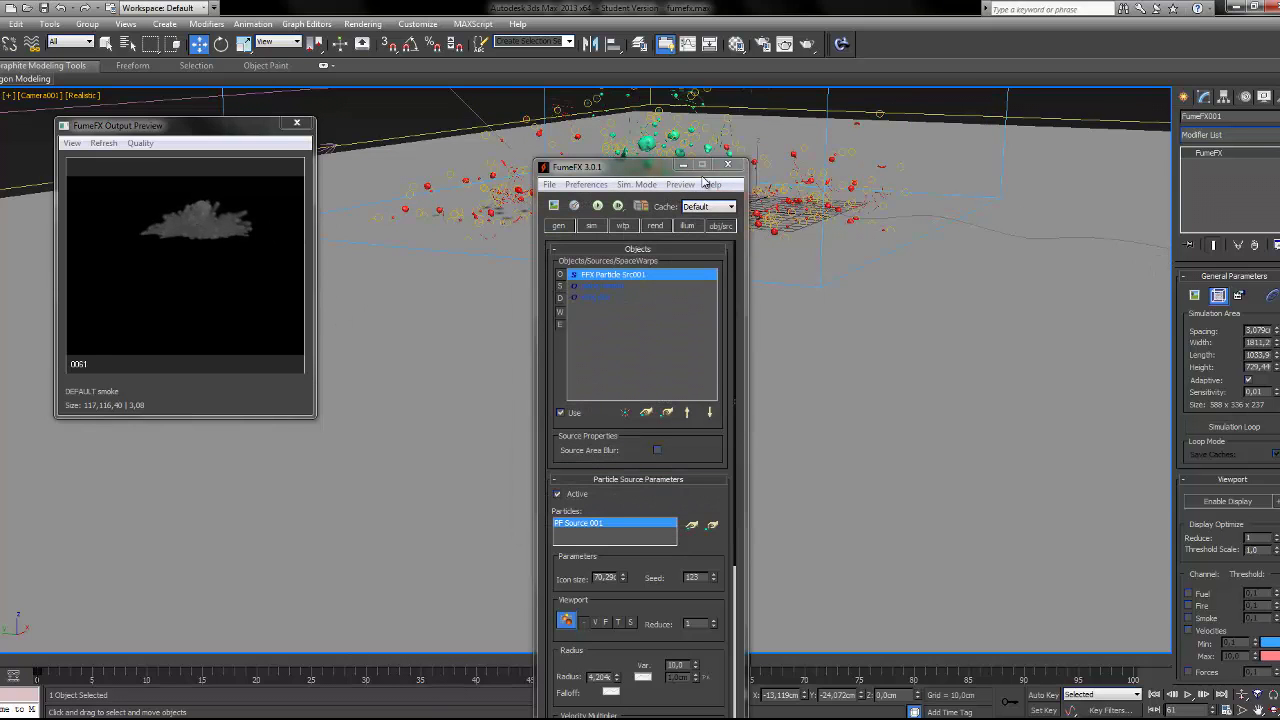
pyautogui.click(559, 225)
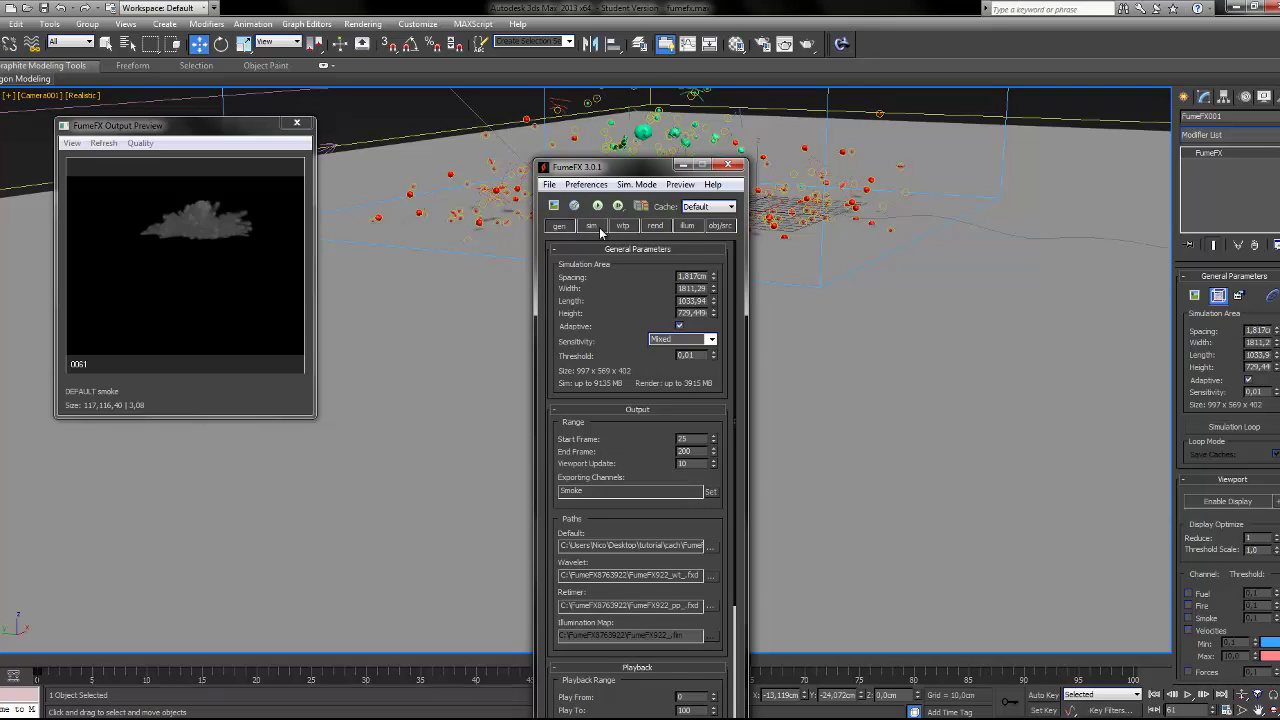
pyautogui.click(591, 225)
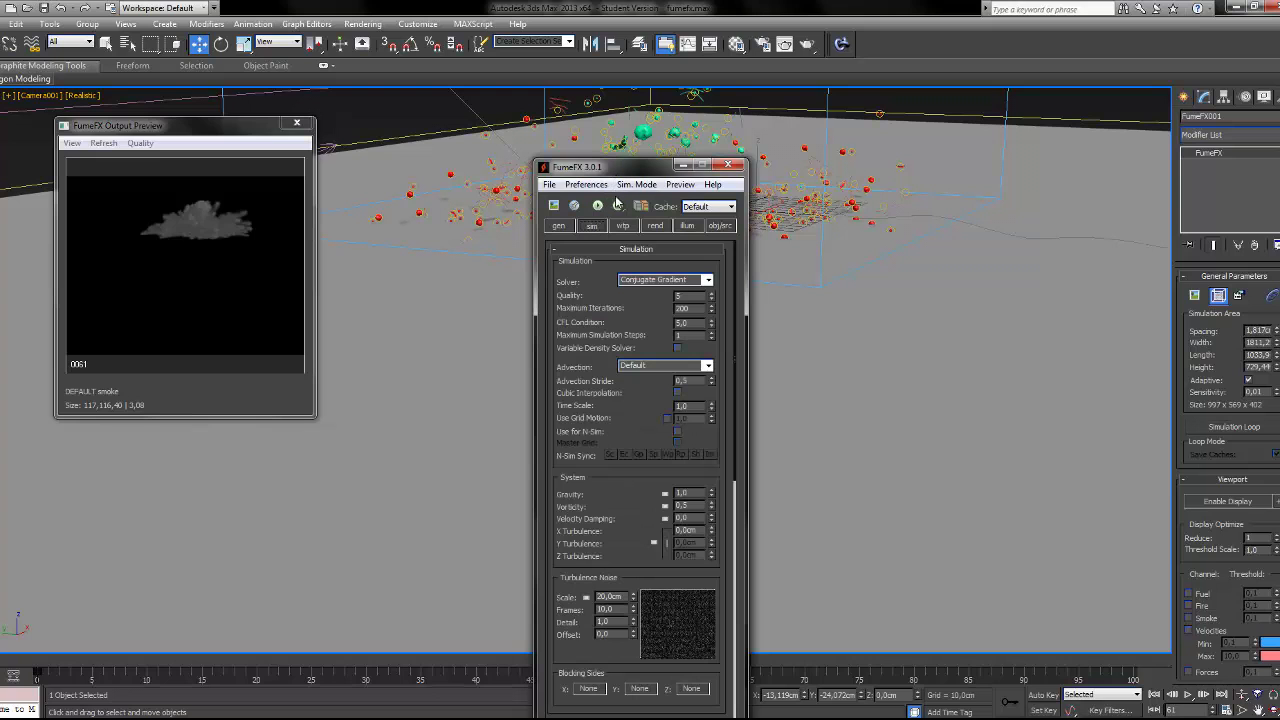